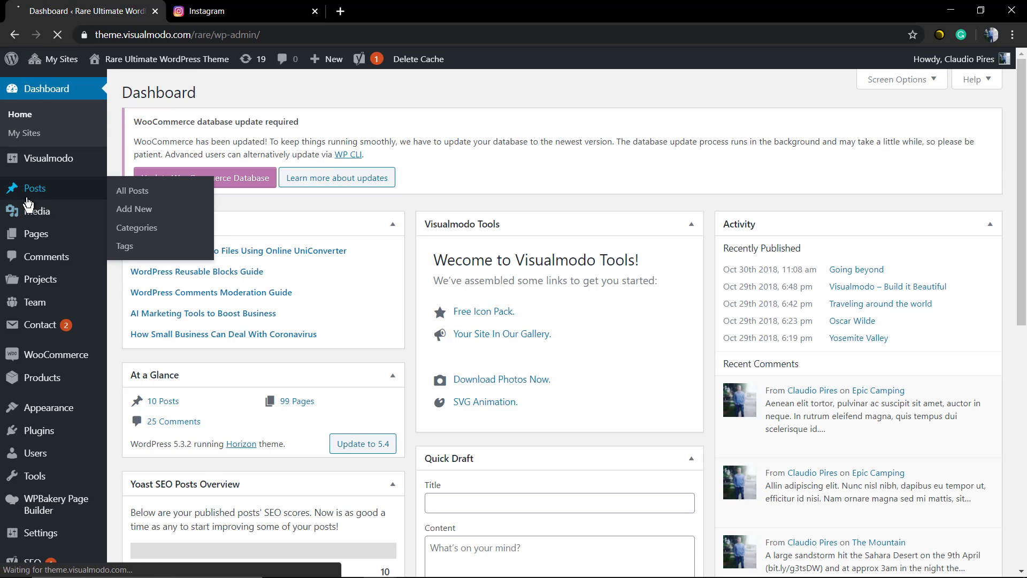
View the published 'Going beyond' post from All Posts in a new live-site tab and look through it
{"action": "left_click", "coordinate": [132, 190]}
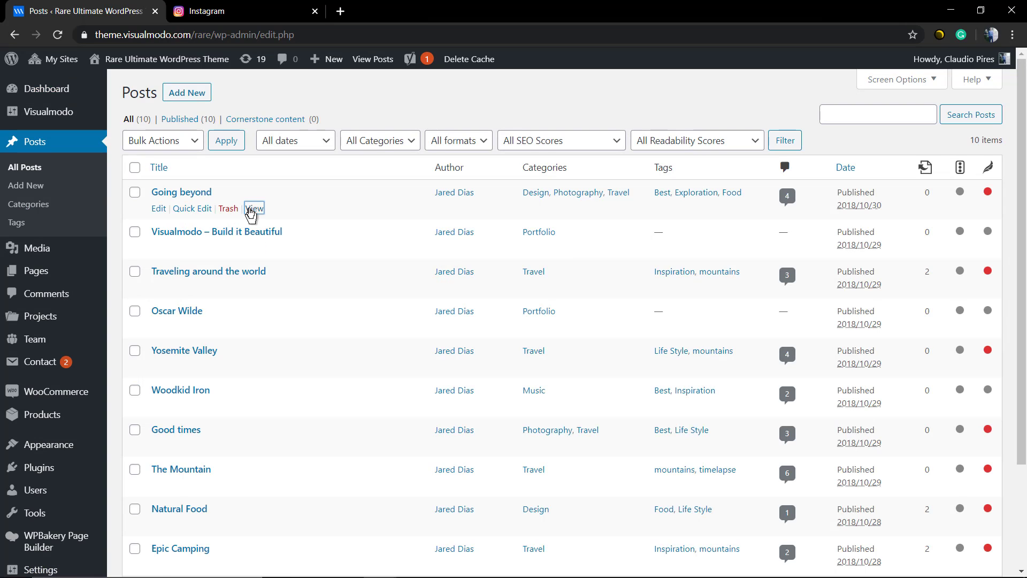
{"action": "left_click", "coordinate": [254, 208]}
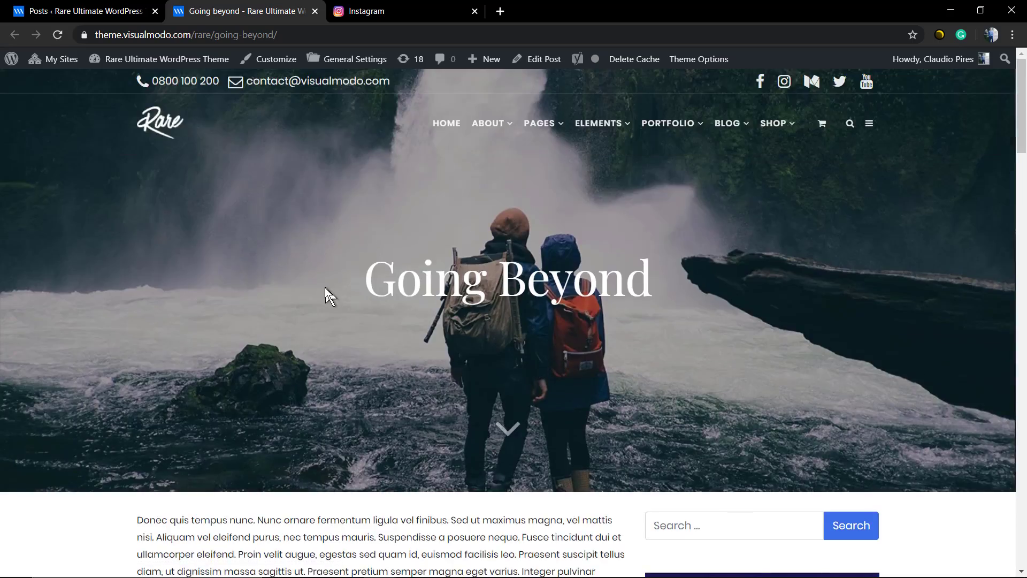
{"action": "scroll", "scroll_direction": "down", "scroll_amount": 3}
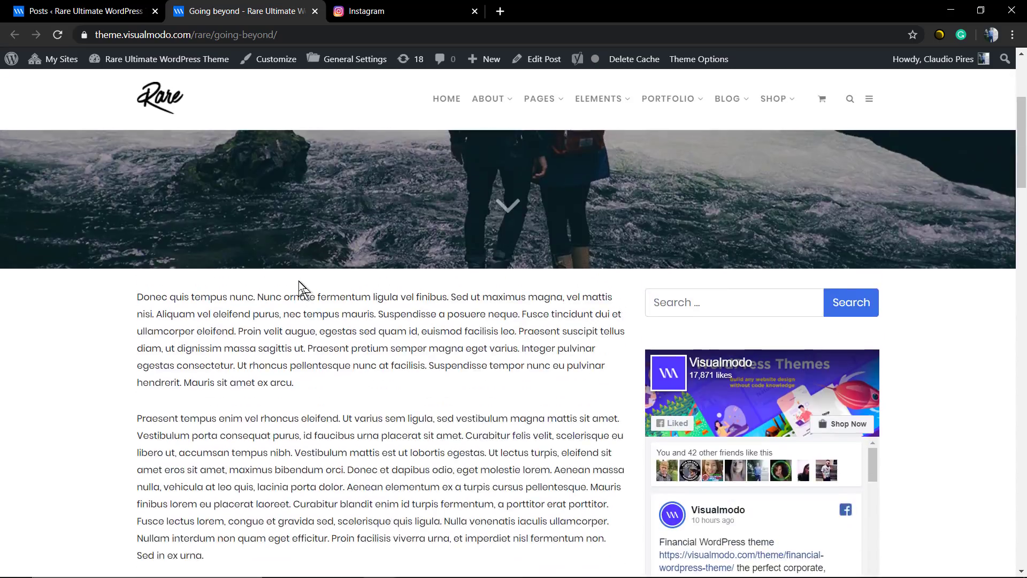
{"action": "scroll", "scroll_direction": "up", "scroll_amount": 3}
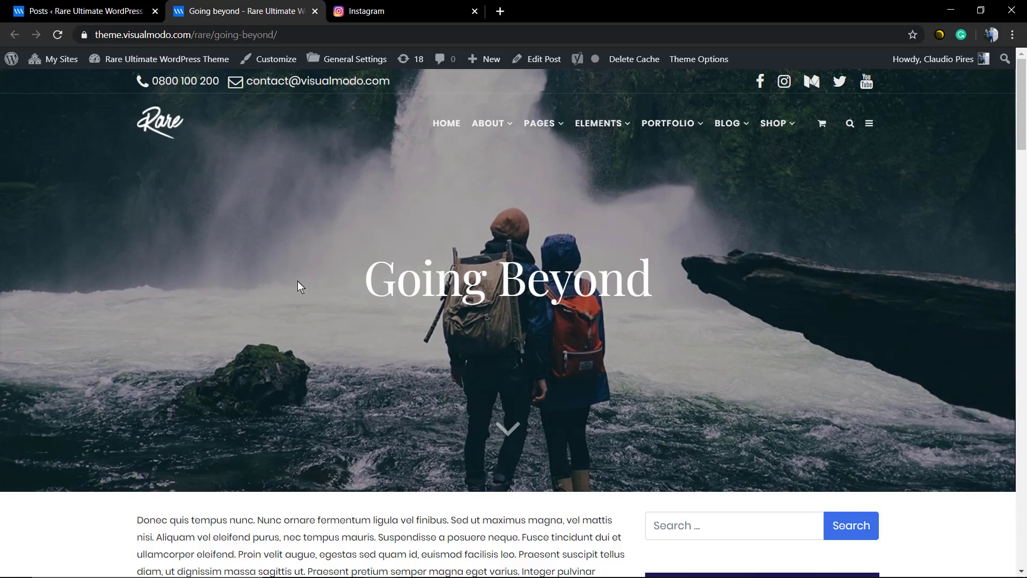
{"action": "scroll", "scroll_direction": "down", "scroll_amount": 3}
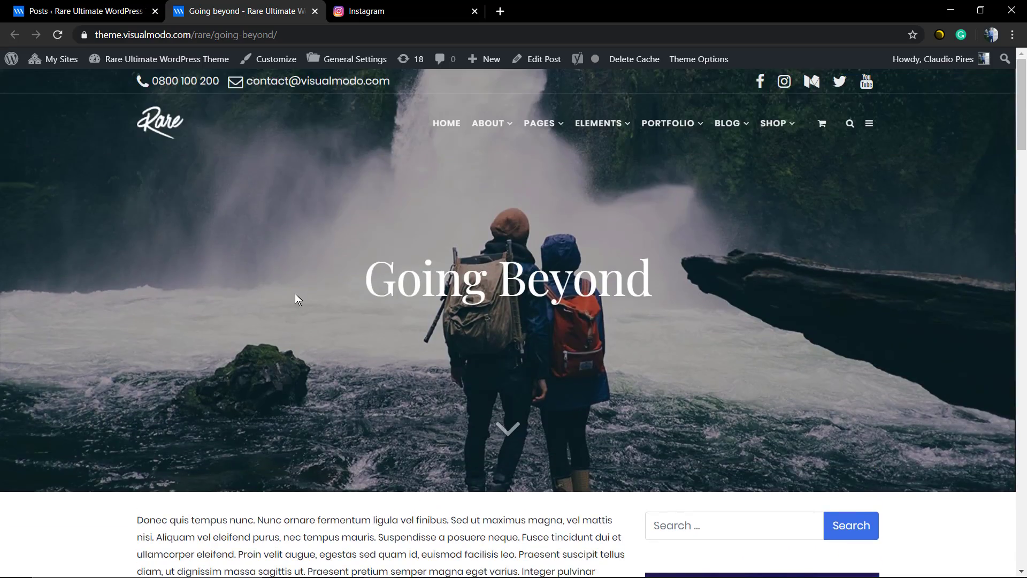
{"action": "mouse_move", "coordinate": [370, 11]}
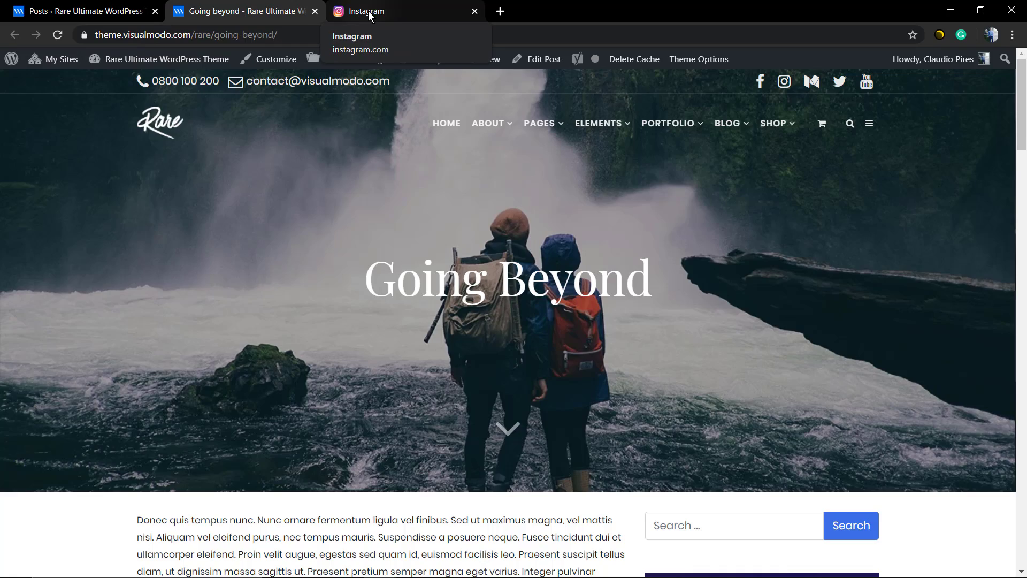
On Instagram, go to the sennarelax profile and open the aerial island castle post
{"action": "left_click", "coordinate": [393, 11]}
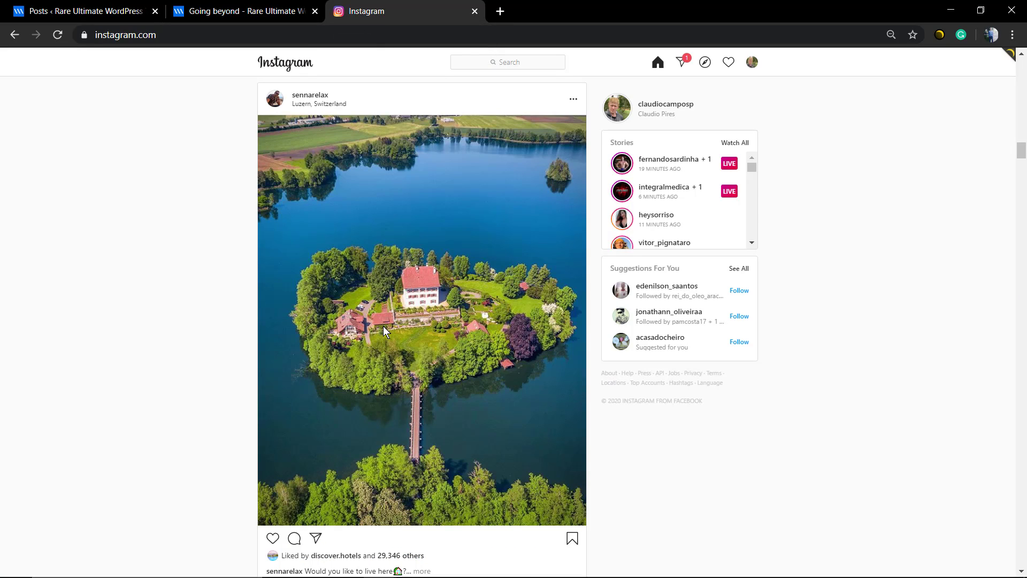
{"action": "mouse_move", "coordinate": [378, 283]}
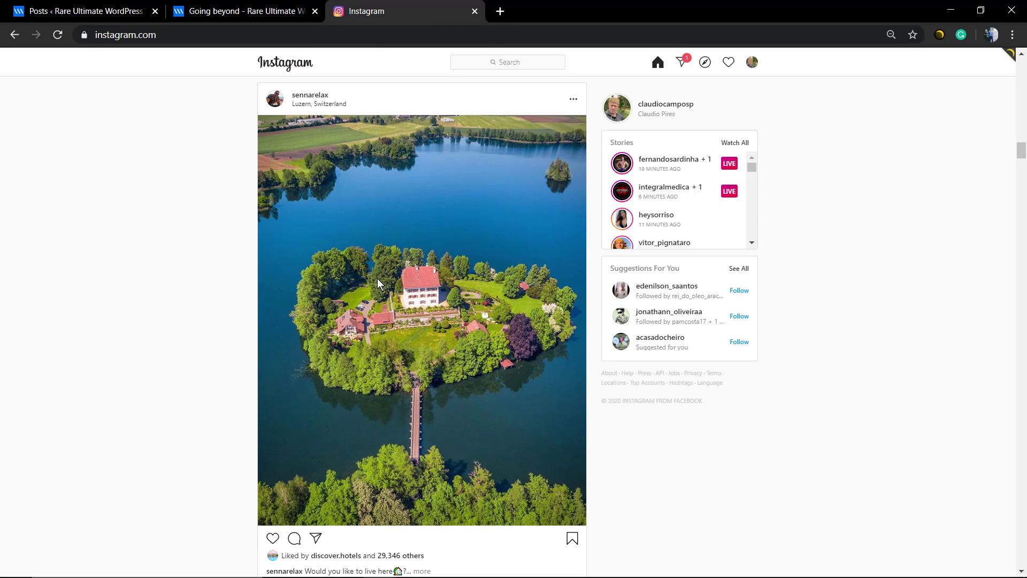
{"action": "mouse_move", "coordinate": [309, 95]}
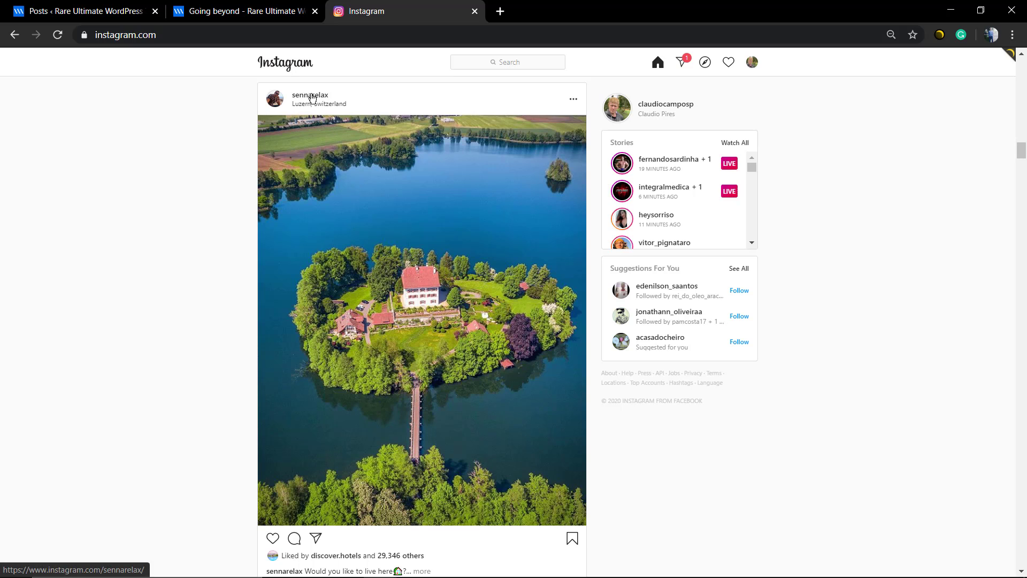
{"action": "left_click", "coordinate": [310, 96]}
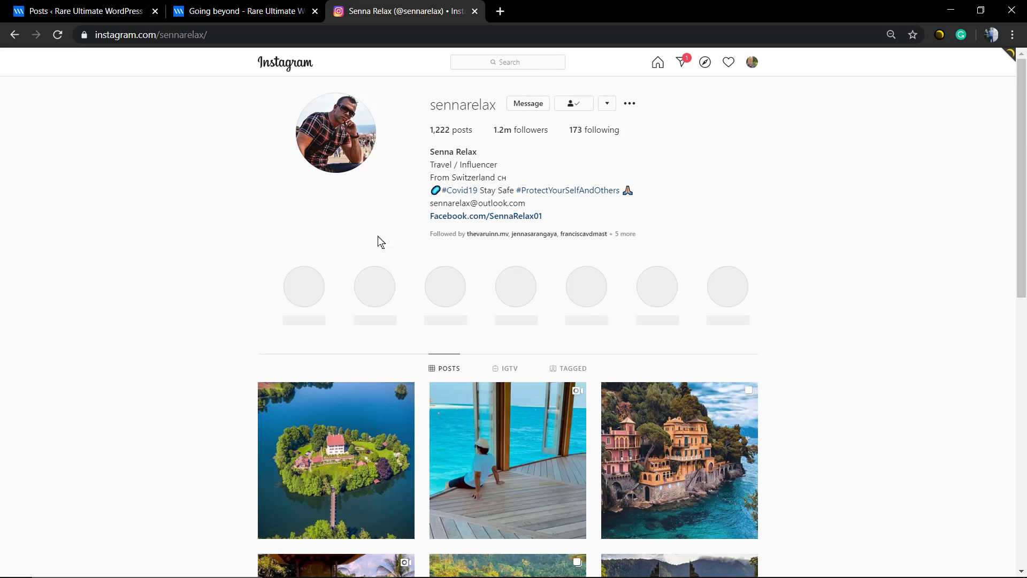
{"action": "scroll", "scroll_direction": "down", "scroll_amount": 3}
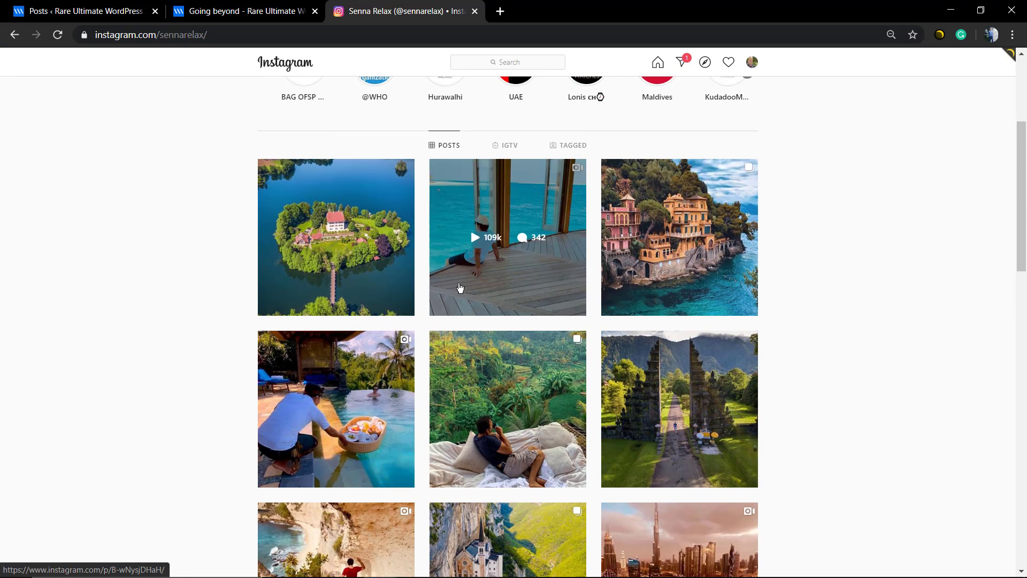
{"action": "left_click", "coordinate": [507, 236]}
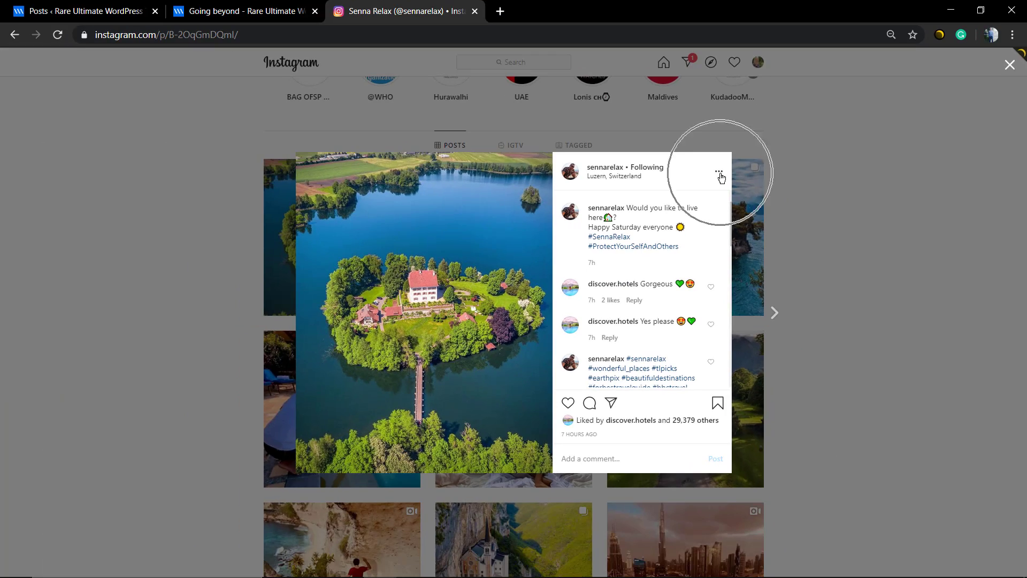
Get the island post's embed code with caption included and copy it, opening the API terms aside
{"action": "left_click", "coordinate": [718, 171]}
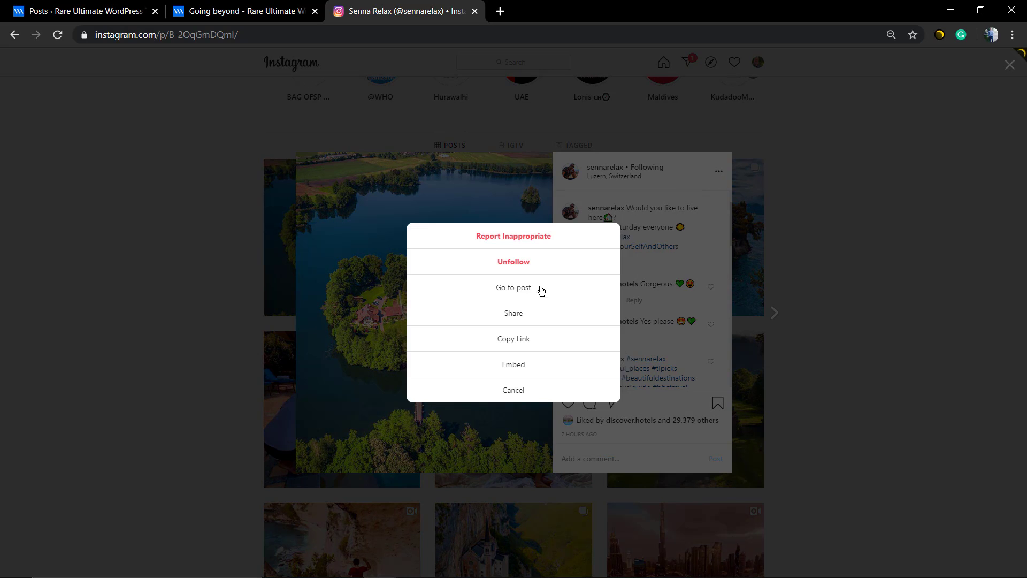
{"action": "mouse_move", "coordinate": [504, 368]}
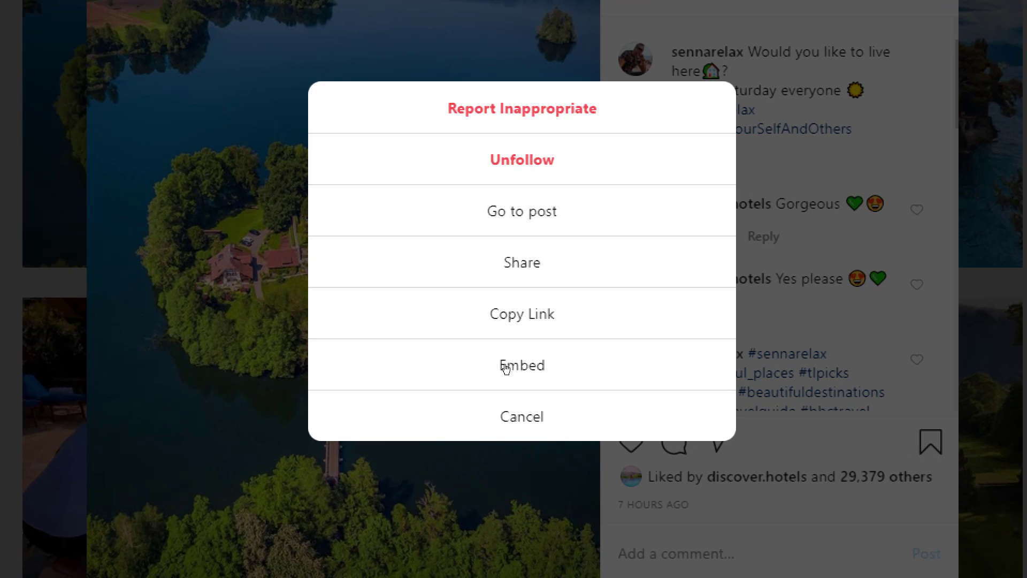
{"action": "left_click", "coordinate": [521, 365]}
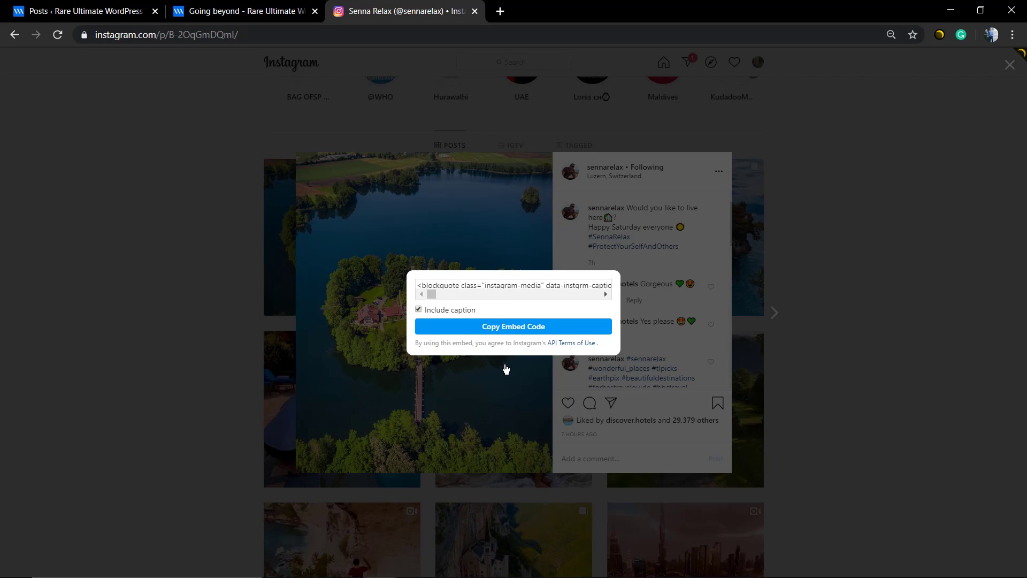
{"action": "mouse_move", "coordinate": [445, 321]}
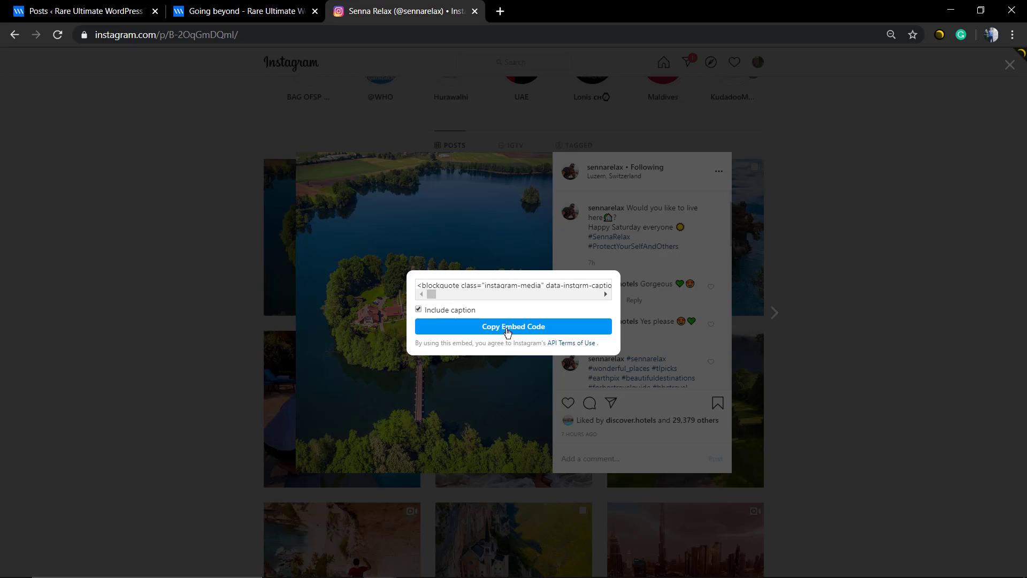
{"action": "left_click", "coordinate": [513, 326]}
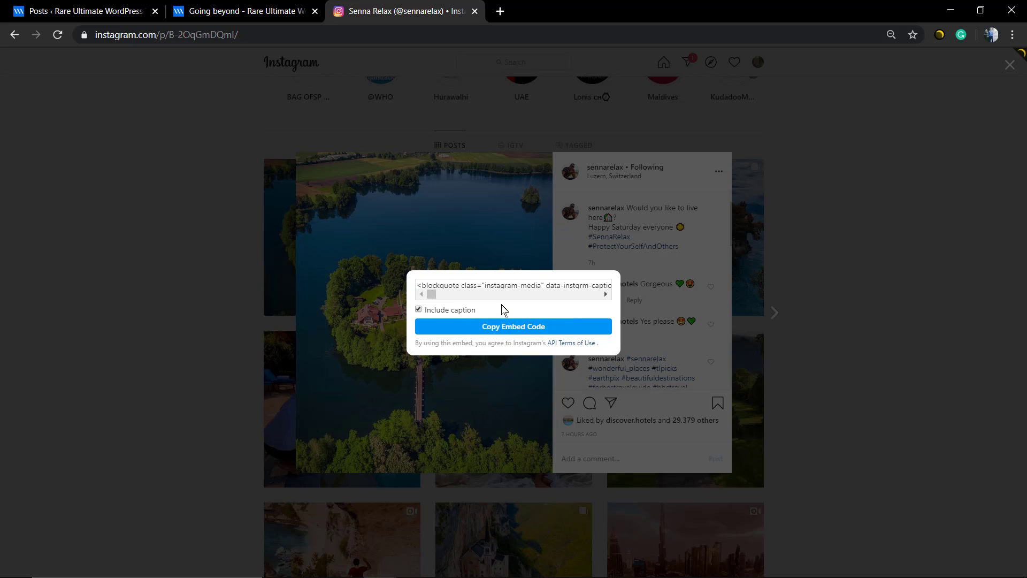
{"action": "right_click", "coordinate": [571, 343]}
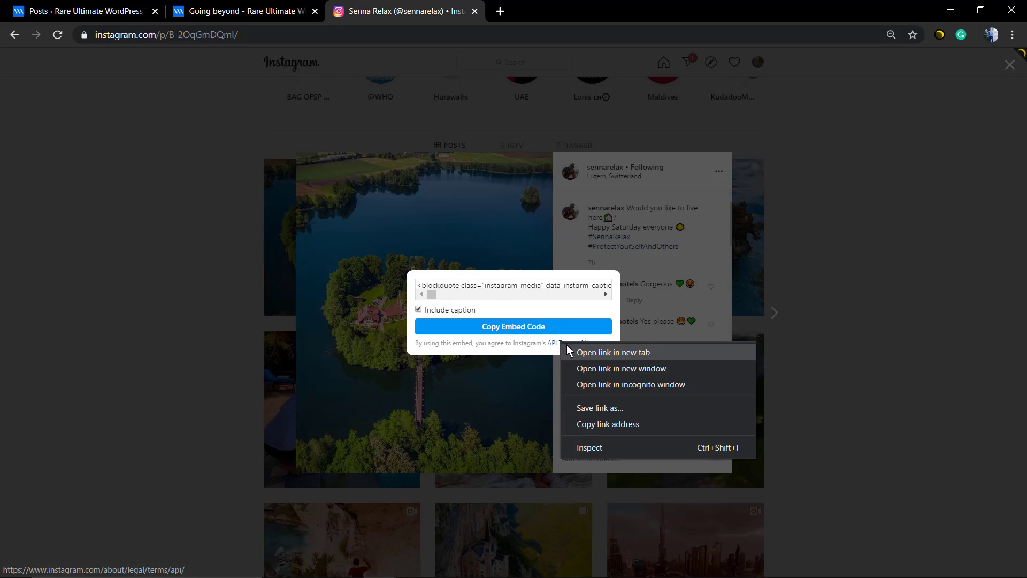
{"action": "left_click", "coordinate": [612, 352]}
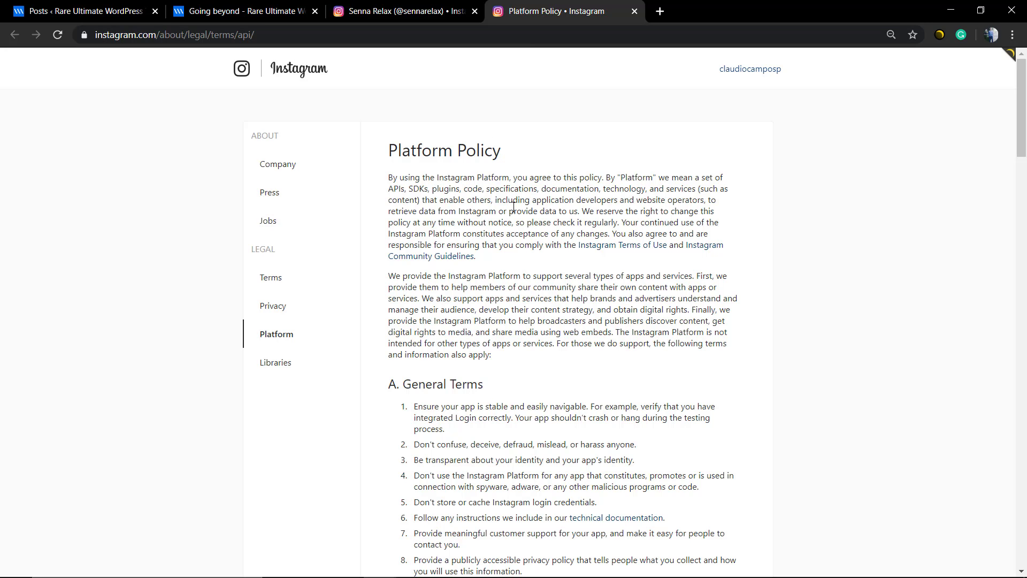
{"action": "mouse_move", "coordinate": [502, 269]}
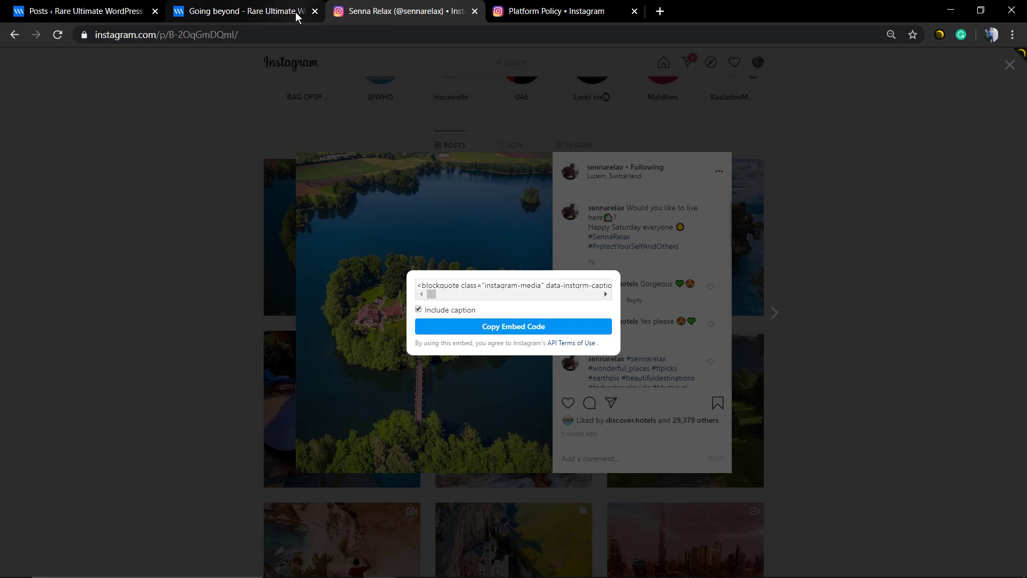
Copy the embed code again and switch back to the WordPress posts list
{"action": "left_click", "coordinate": [513, 326]}
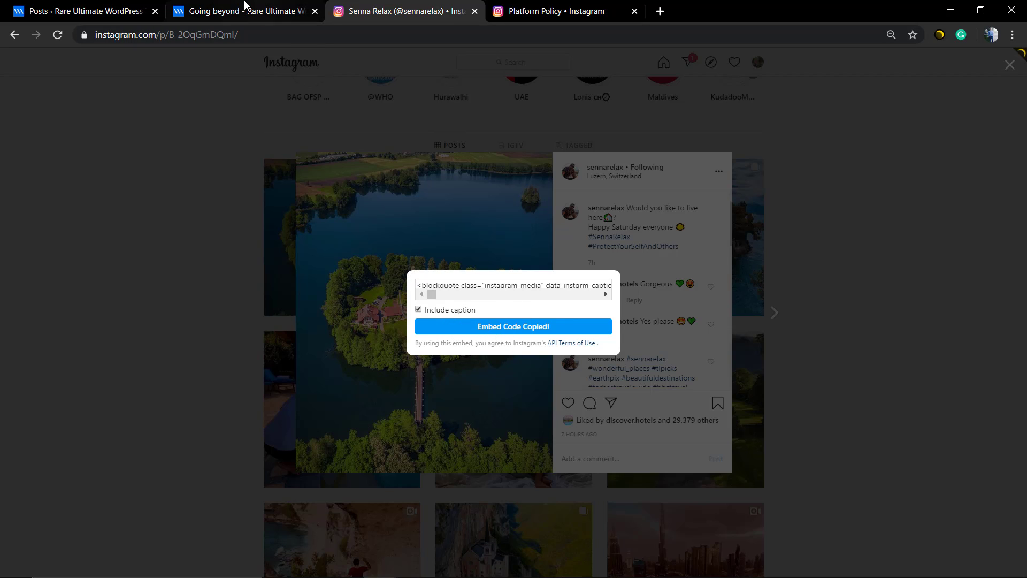
{"action": "left_click", "coordinate": [79, 11]}
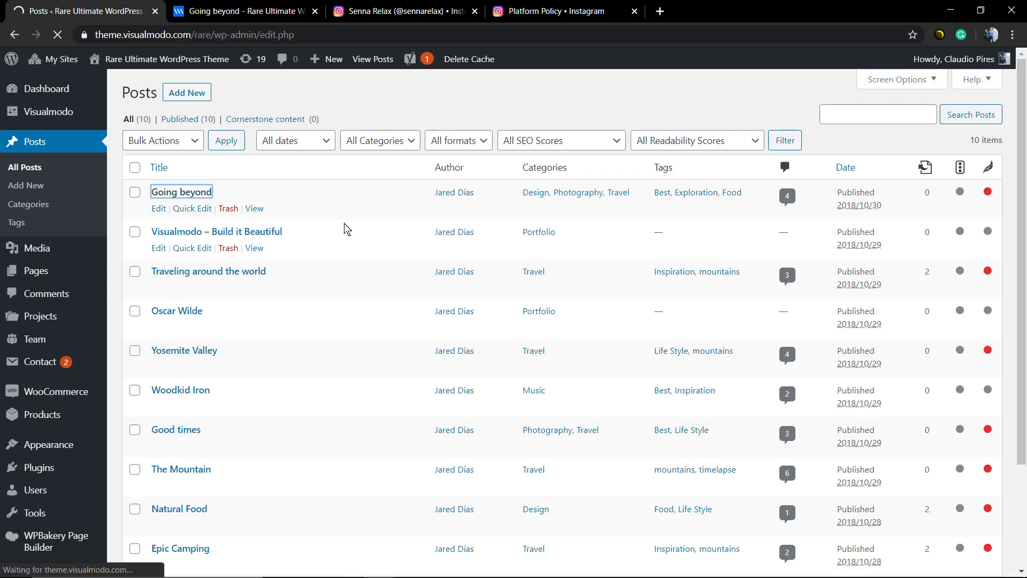
Edit 'Going beyond' and add a Custom HTML block below the last paragraph holding the Instagram embed code
{"action": "left_click", "coordinate": [158, 208]}
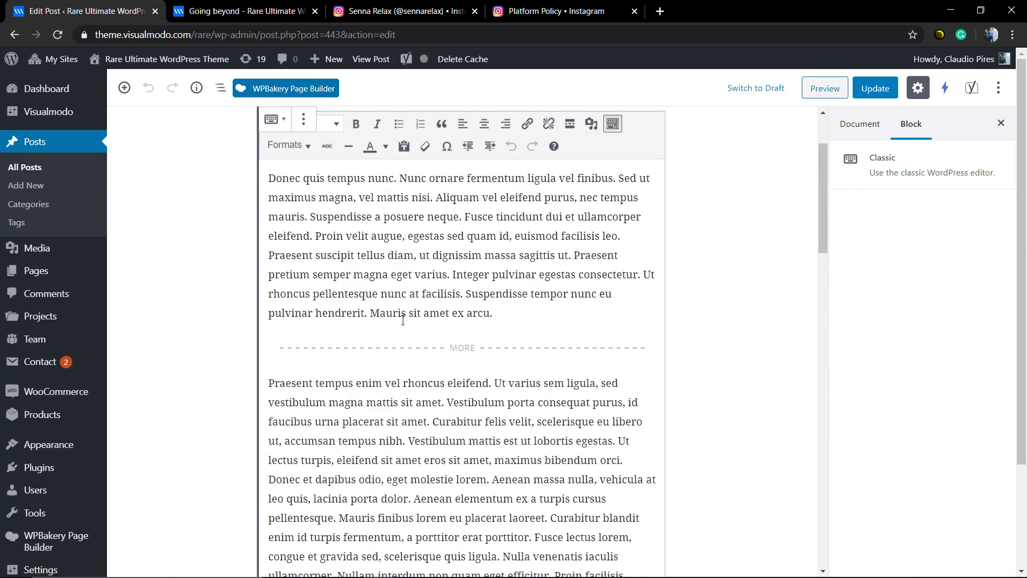
{"action": "scroll", "scroll_direction": "down", "scroll_amount": 3}
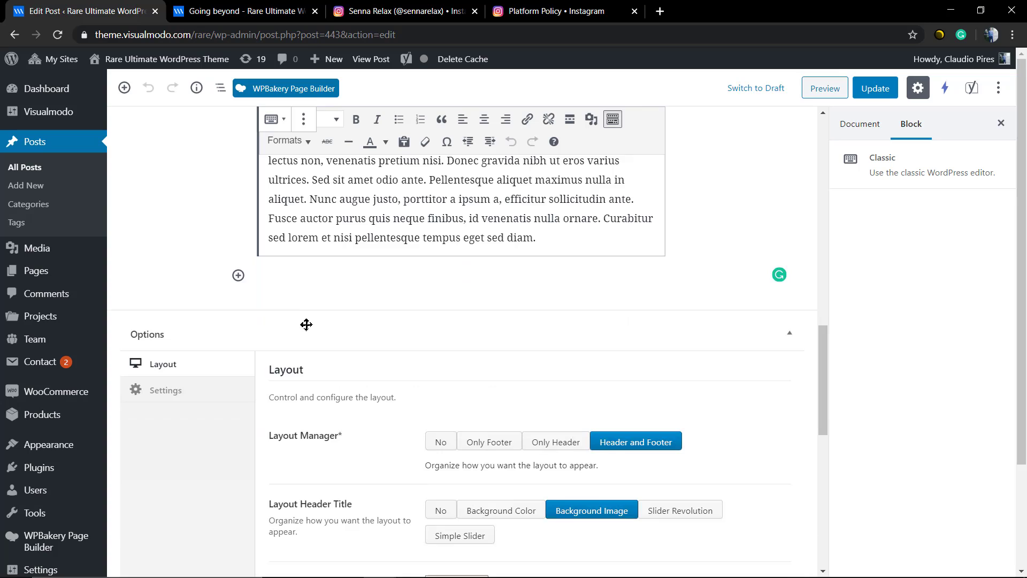
{"action": "mouse_move", "coordinate": [256, 314]}
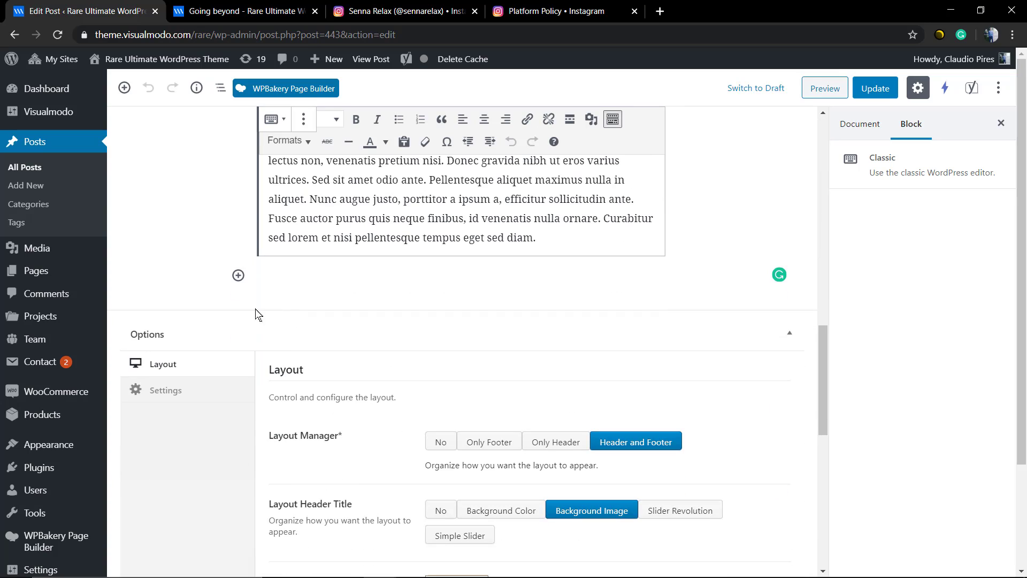
{"action": "left_click", "coordinate": [237, 275]}
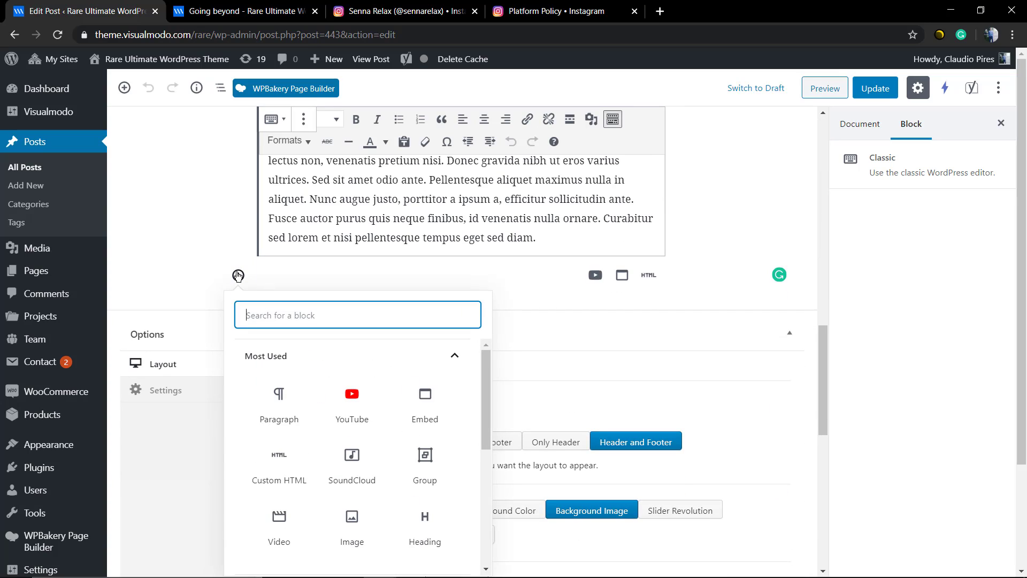
{"action": "mouse_move", "coordinate": [304, 450]}
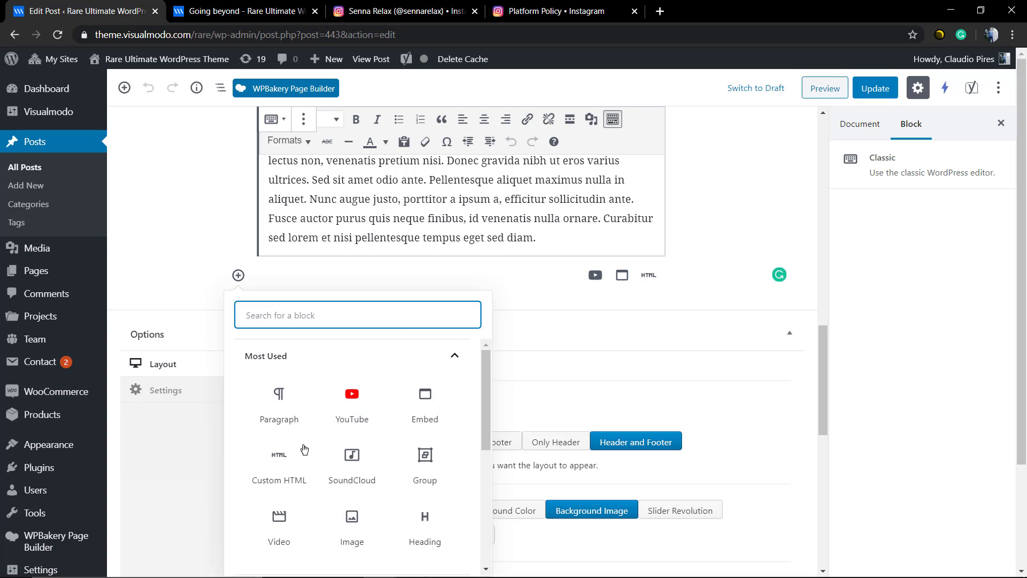
{"action": "left_click", "coordinate": [279, 461]}
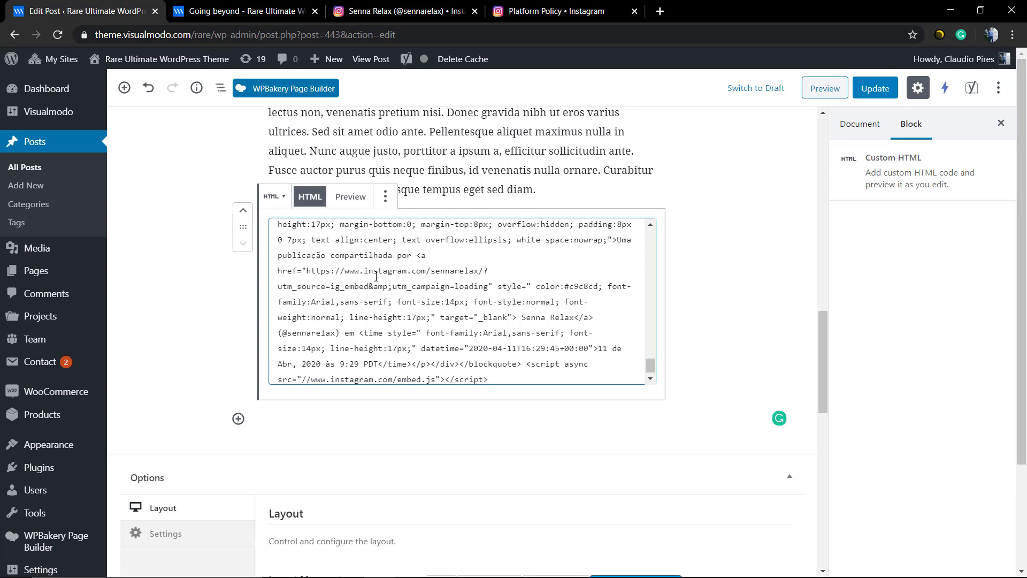
{"action": "left_click", "coordinate": [860, 124]}
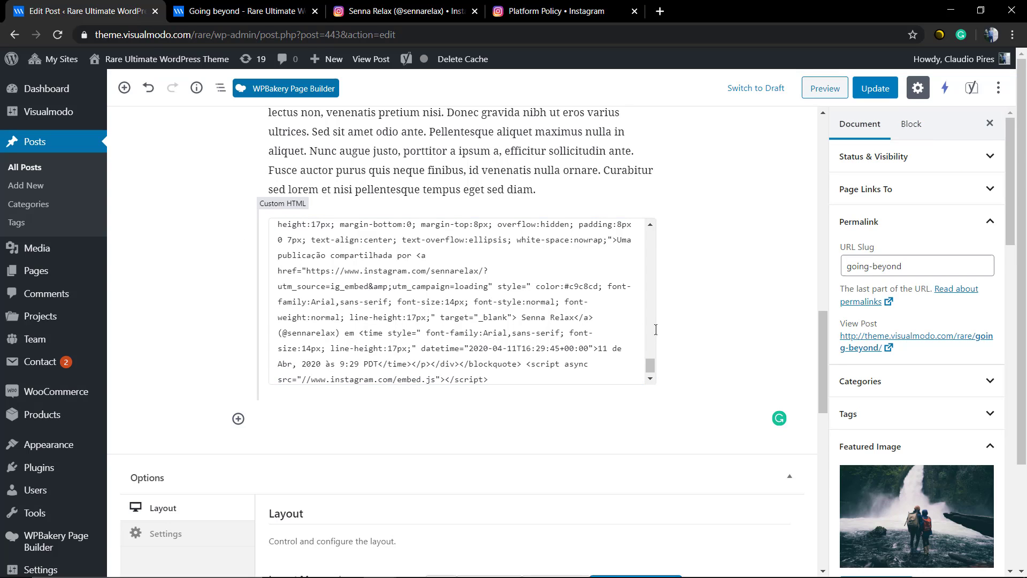
{"action": "scroll", "scroll_direction": "up", "scroll_amount": 3}
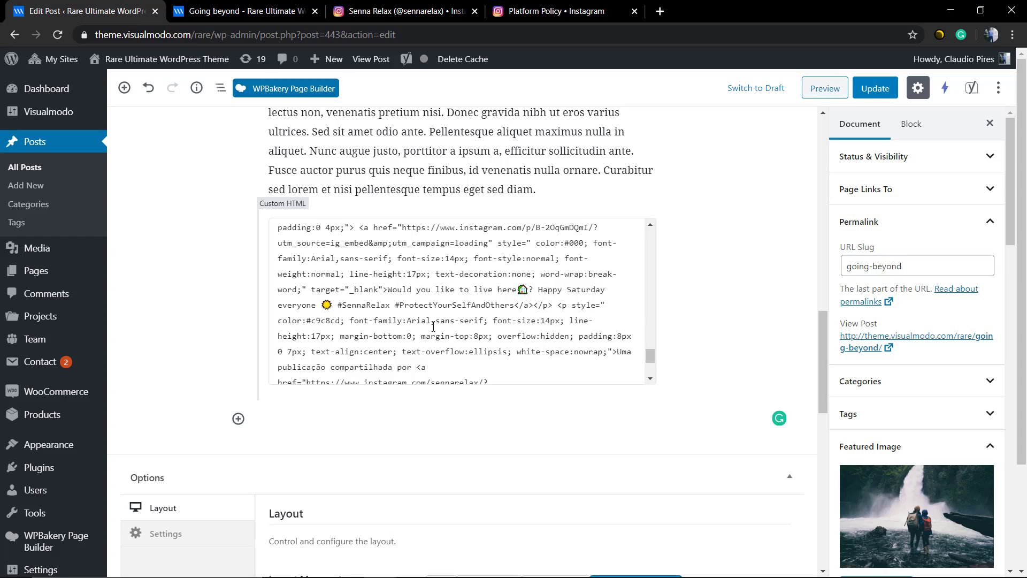
Preview the post in a new tab and scroll through to inspect the rendered Instagram embed
{"action": "left_click", "coordinate": [824, 88]}
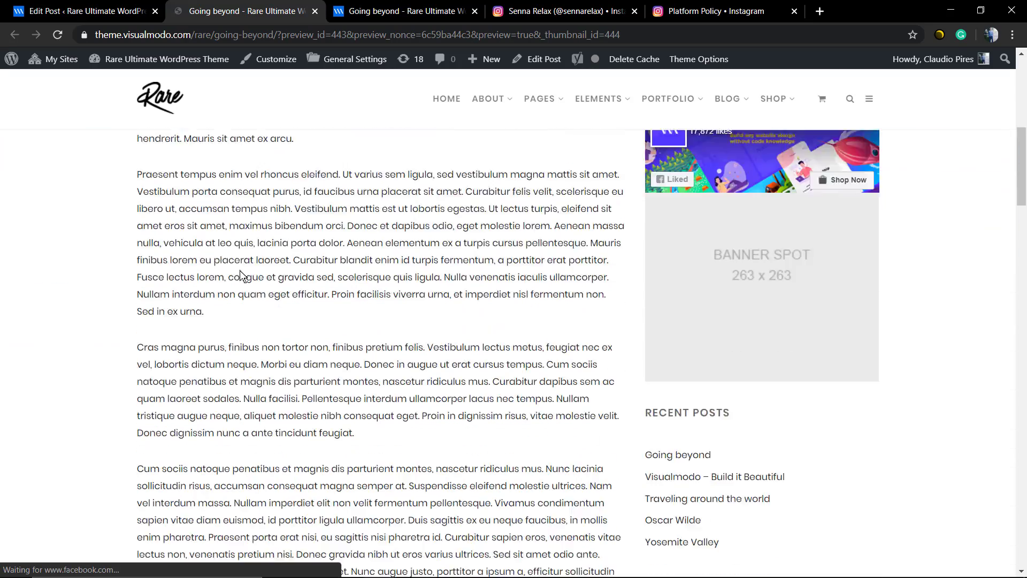
{"action": "scroll", "scroll_direction": "down", "scroll_amount": 3}
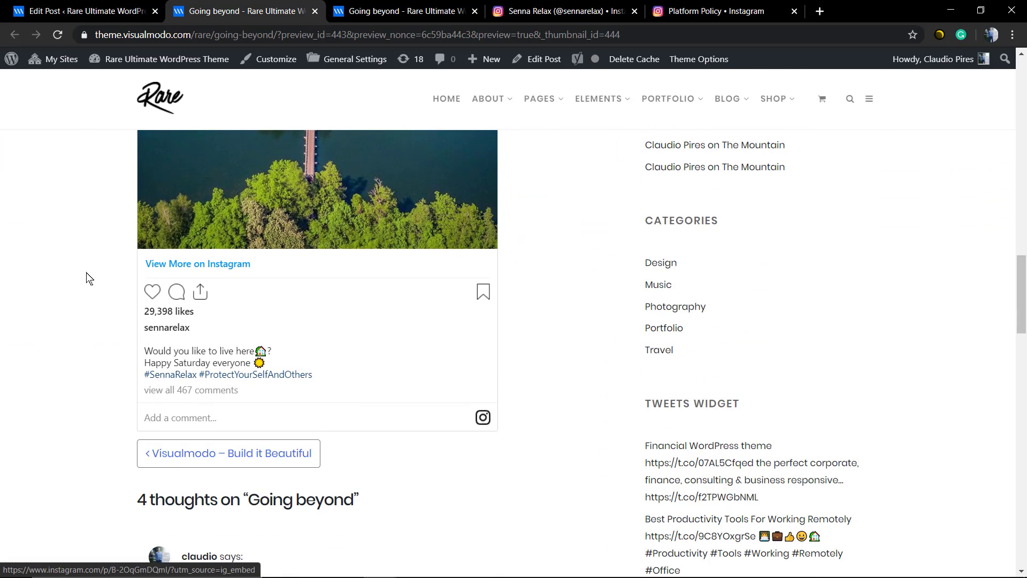
{"action": "scroll", "scroll_direction": "down", "scroll_amount": 3}
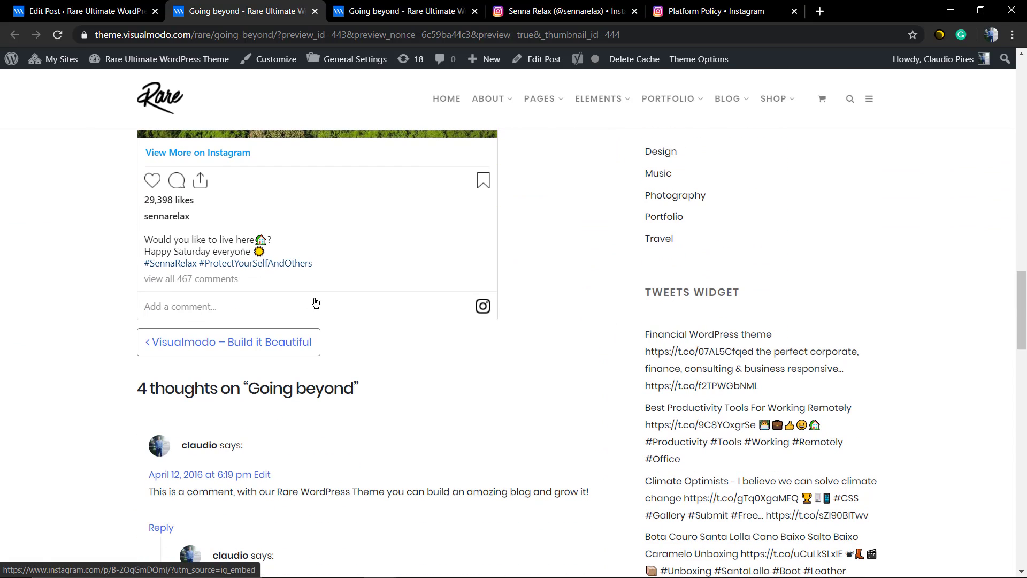
{"action": "scroll", "scroll_direction": "up", "scroll_amount": 3}
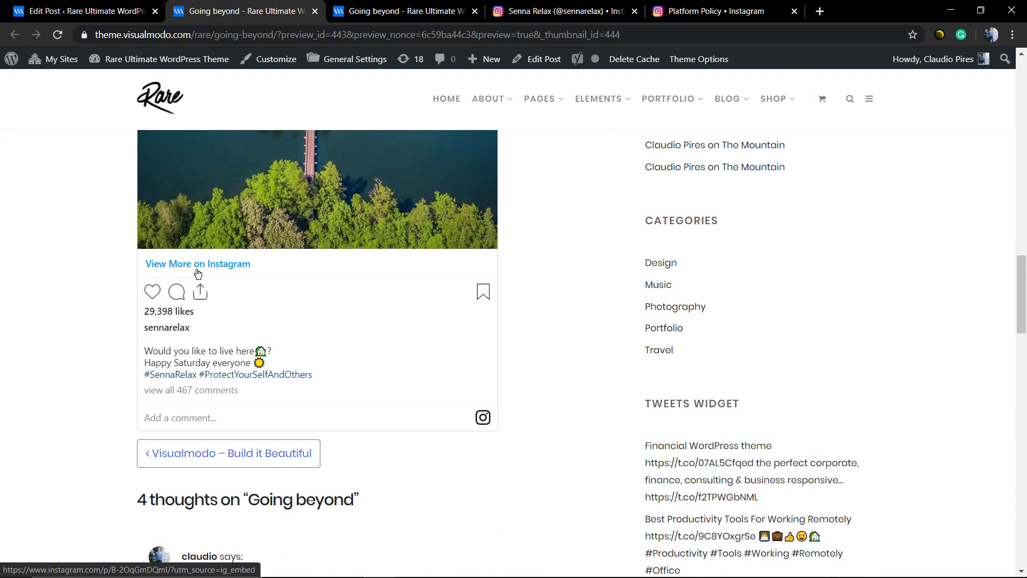
{"action": "scroll", "scroll_direction": "up", "scroll_amount": 3}
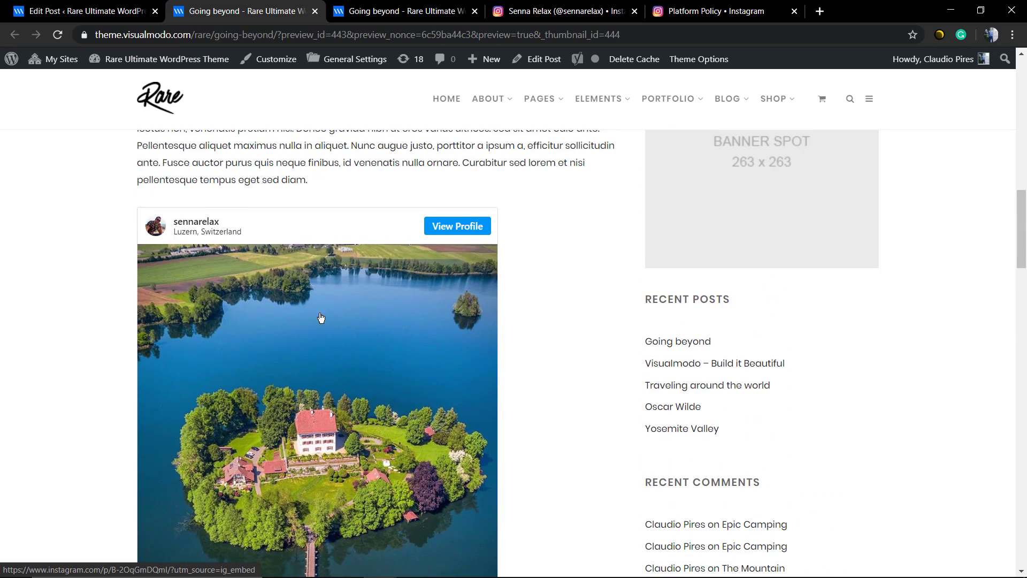
{"action": "scroll", "scroll_direction": "up", "scroll_amount": 3}
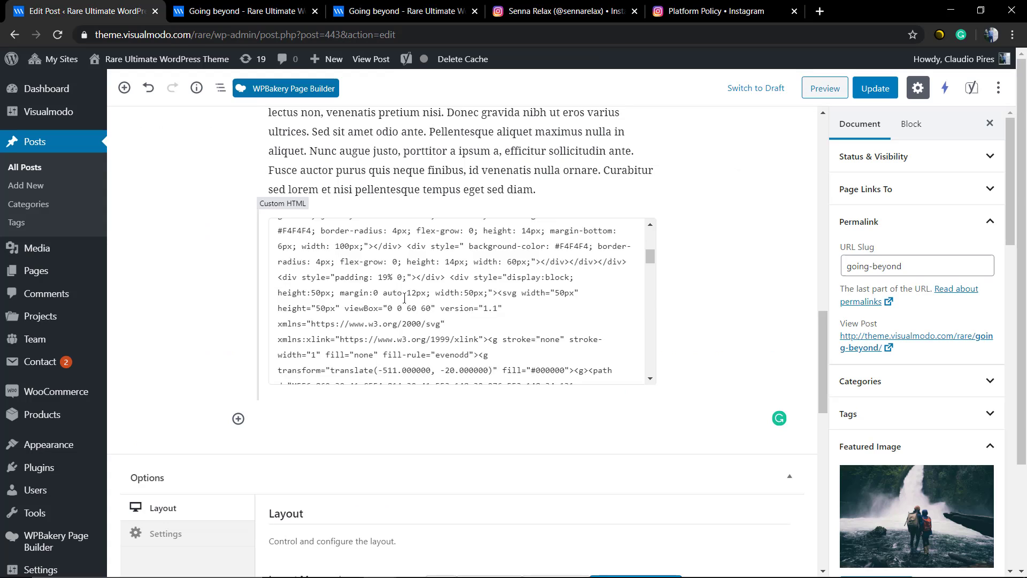
Add '</center>' after the script tag at the end of the embed code and preview again
{"action": "scroll", "scroll_direction": "up", "scroll_amount": 3}
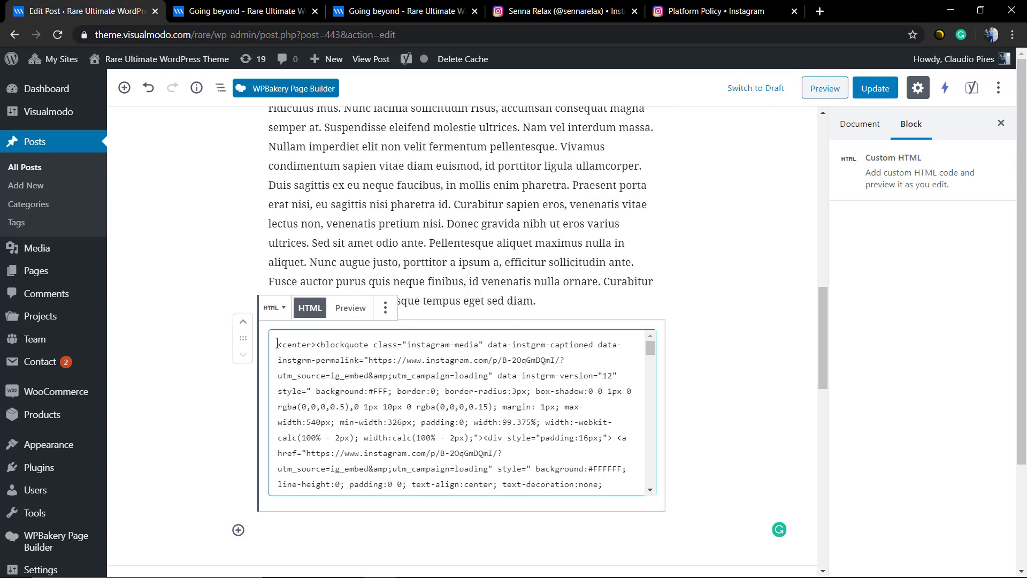
{"action": "scroll", "scroll_direction": "down", "scroll_amount": 3}
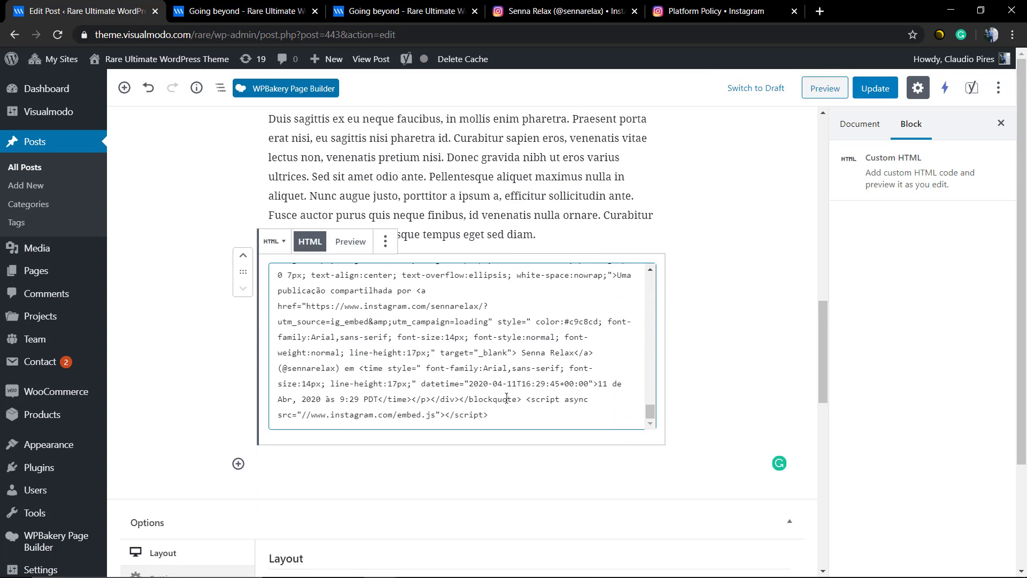
{"action": "scroll", "scroll_direction": "down", "scroll_amount": 3}
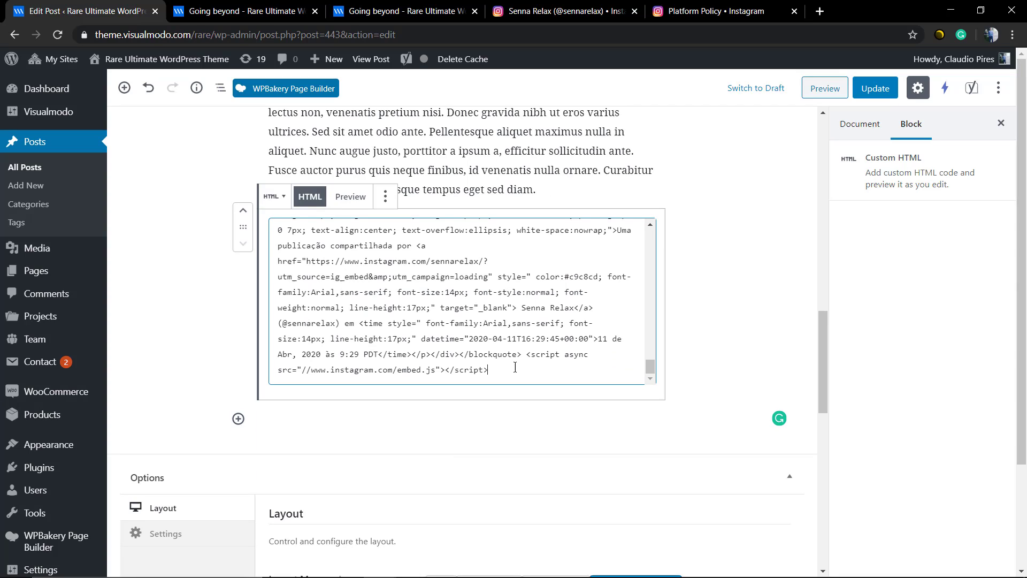
{"action": "type", "text": "</center>"}
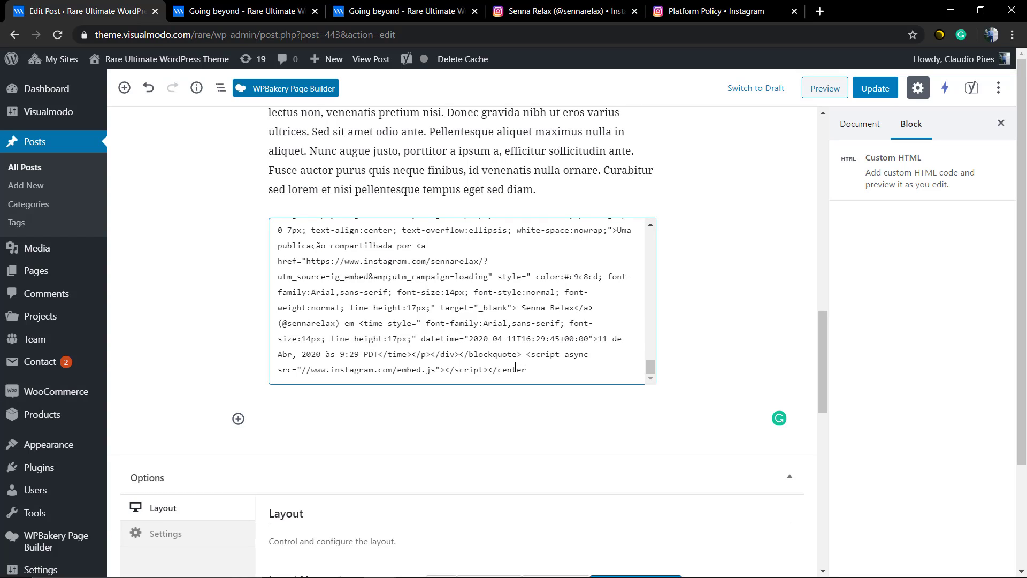
{"action": "left_click", "coordinate": [458, 294]}
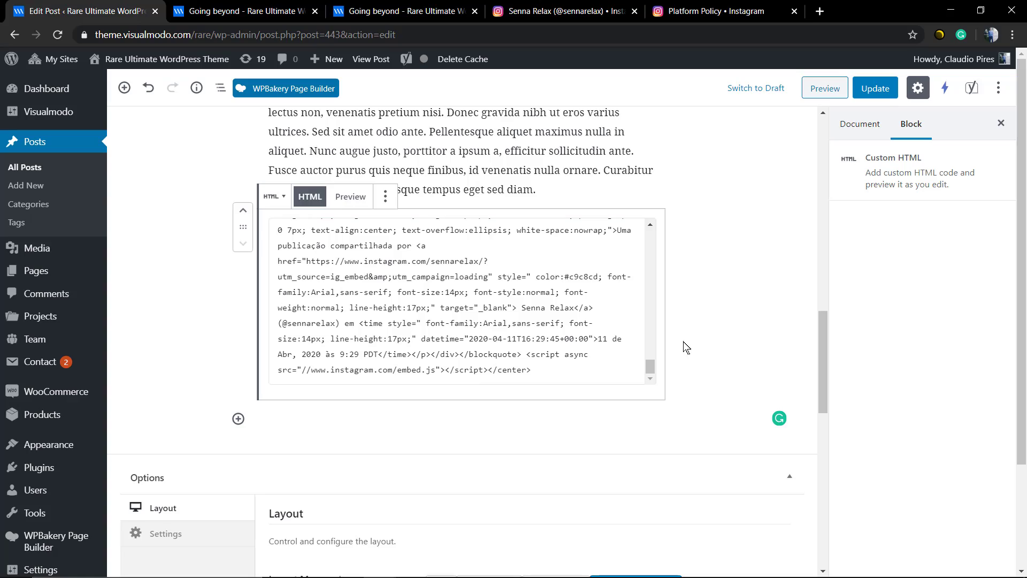
{"action": "left_click", "coordinate": [824, 88]}
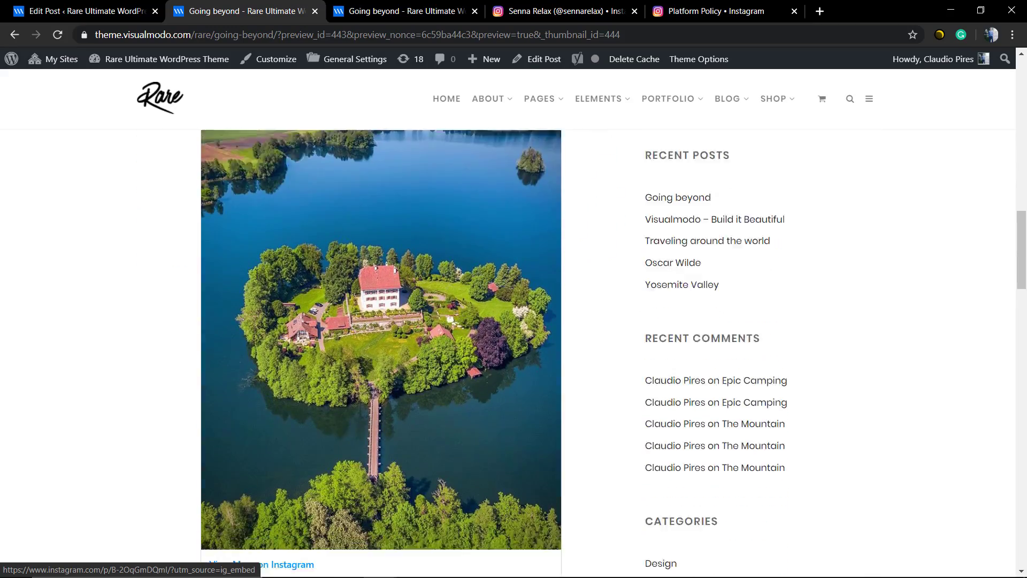
Scroll the preview to confirm the embed is centred, then switch to the Instagram tab
{"action": "scroll", "scroll_direction": "down", "scroll_amount": 3}
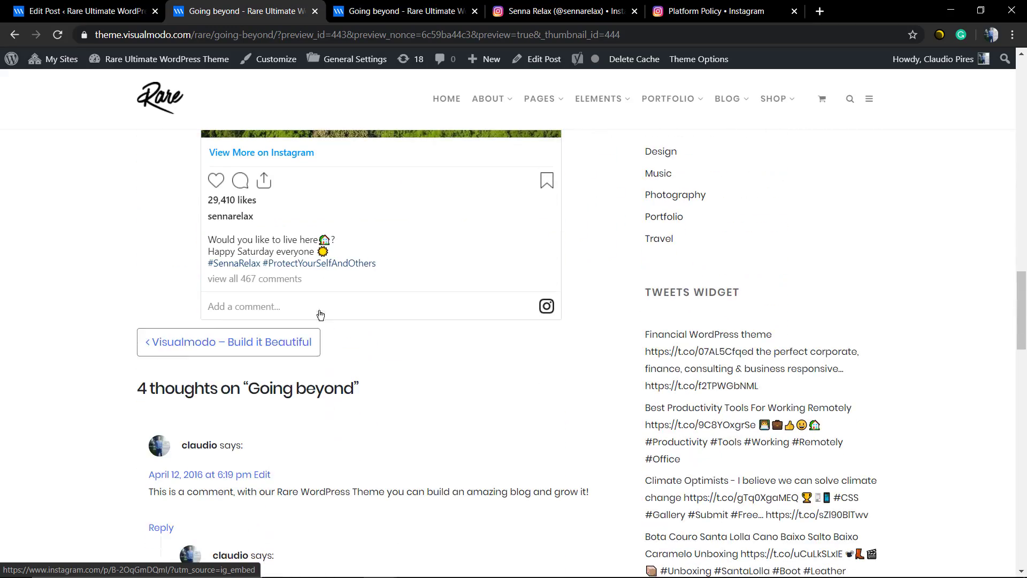
{"action": "scroll", "scroll_direction": "up", "scroll_amount": 3}
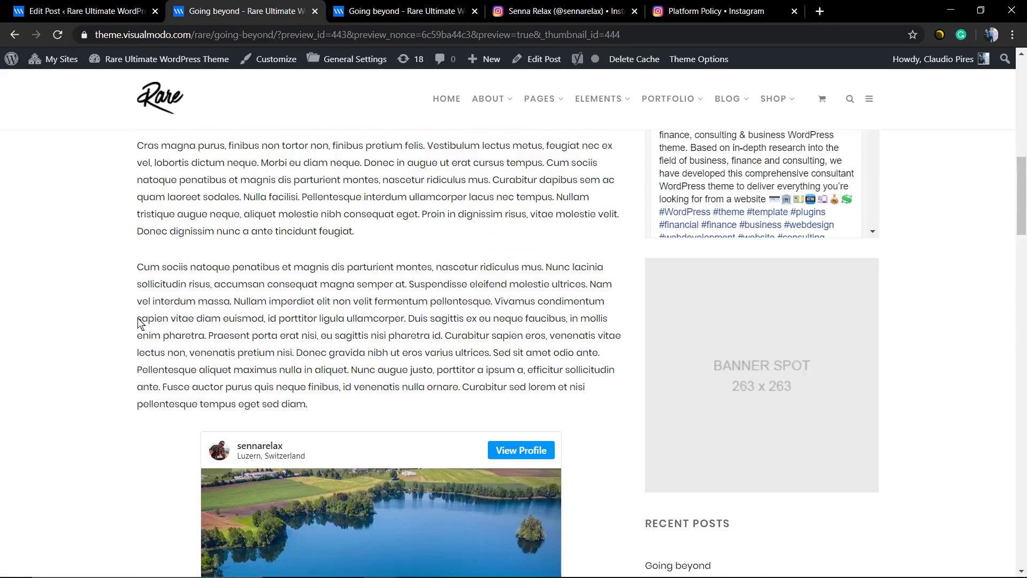
{"action": "scroll", "scroll_direction": "up", "scroll_amount": 3}
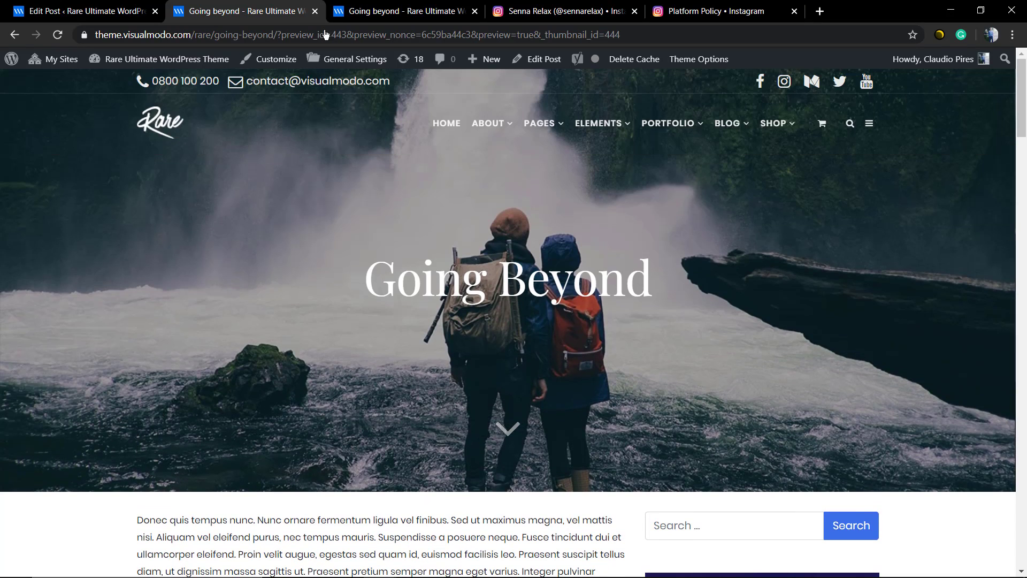
{"action": "left_click", "coordinate": [560, 12]}
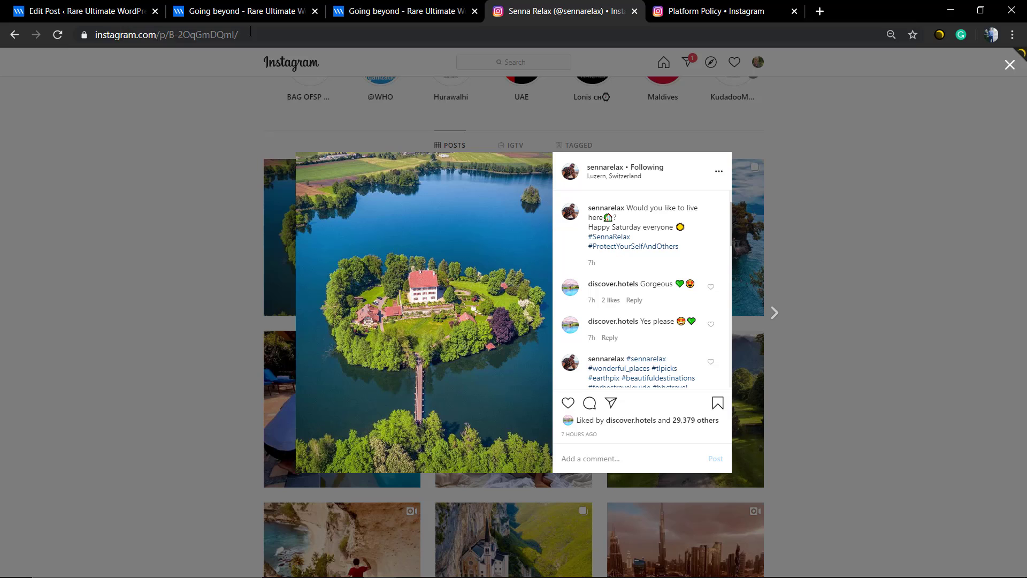
Copy the island post's URL from the address bar and return to the Edit Post tab
{"action": "left_click", "coordinate": [164, 34]}
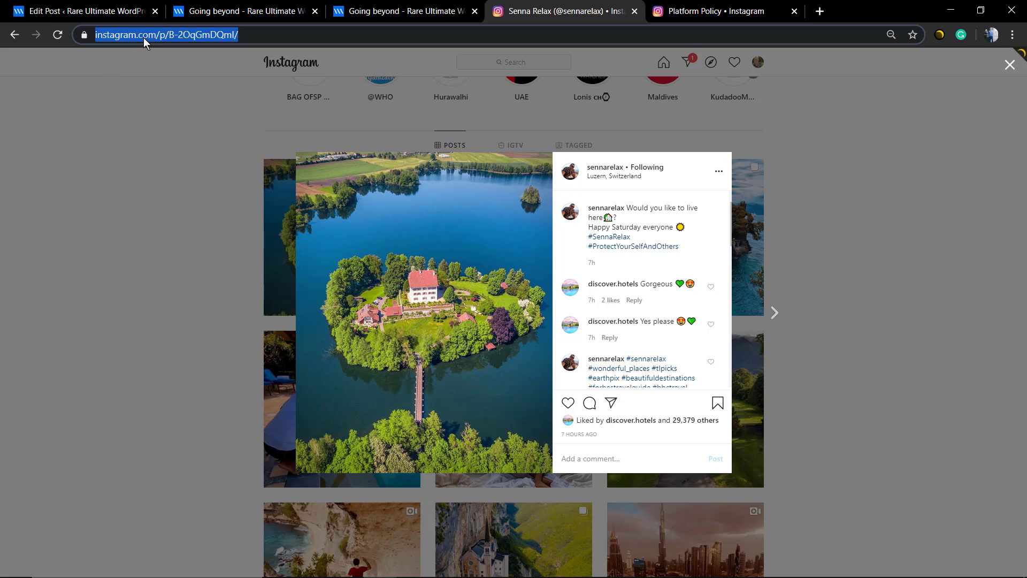
{"action": "left_click", "coordinate": [243, 11]}
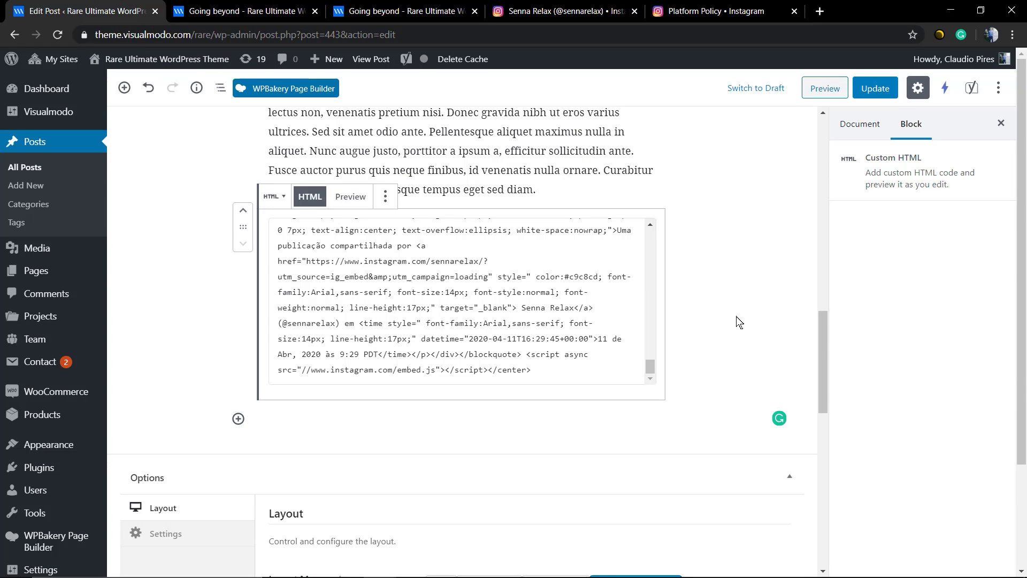
Below the code block, add an Instagram block from the Embeds group
{"action": "left_click", "coordinate": [859, 124]}
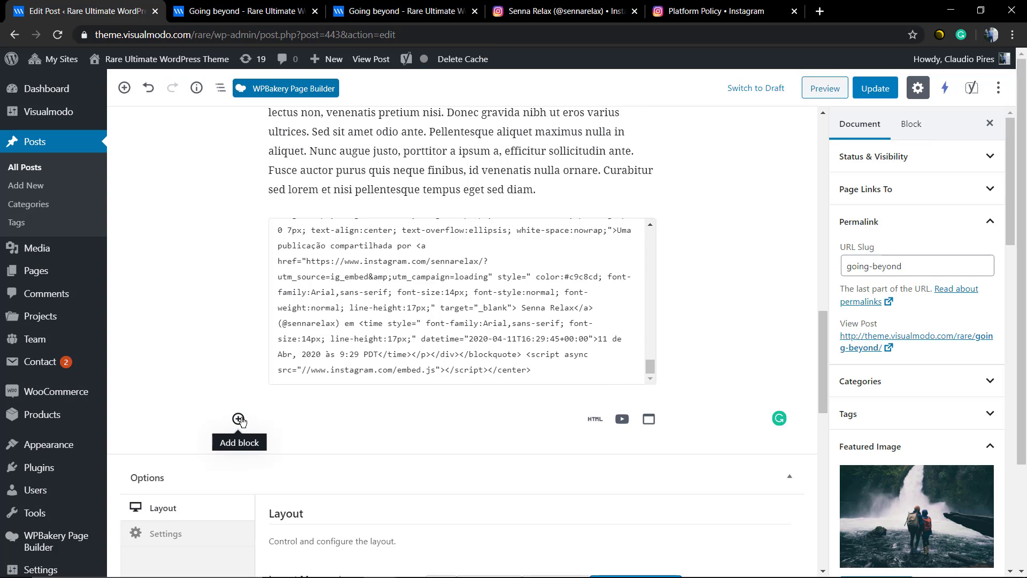
{"action": "left_click", "coordinate": [238, 418]}
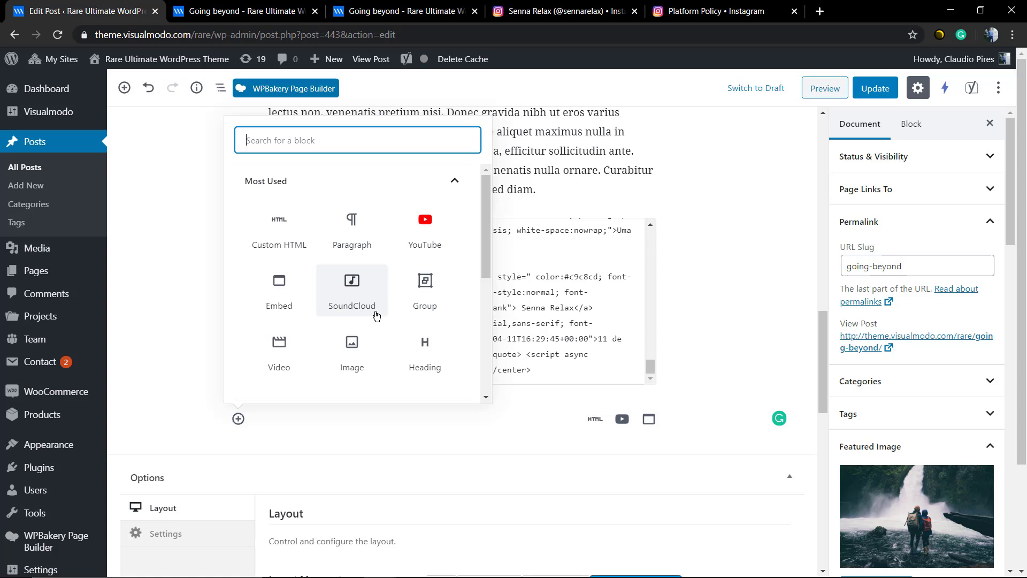
{"action": "scroll", "scroll_direction": "down", "scroll_amount": 3}
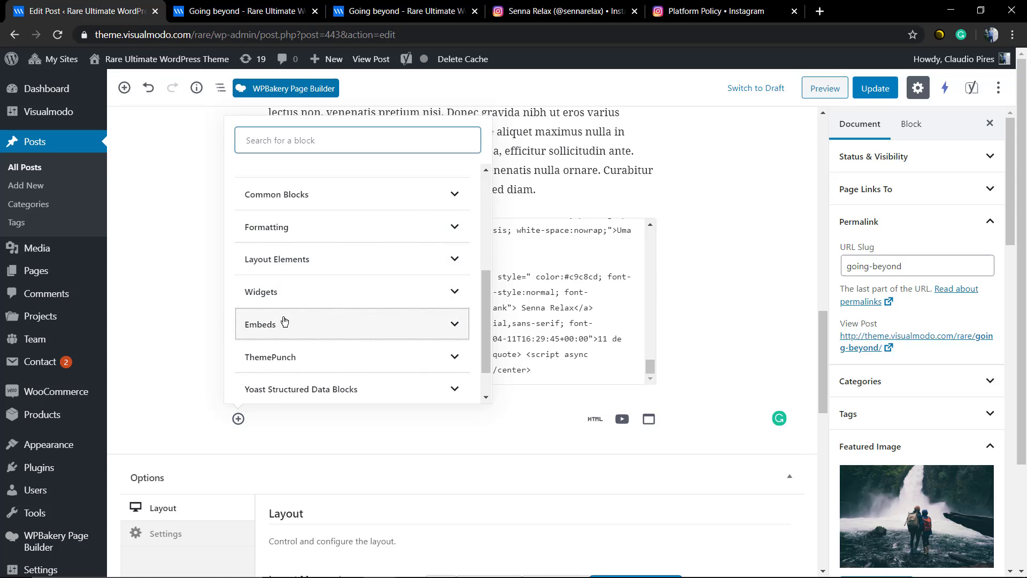
{"action": "left_click", "coordinate": [260, 324]}
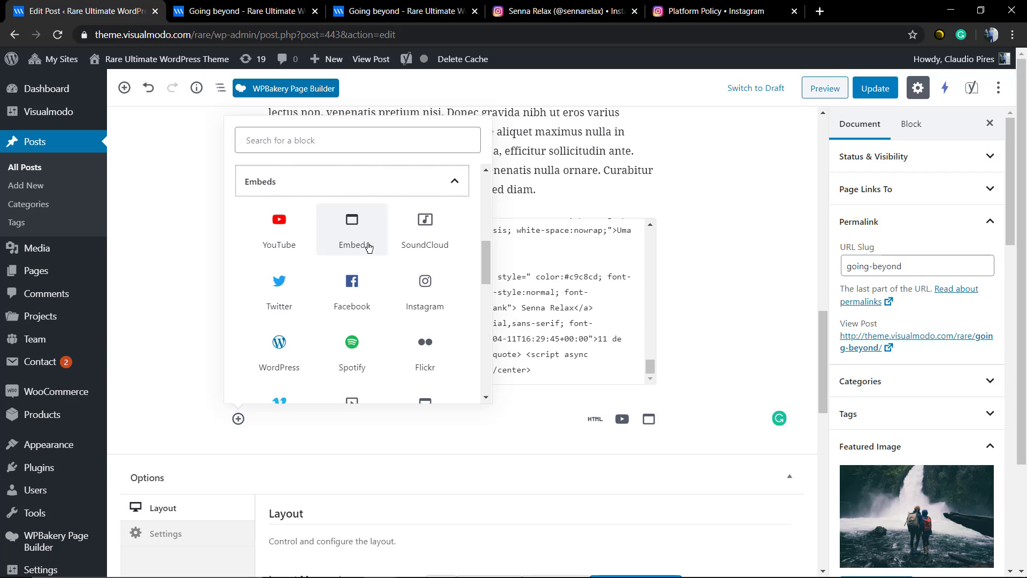
{"action": "left_click", "coordinate": [424, 281]}
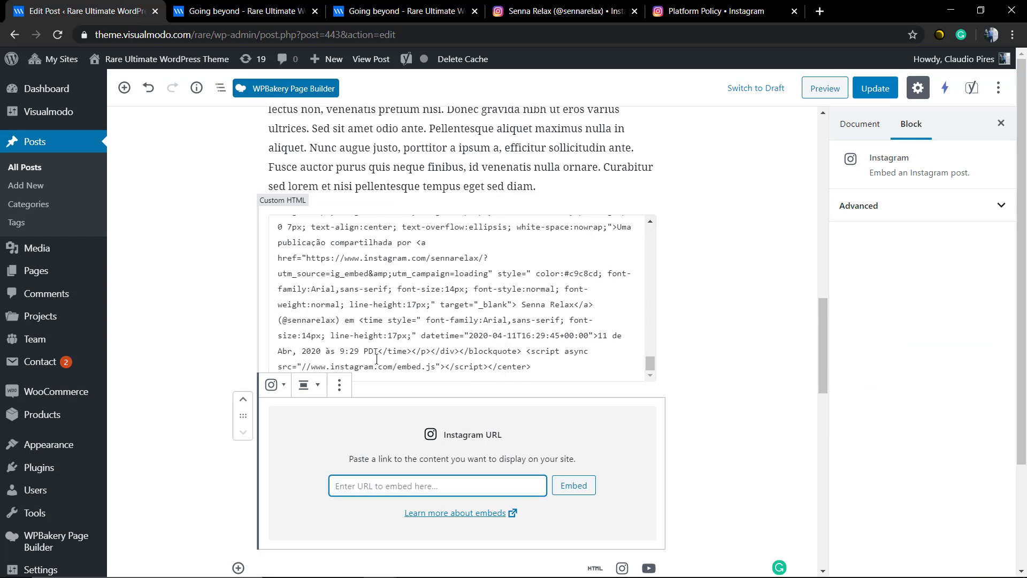
{"action": "scroll", "scroll_direction": "down", "scroll_amount": 3}
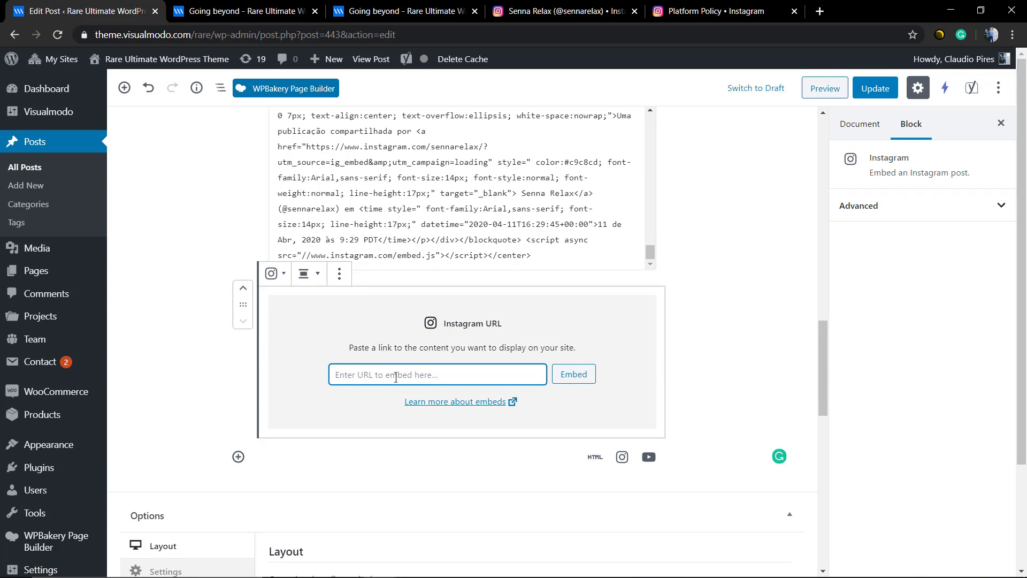
{"action": "type", "text": "https://www.instagram.com/p/B-2OqGmDQmI/"}
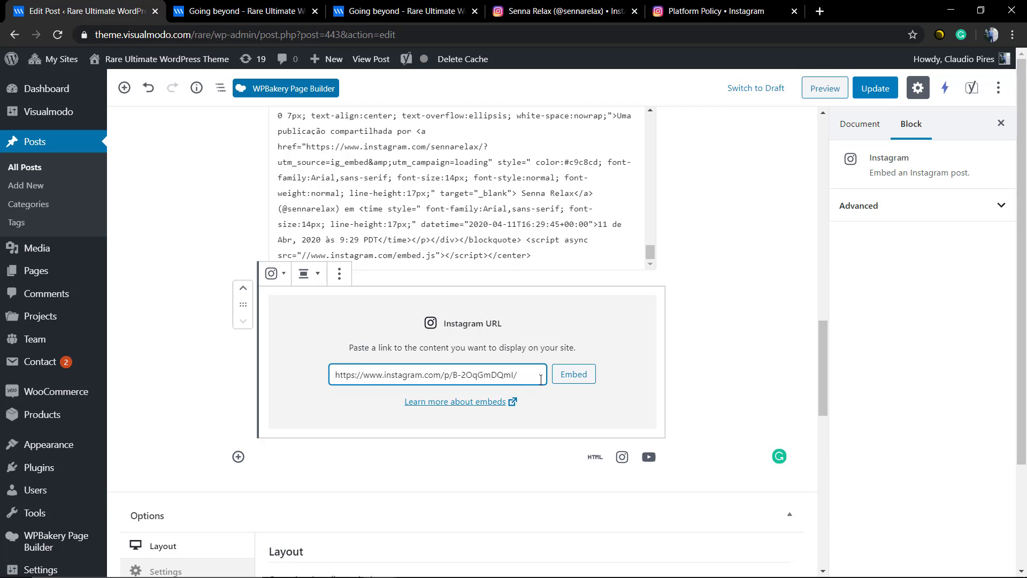
{"action": "left_click", "coordinate": [573, 373]}
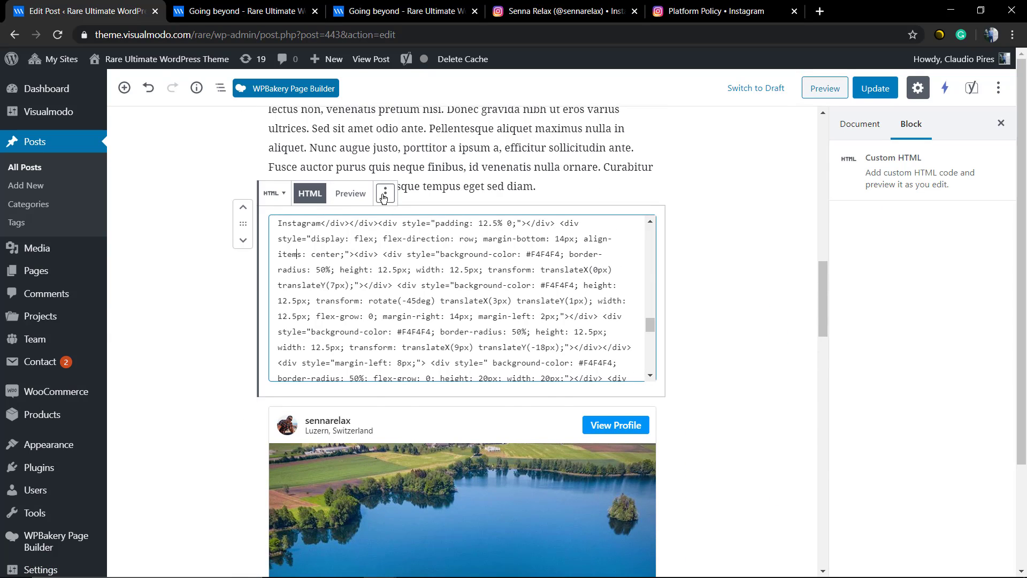
{"action": "left_click", "coordinate": [385, 194]}
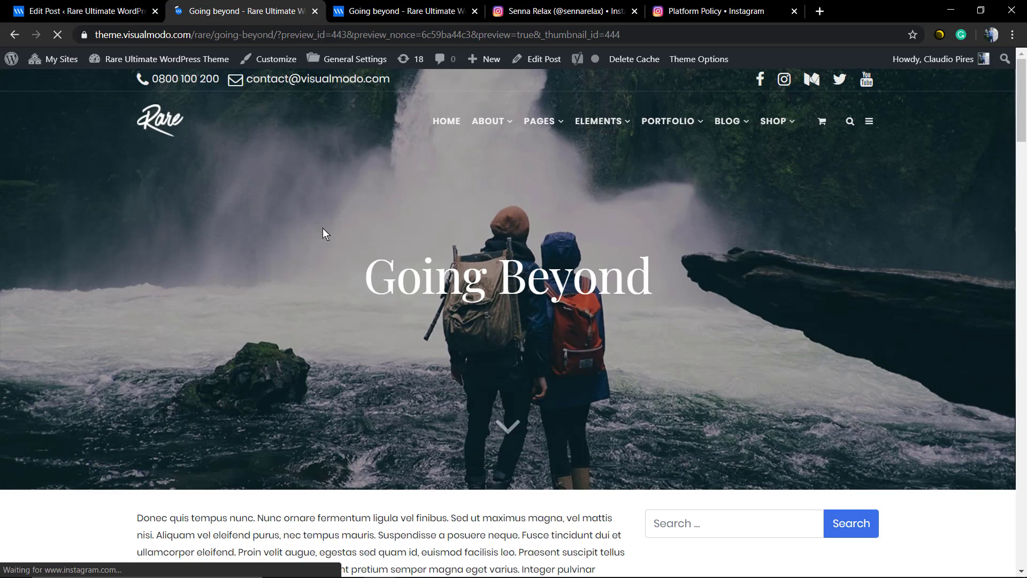
Scroll the preview to review the embedded Instagram post with its caption and likes
{"action": "scroll", "scroll_direction": "down", "scroll_amount": 3}
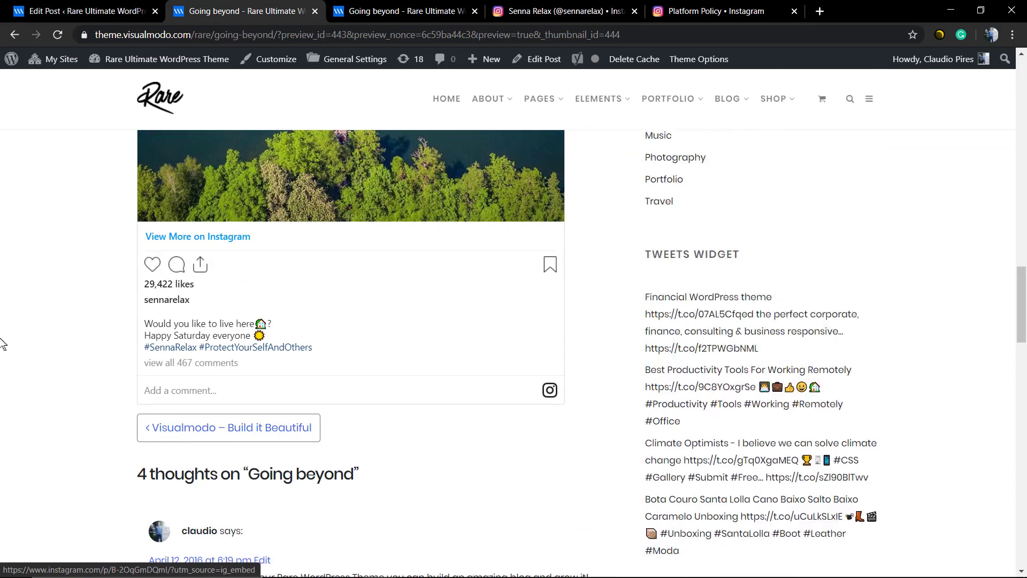
{"action": "scroll", "scroll_direction": "up", "scroll_amount": 3}
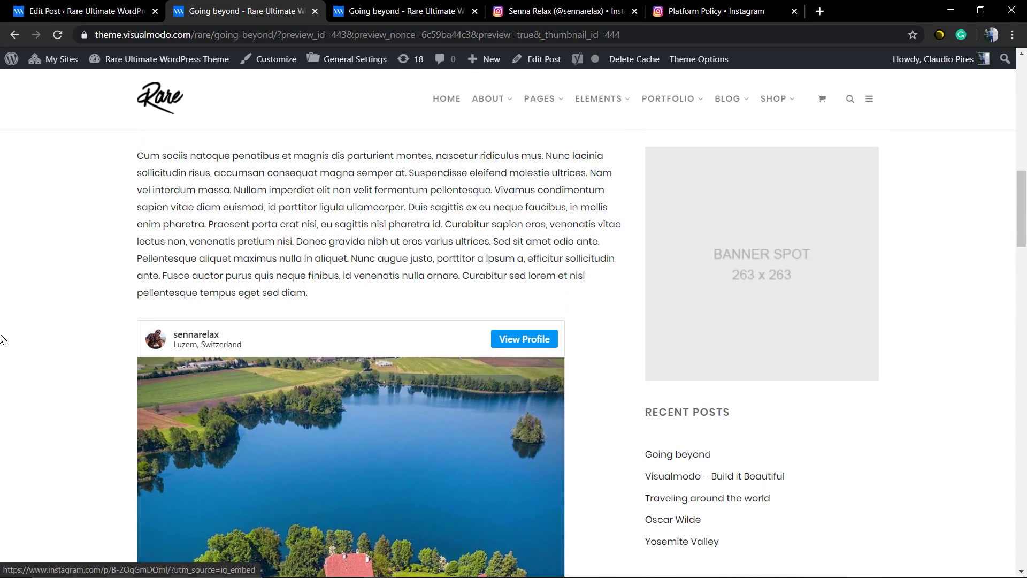
{"action": "scroll", "scroll_direction": "down", "scroll_amount": 3}
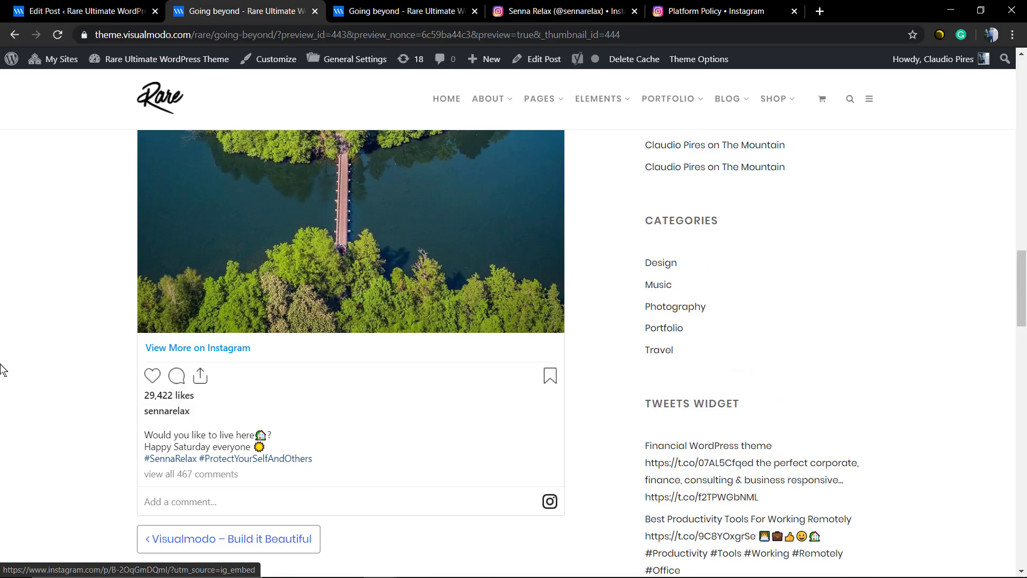
{"action": "scroll", "scroll_direction": "up", "scroll_amount": 3}
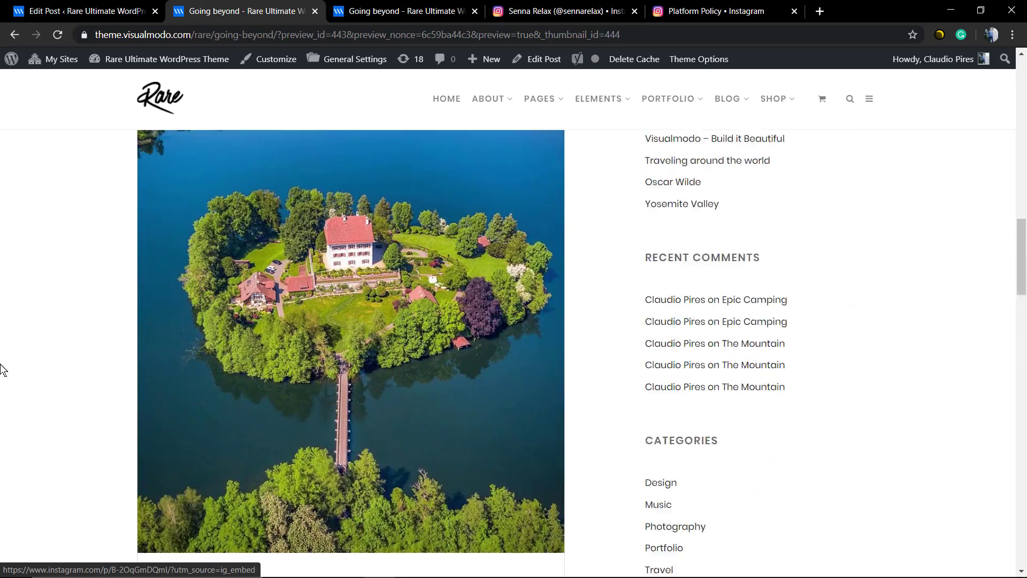
{"action": "scroll", "scroll_direction": "up", "scroll_amount": 3}
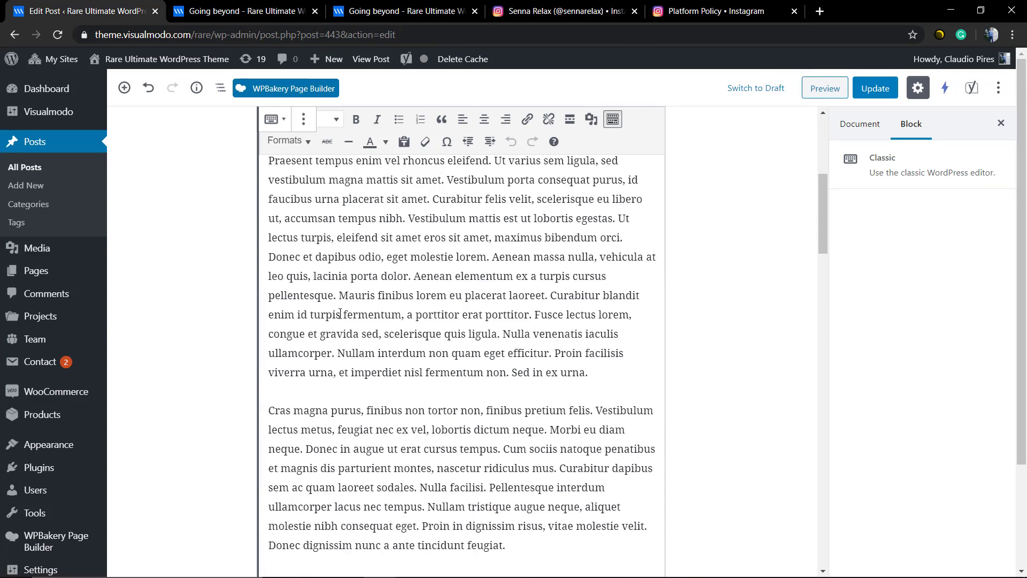
Insert an empty block above the Instagram embed via the block's Insert Before option
{"action": "scroll", "scroll_direction": "down", "scroll_amount": 3}
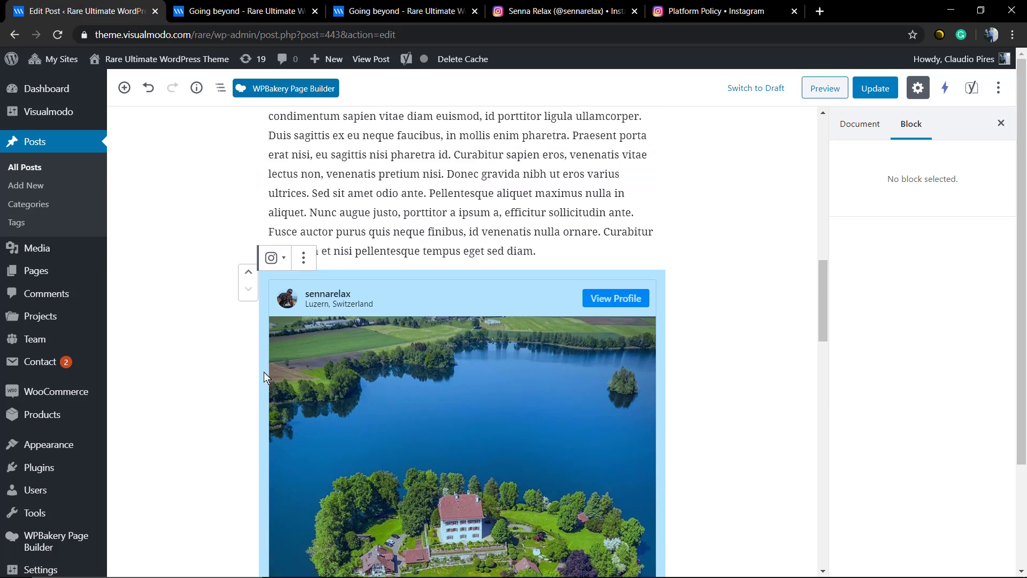
{"action": "scroll", "scroll_direction": "up", "scroll_amount": 3}
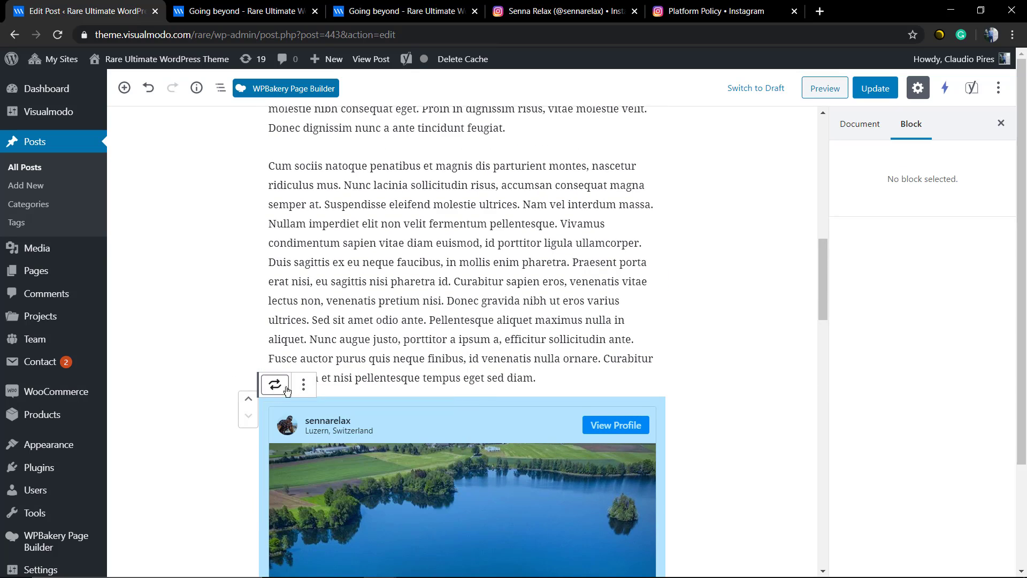
{"action": "left_click", "coordinate": [302, 384]}
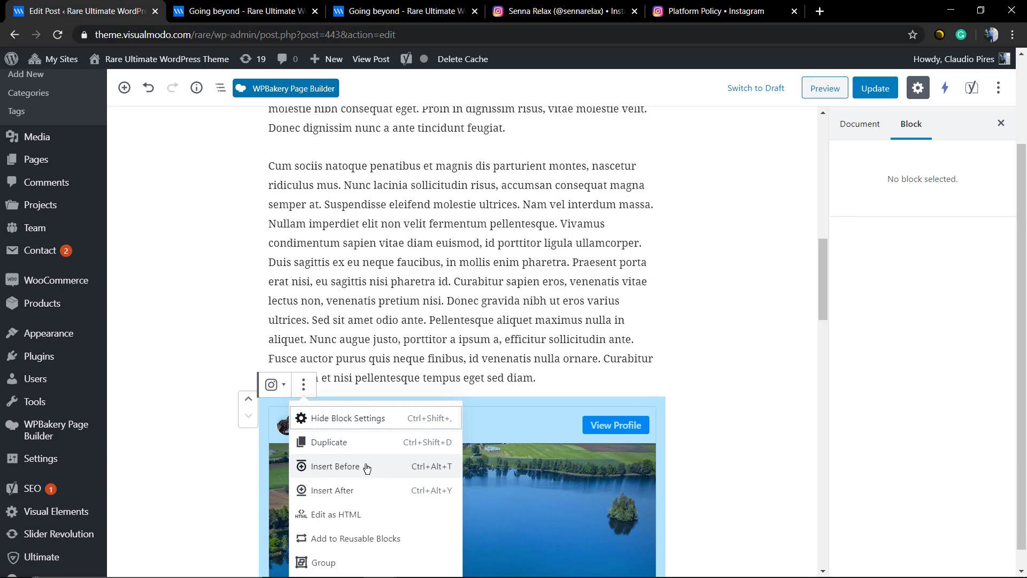
{"action": "left_click", "coordinate": [336, 466]}
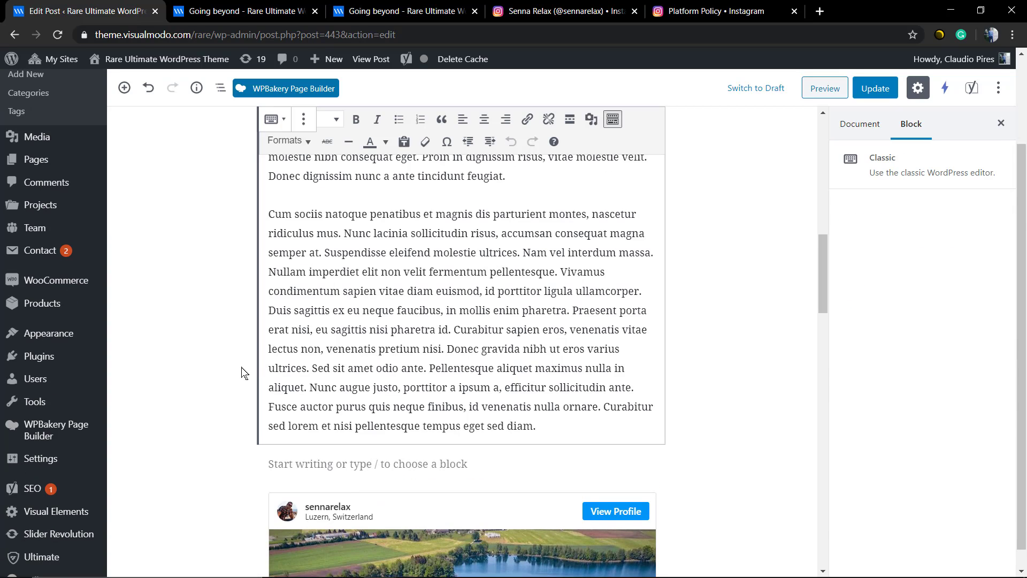
{"action": "scroll", "scroll_direction": "down", "scroll_amount": 3}
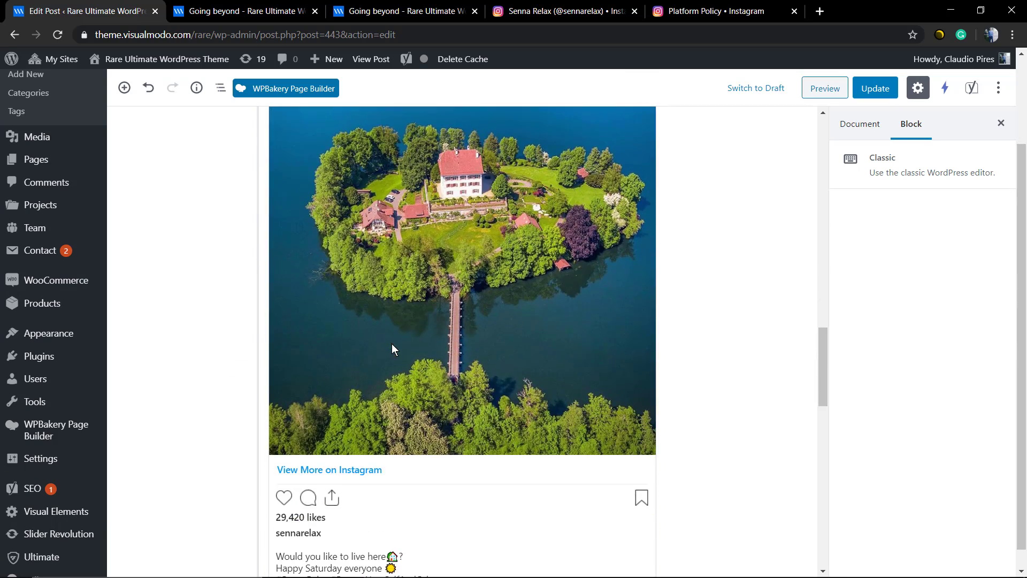
{"action": "scroll", "scroll_direction": "down", "scroll_amount": 3}
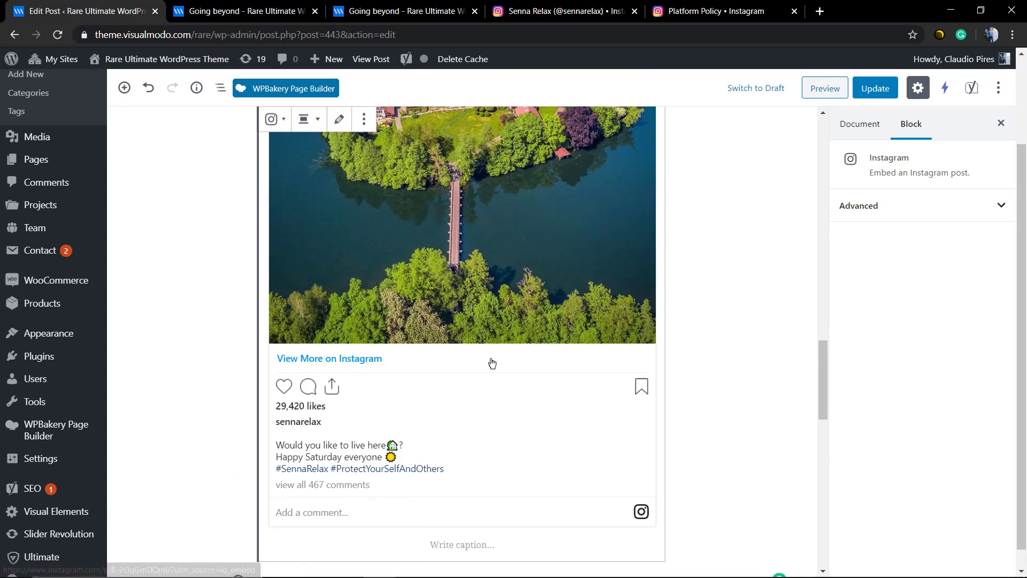
{"action": "scroll", "scroll_direction": "up", "scroll_amount": 3}
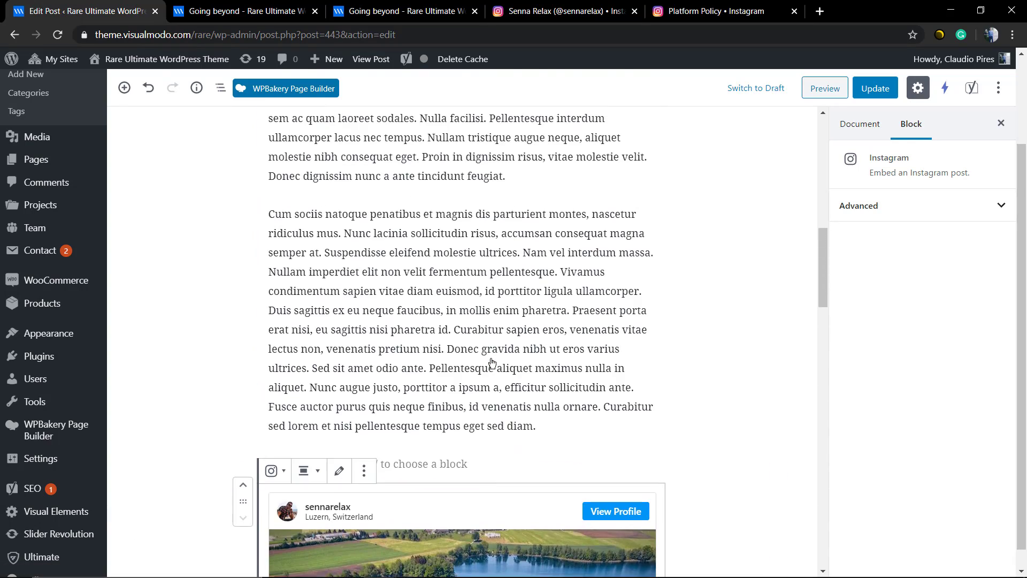
{"action": "scroll", "scroll_direction": "up", "scroll_amount": 3}
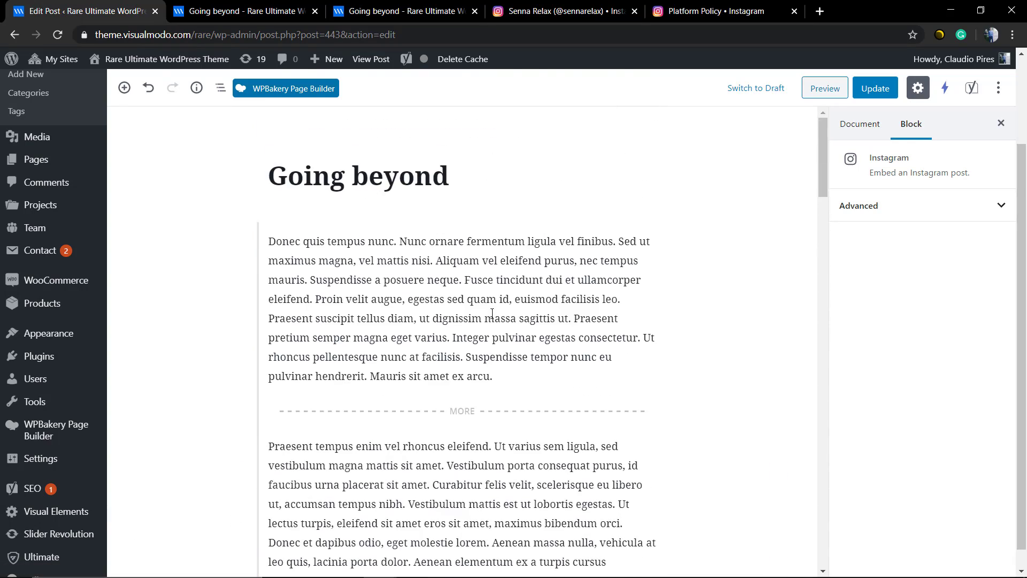
{"action": "mouse_move", "coordinate": [276, 224]}
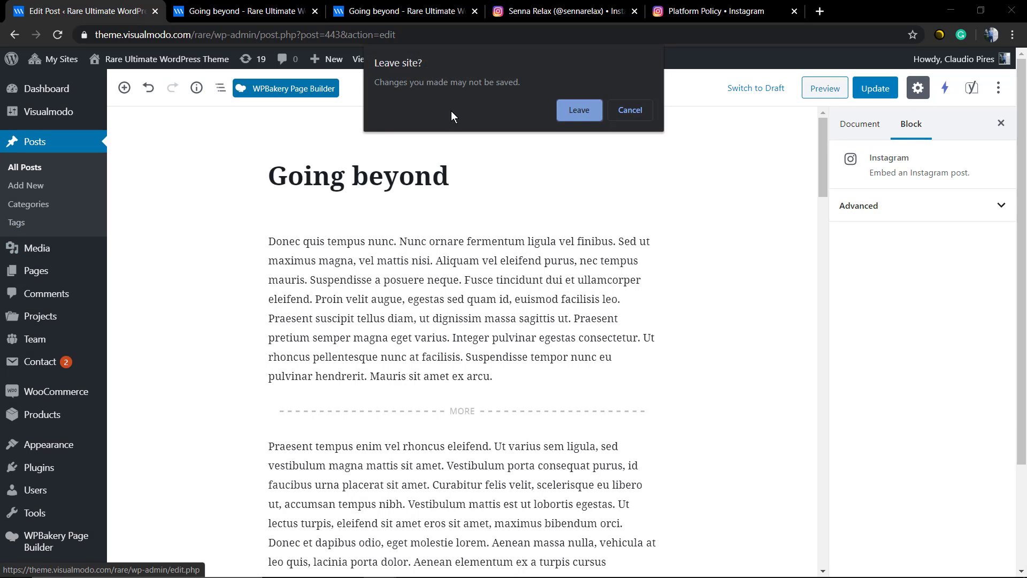
Leave the editor without saving, check the Instagram post's embed options, and return to the live post tab
{"action": "left_click", "coordinate": [578, 110]}
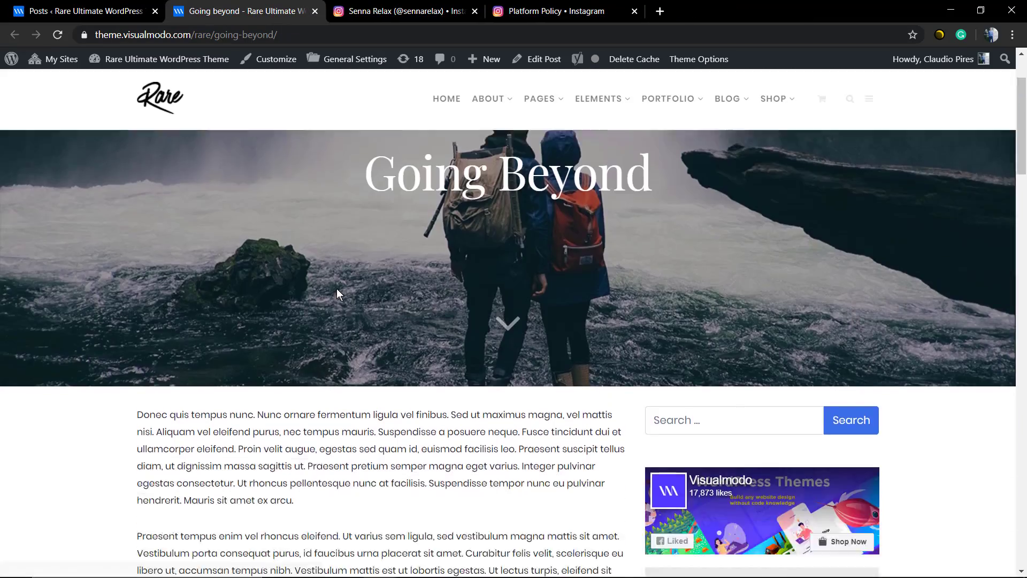
{"action": "scroll", "scroll_direction": "down", "scroll_amount": 3}
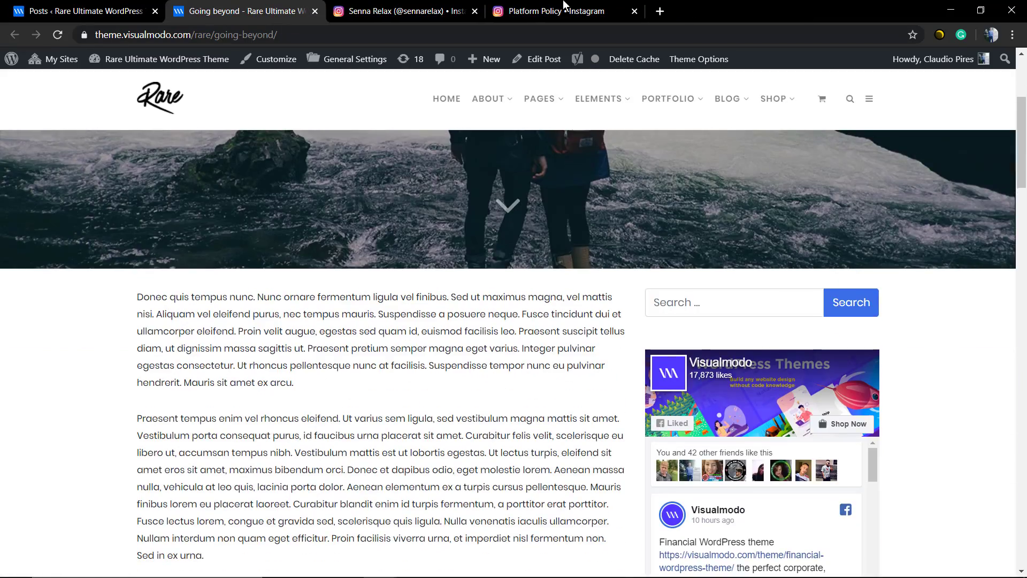
{"action": "left_click", "coordinate": [549, 11]}
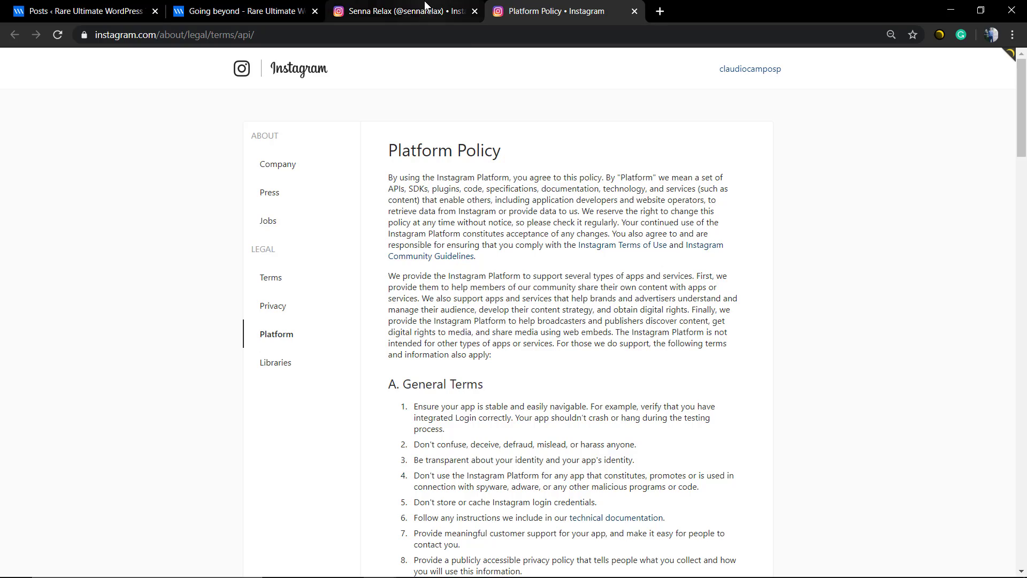
{"action": "left_click", "coordinate": [403, 12]}
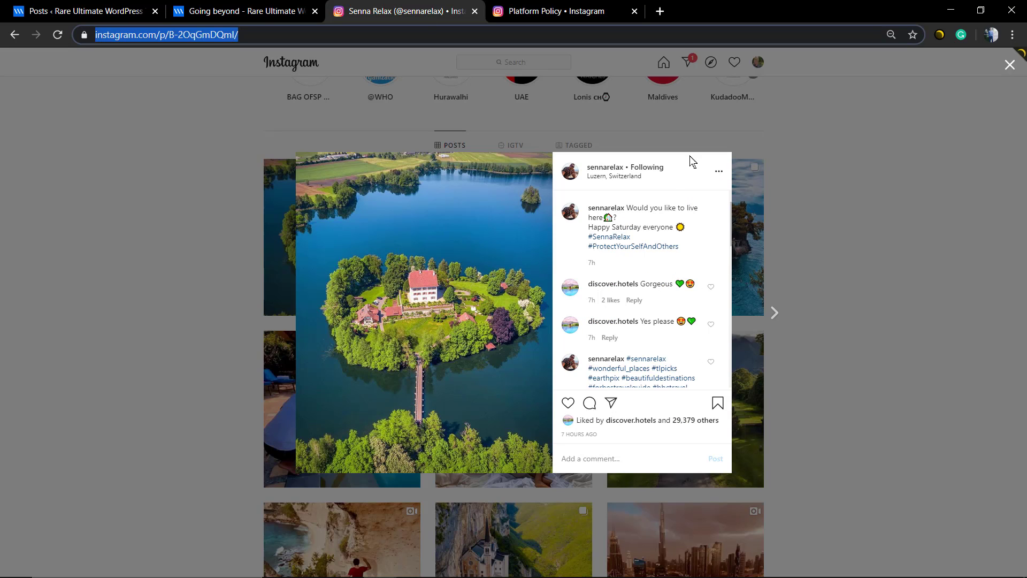
{"action": "left_click", "coordinate": [718, 171]}
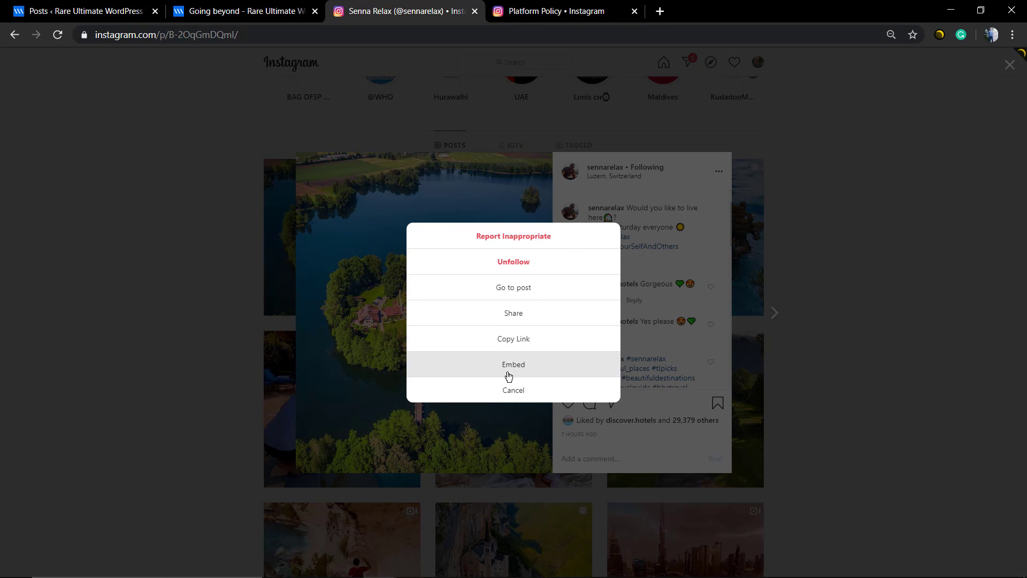
{"action": "left_click", "coordinate": [242, 12]}
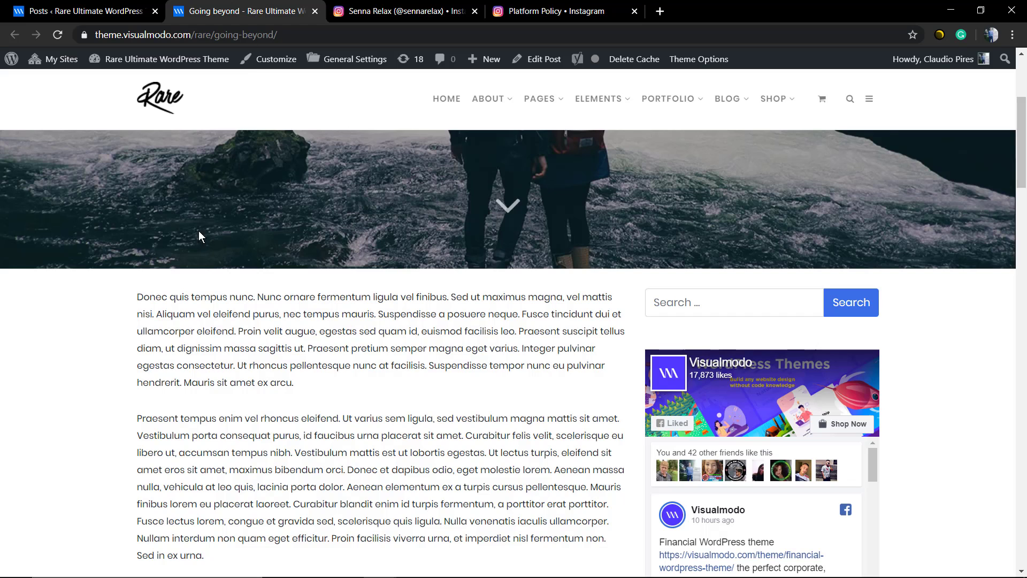
From Appearance > Widgets, add a Custom HTML widget with the Instagram embed code to the Sidebar
{"action": "left_click", "coordinate": [78, 11]}
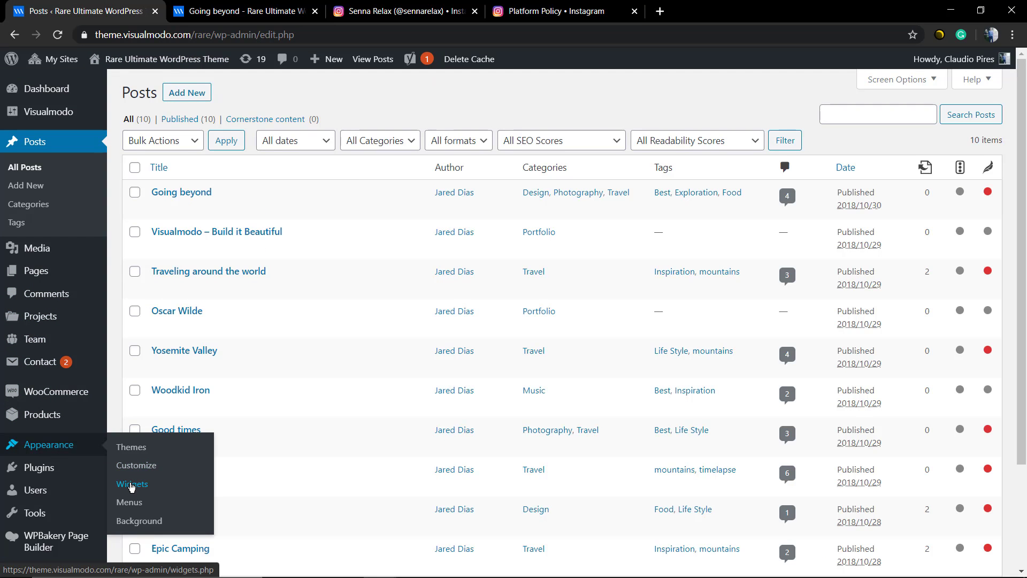
{"action": "left_click", "coordinate": [132, 484]}
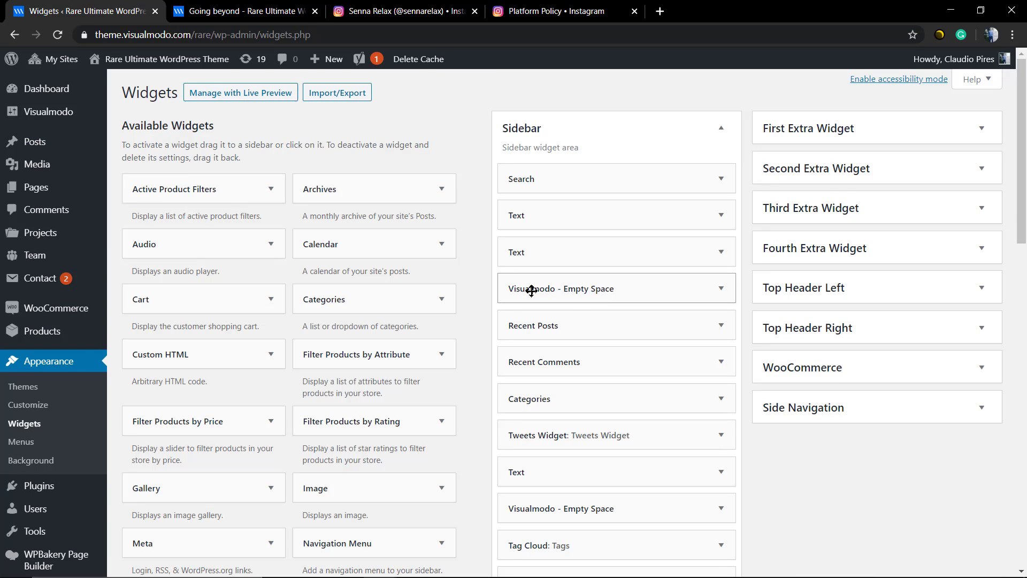
{"action": "scroll", "scroll_direction": "down", "scroll_amount": 3}
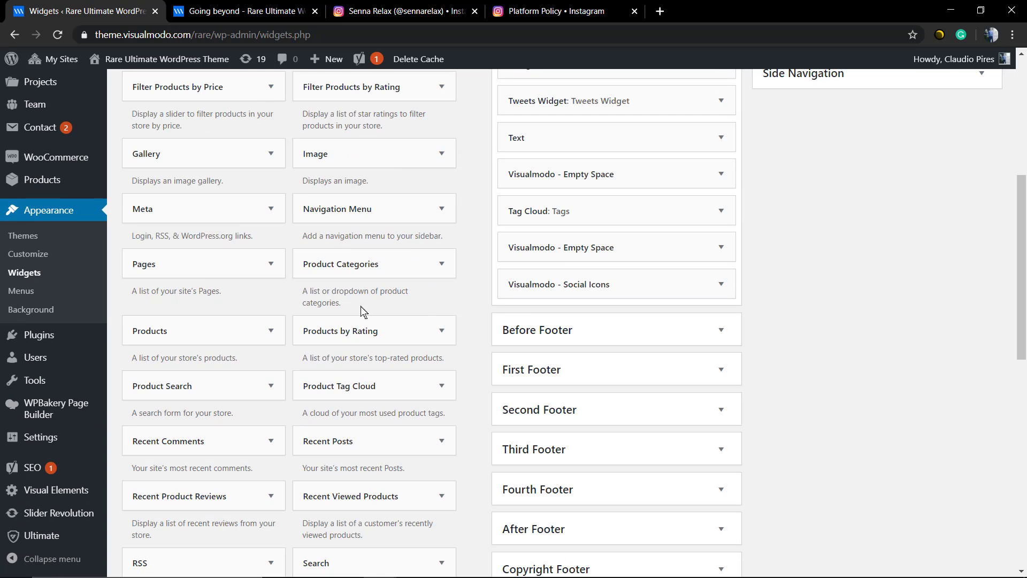
{"action": "mouse_move", "coordinate": [203, 406]}
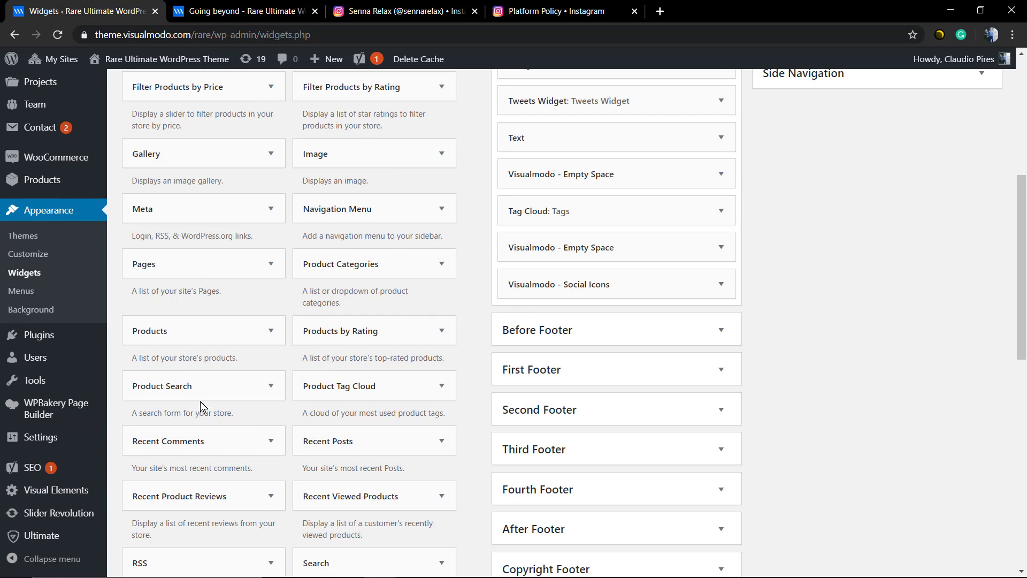
{"action": "scroll", "scroll_direction": "up", "scroll_amount": 3}
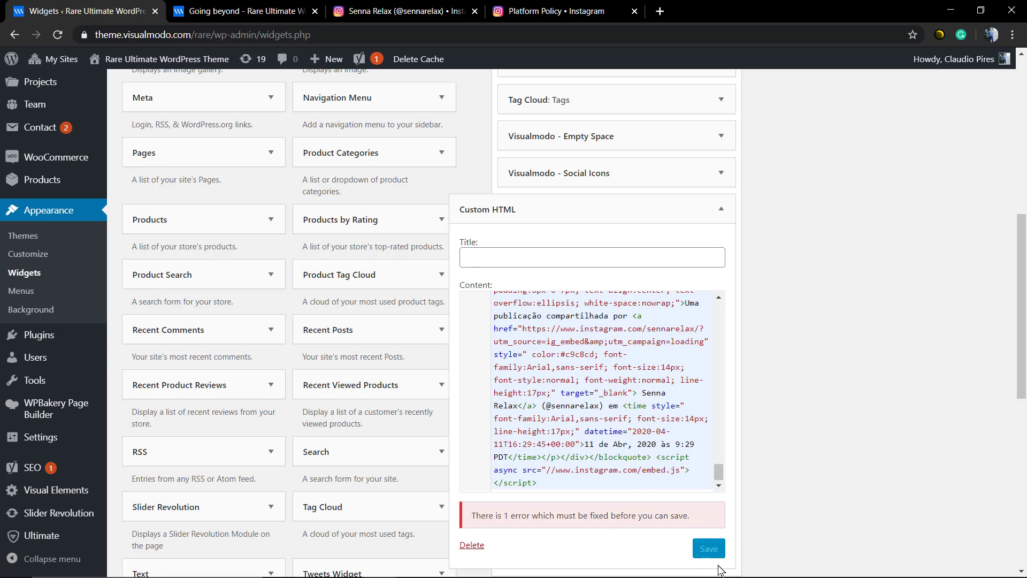
{"action": "scroll", "scroll_direction": "up", "scroll_amount": 3}
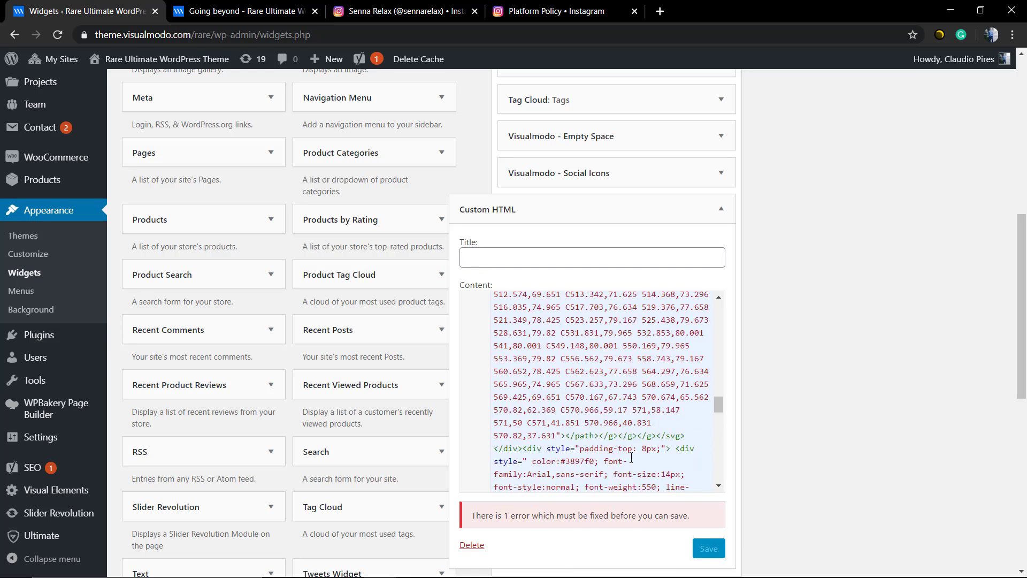
{"action": "scroll", "scroll_direction": "up", "scroll_amount": 3}
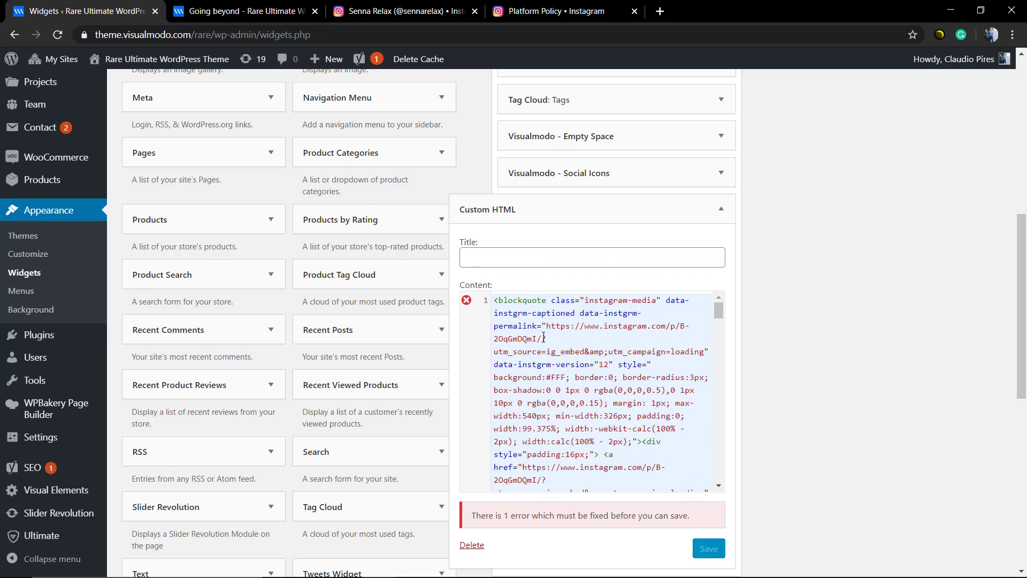
{"action": "scroll", "scroll_direction": "down", "scroll_amount": 3}
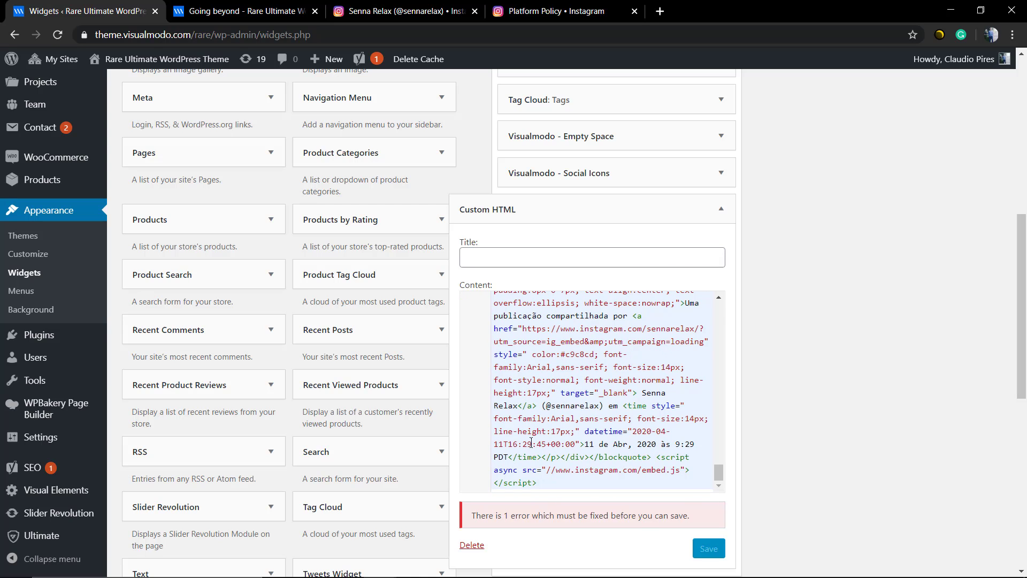
{"action": "scroll", "scroll_direction": "down", "scroll_amount": 3}
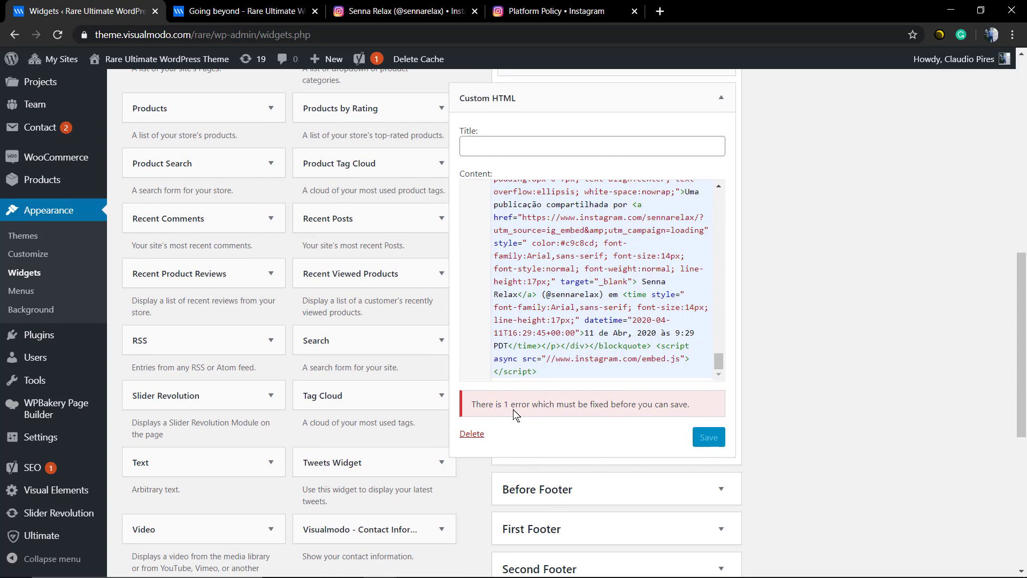
{"action": "mouse_move", "coordinate": [566, 356]}
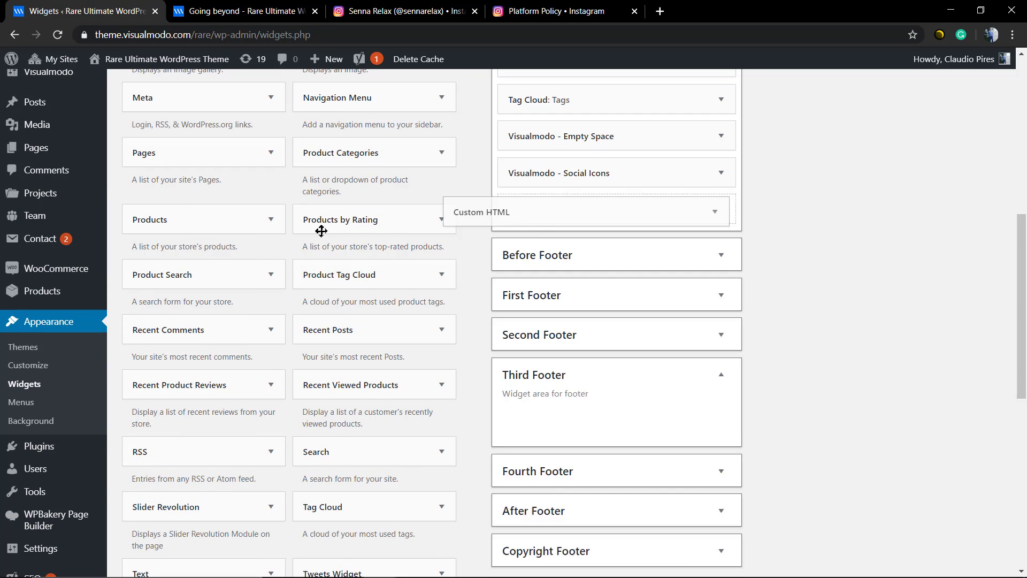
Paste the Instagram embed code into the Text widget's raw Text view, save it, and return to the Going beyond tab
{"action": "scroll", "scroll_direction": "up", "scroll_amount": 3}
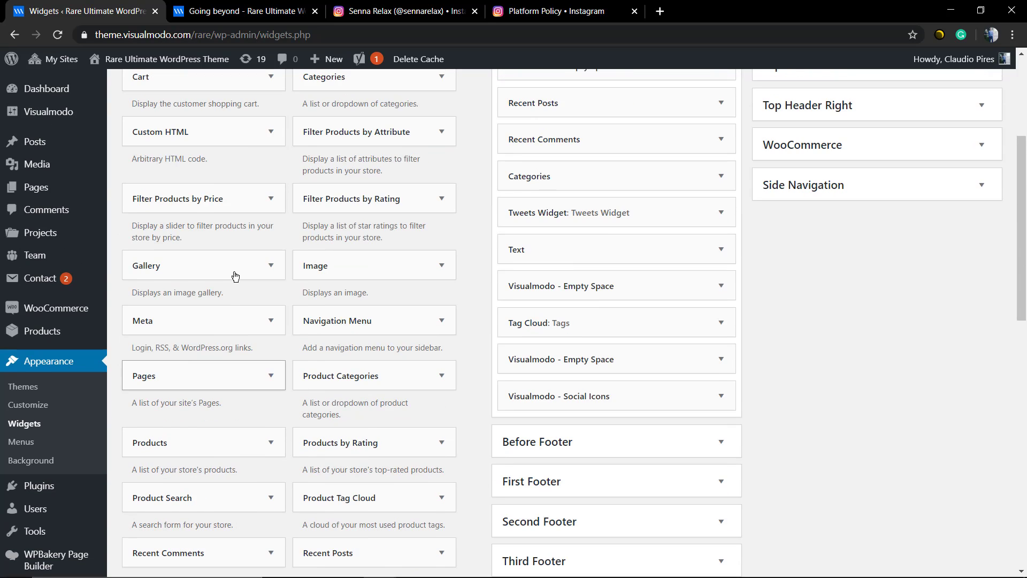
{"action": "scroll", "scroll_direction": "up", "scroll_amount": 3}
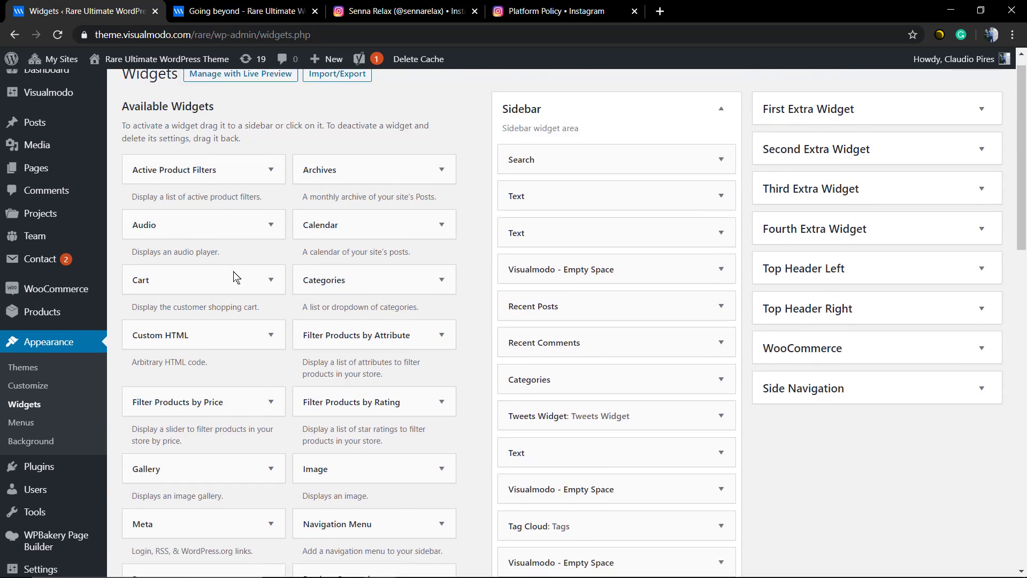
{"action": "scroll", "scroll_direction": "down", "scroll_amount": 3}
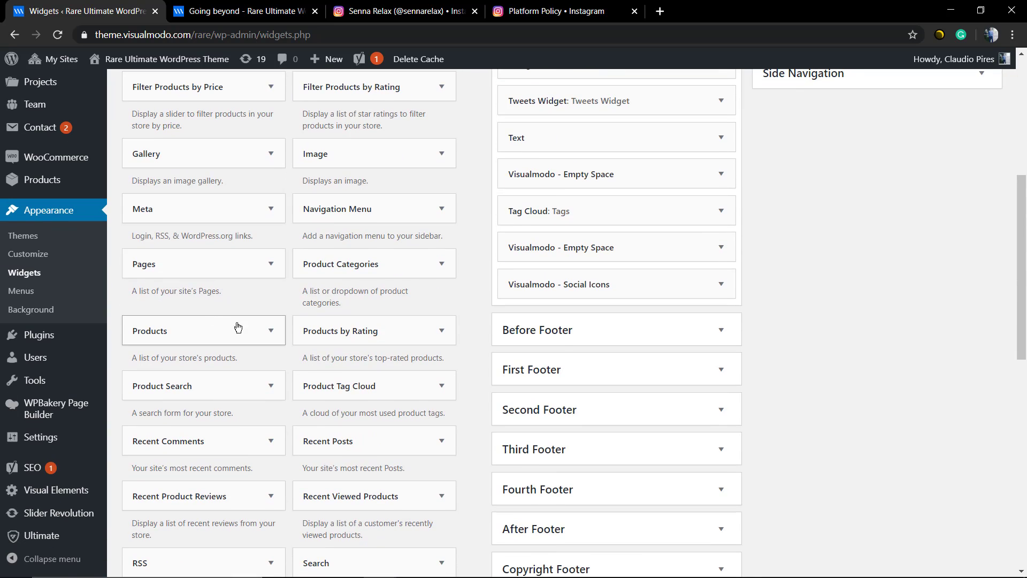
{"action": "scroll", "scroll_direction": "down", "scroll_amount": 3}
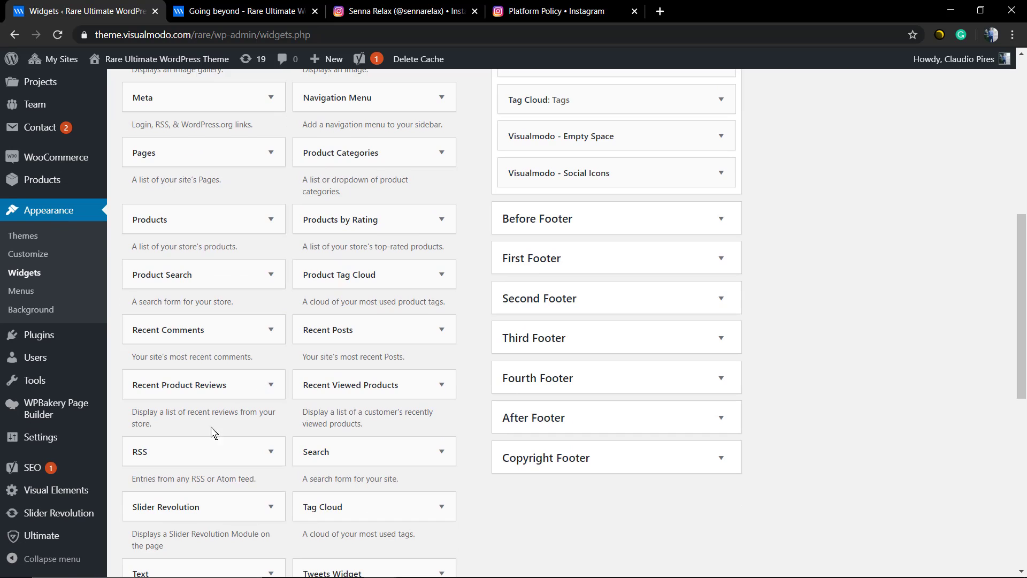
{"action": "scroll", "scroll_direction": "down", "scroll_amount": 3}
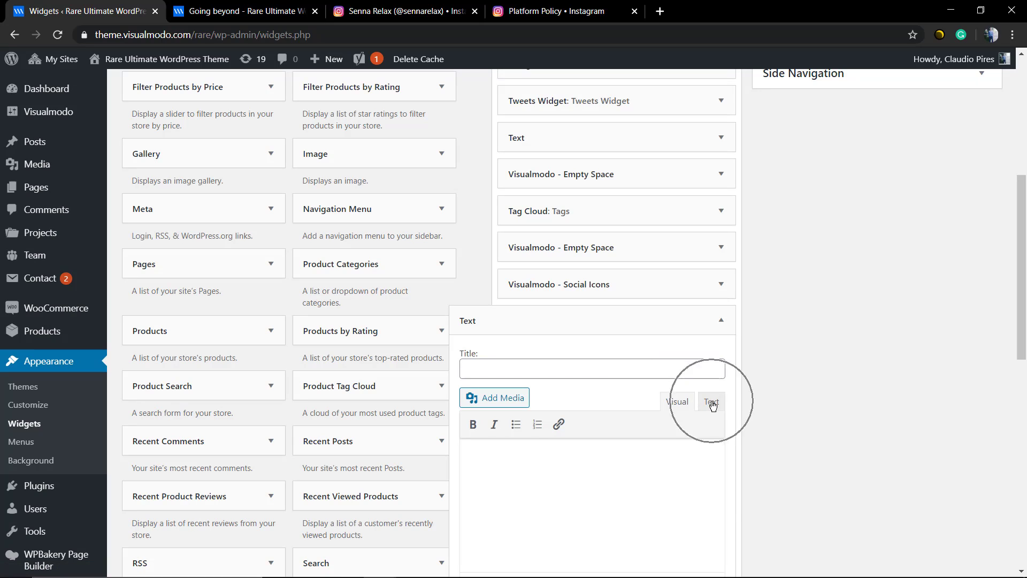
{"action": "left_click", "coordinate": [711, 402]}
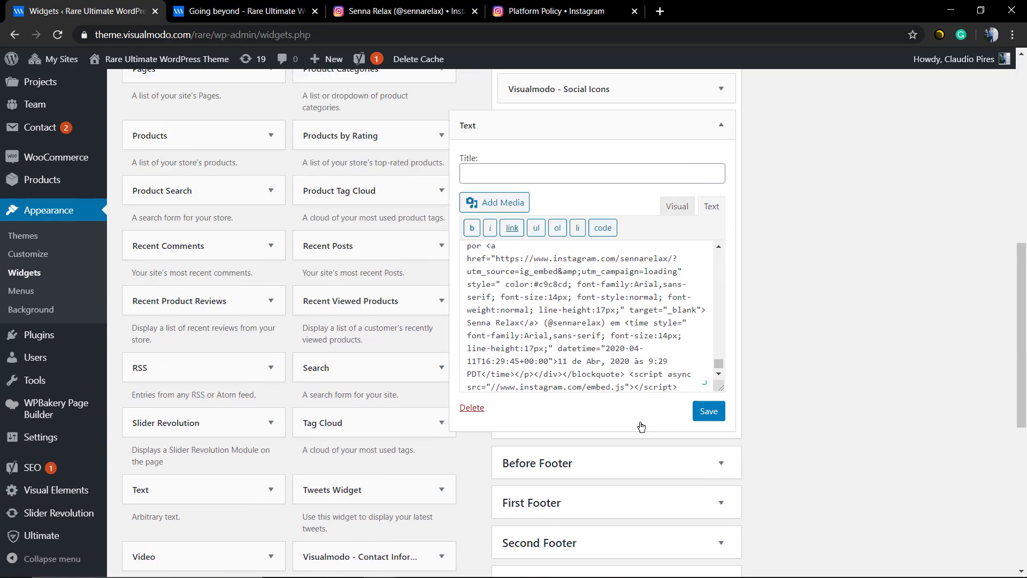
{"action": "left_click", "coordinate": [707, 411]}
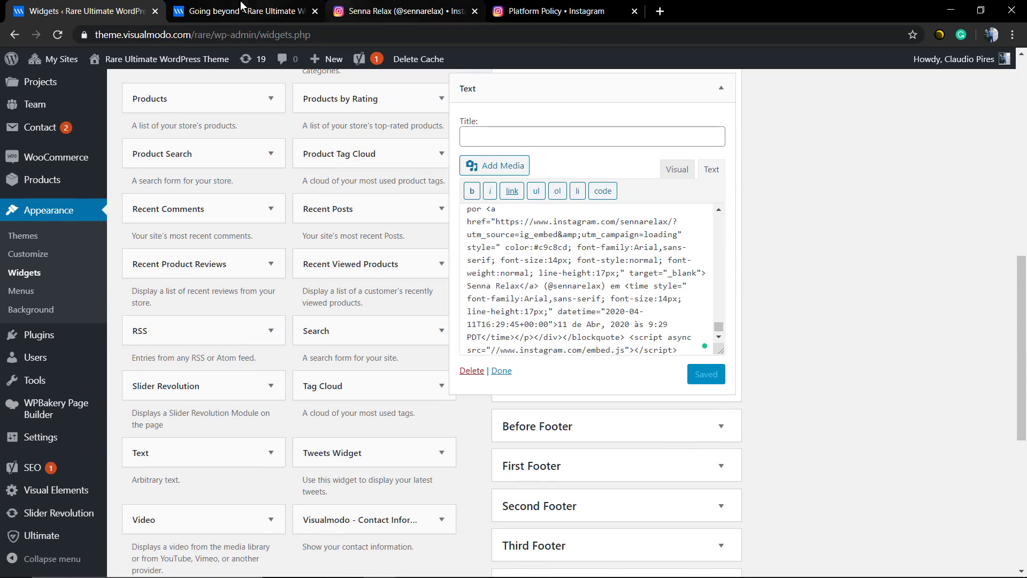
{"action": "left_click", "coordinate": [242, 11]}
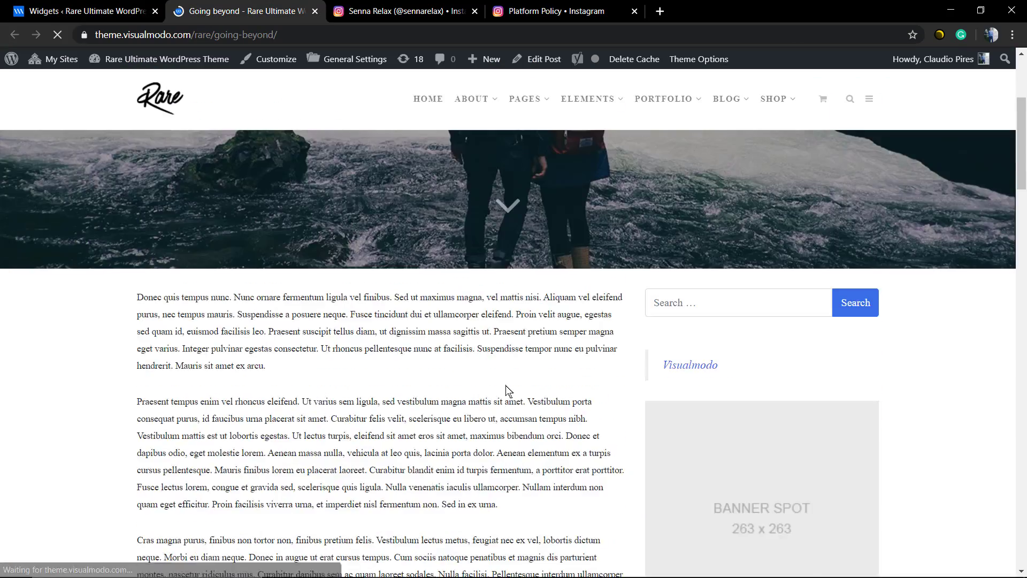
Scroll the live Going beyond post to check the Instagram embed in its sidebar
{"action": "scroll", "scroll_direction": "down", "scroll_amount": 3}
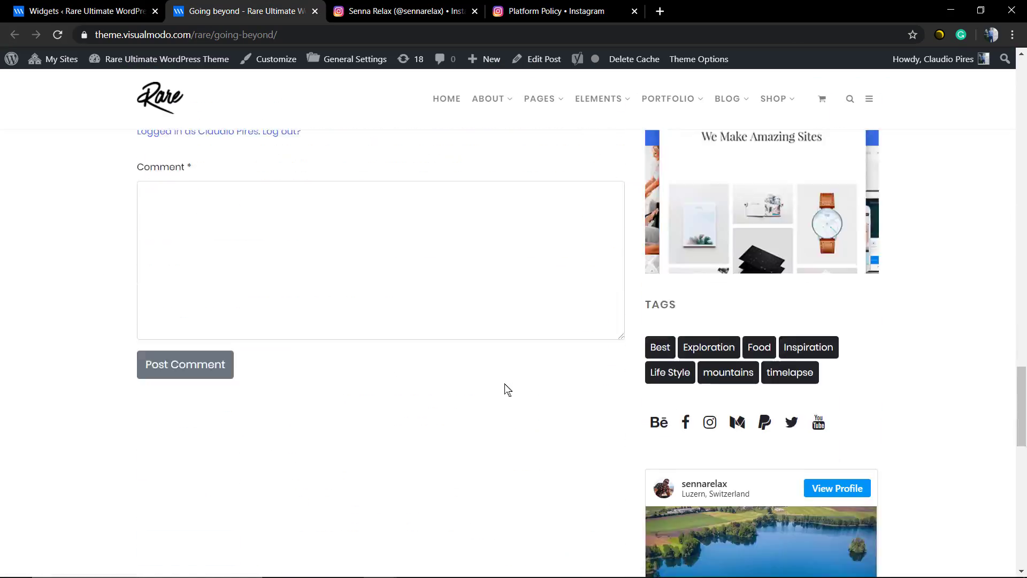
{"action": "scroll", "scroll_direction": "down", "scroll_amount": 3}
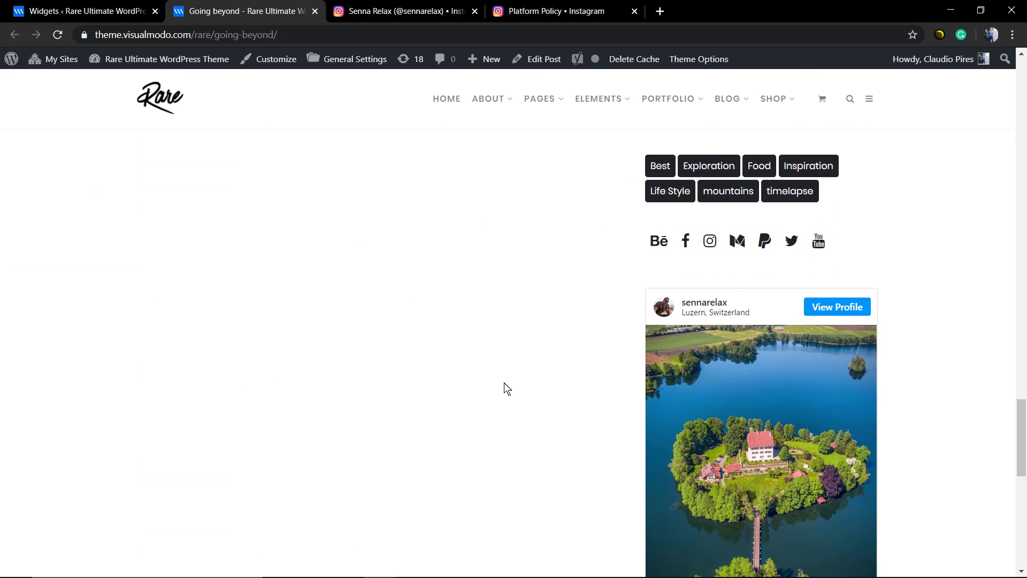
{"action": "scroll", "scroll_direction": "down", "scroll_amount": 3}
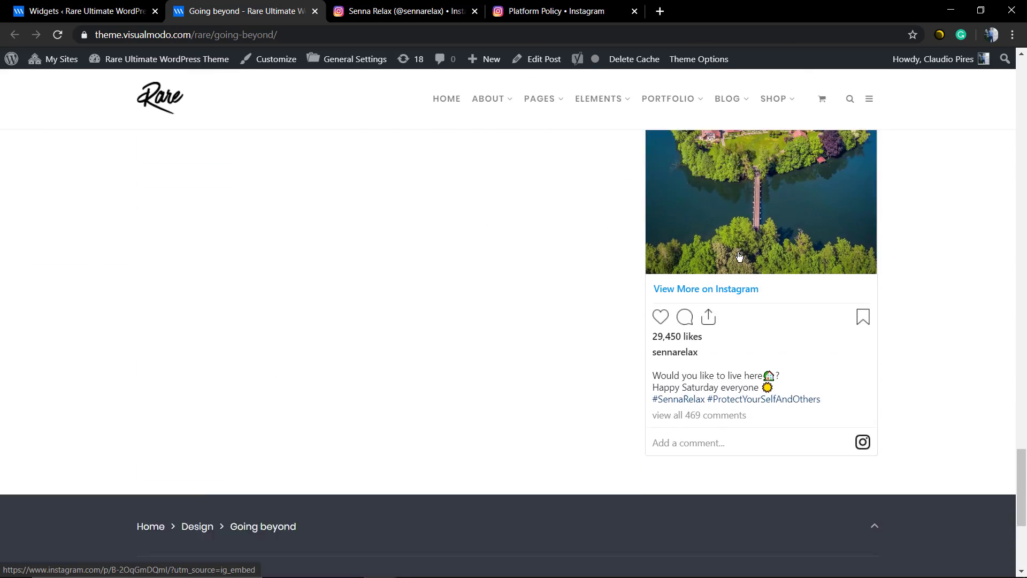
{"action": "scroll", "scroll_direction": "up", "scroll_amount": 3}
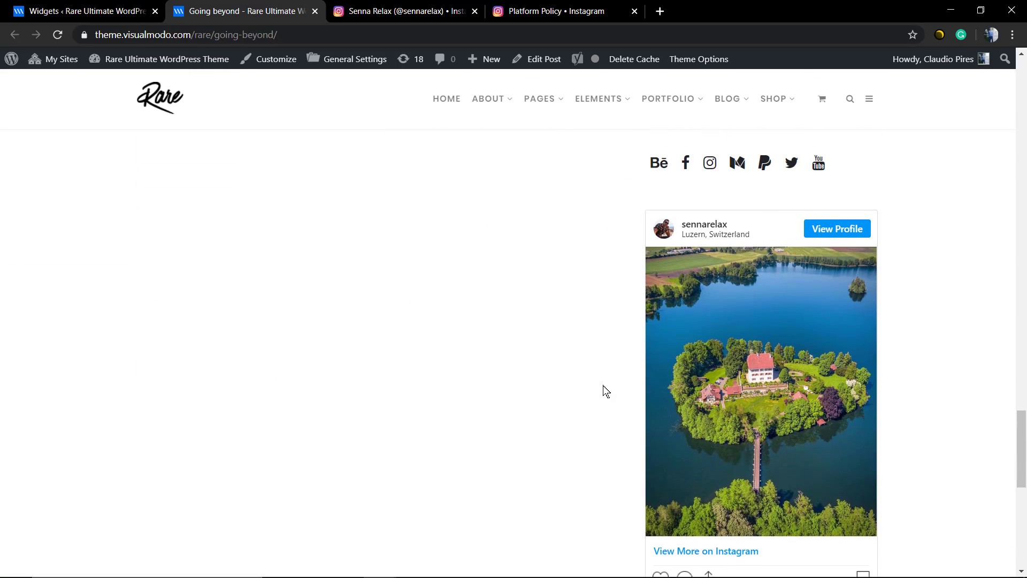
{"action": "scroll", "scroll_direction": "down", "scroll_amount": 3}
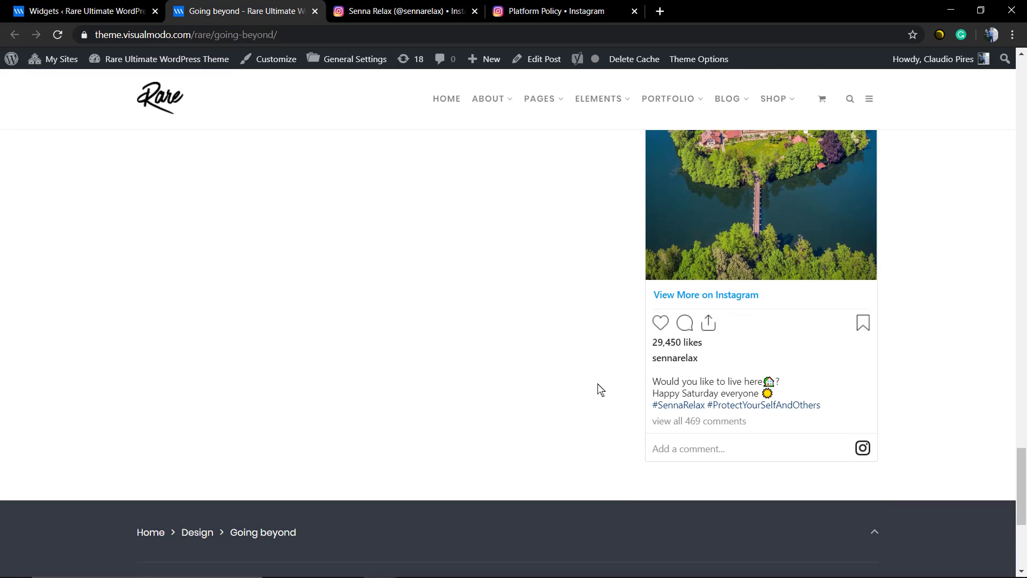
{"action": "scroll", "scroll_direction": "up", "scroll_amount": 3}
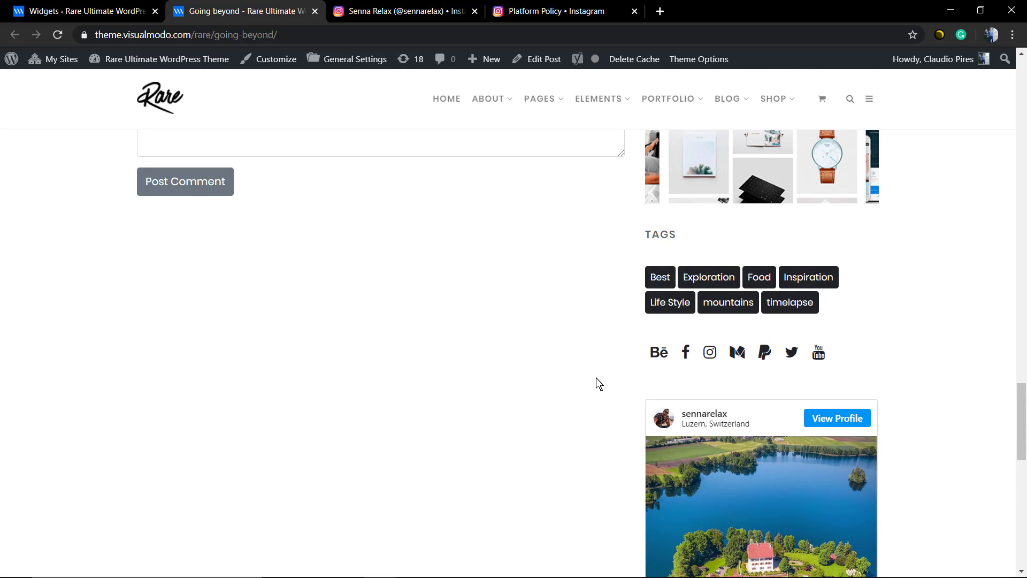
{"action": "mouse_move", "coordinate": [400, 239]}
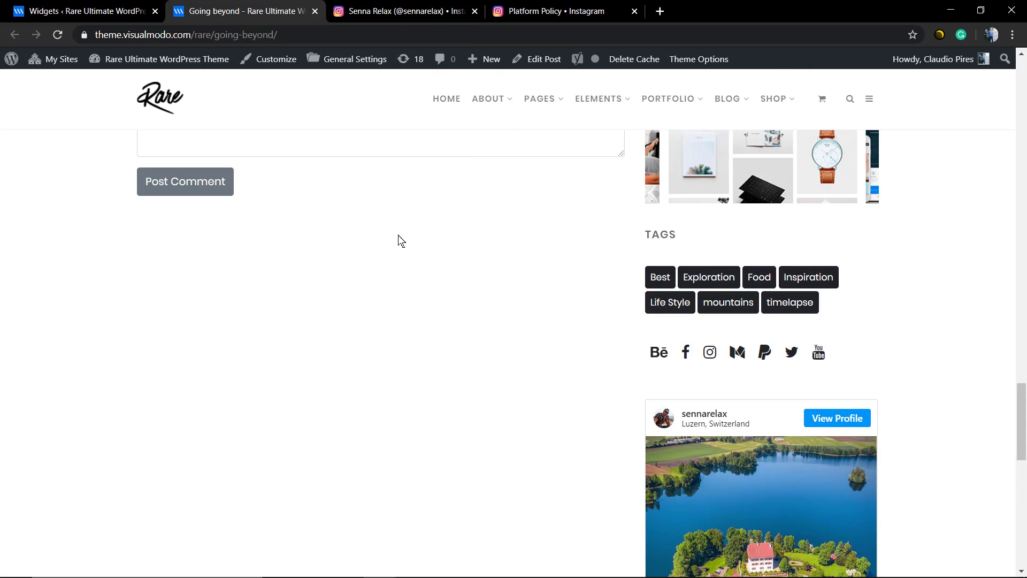
Flip between the Widgets admin and the post page, then switch to the Instagram post tab
{"action": "left_click", "coordinate": [79, 12]}
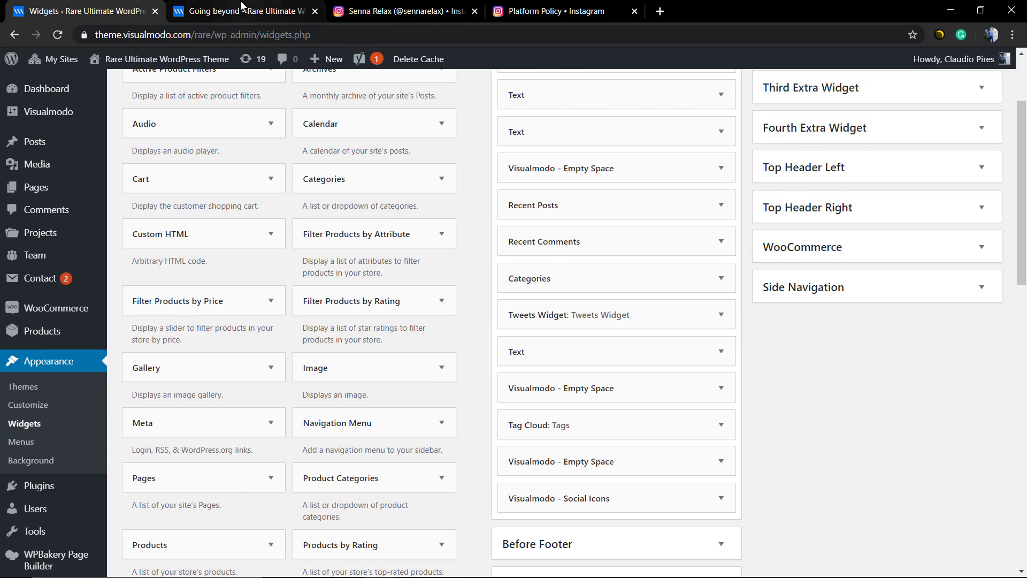
{"action": "left_click", "coordinate": [243, 11]}
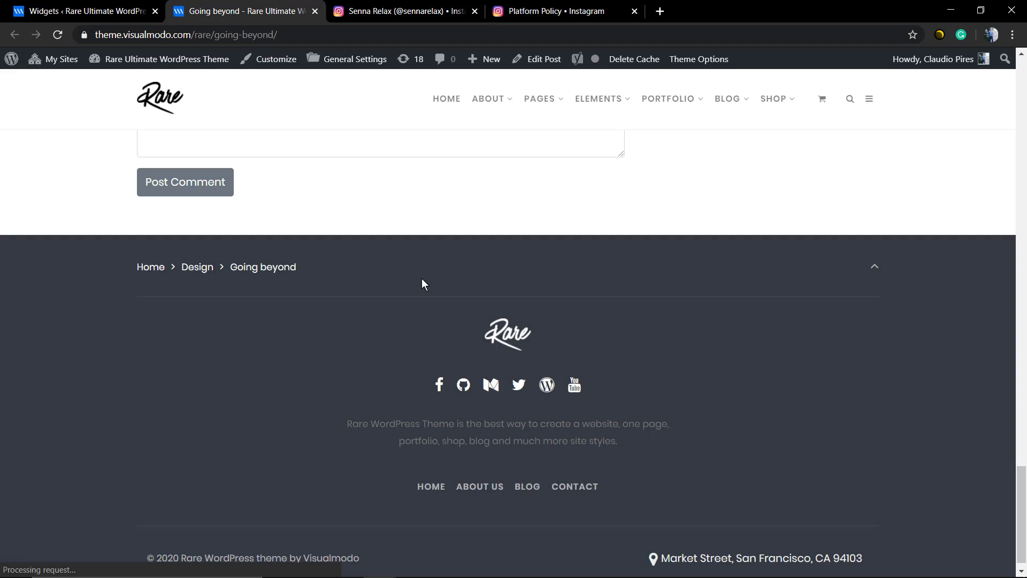
{"action": "scroll", "scroll_direction": "up", "scroll_amount": 3}
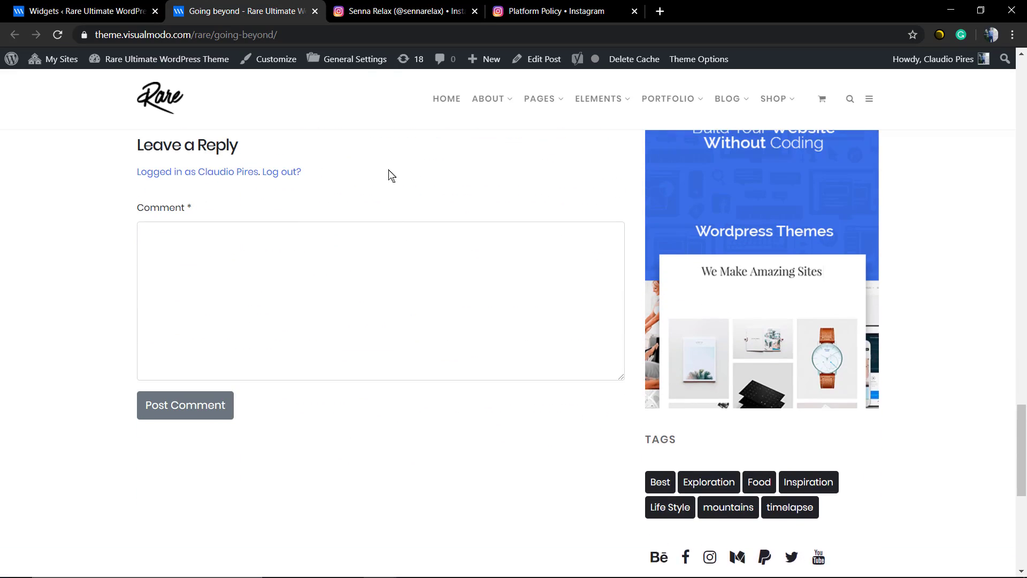
{"action": "left_click", "coordinate": [403, 11]}
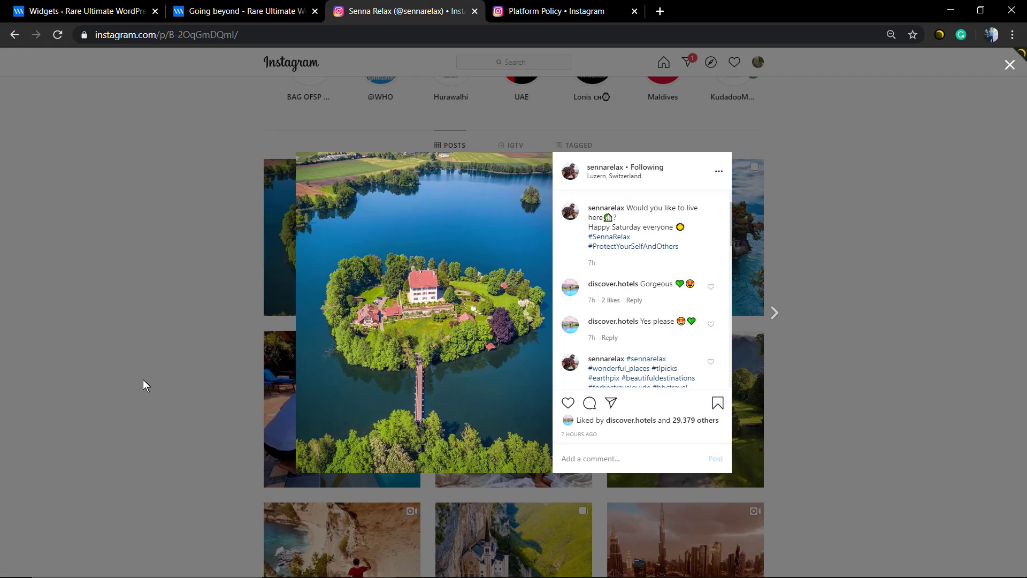
{"action": "mouse_move", "coordinate": [372, 119]}
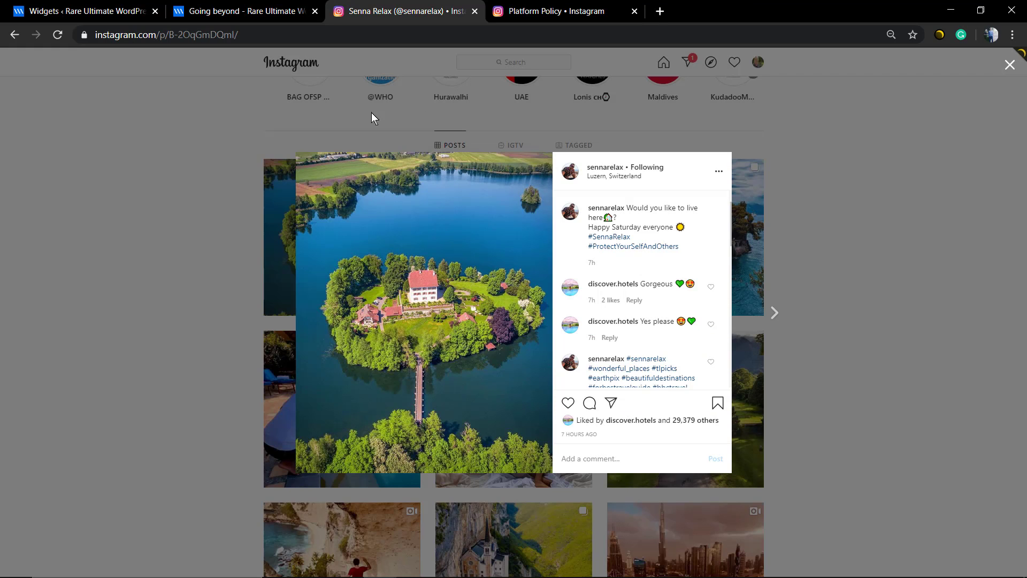
Close the post overlay and search 'visu' to open the visualmodo Instagram profile
{"action": "left_click", "coordinate": [1009, 65]}
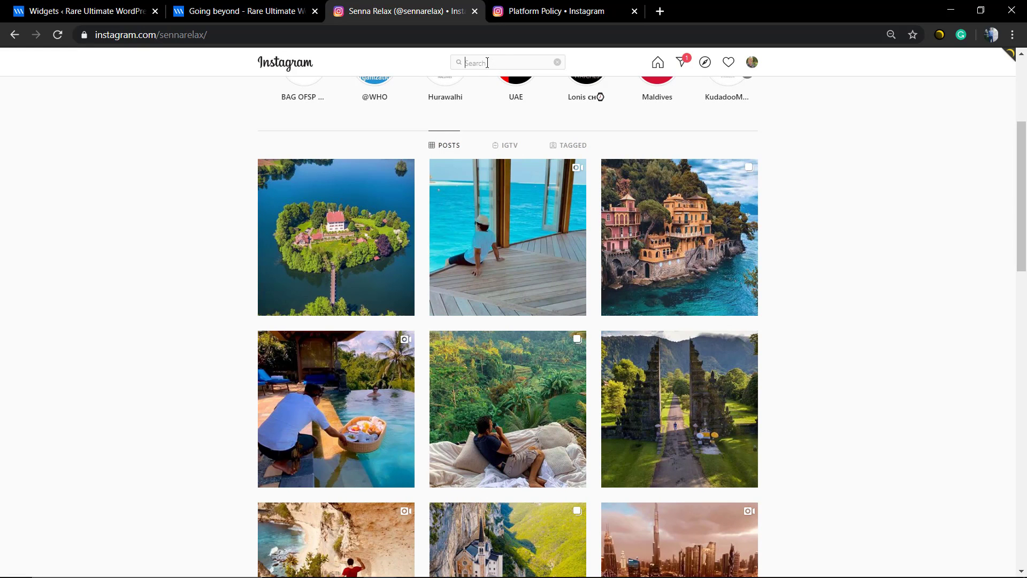
{"action": "type", "text": "visual"}
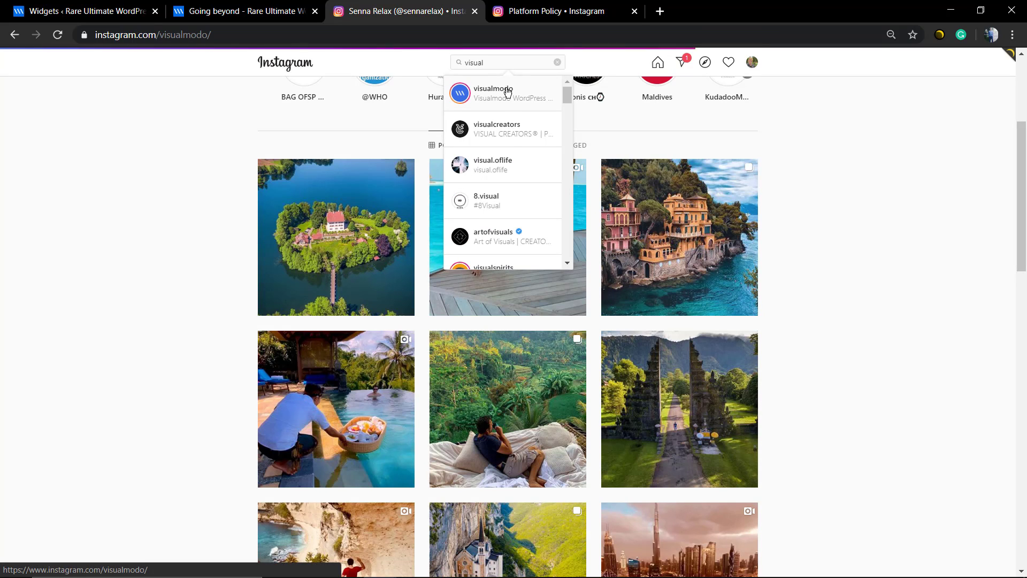
{"action": "left_click", "coordinate": [491, 93]}
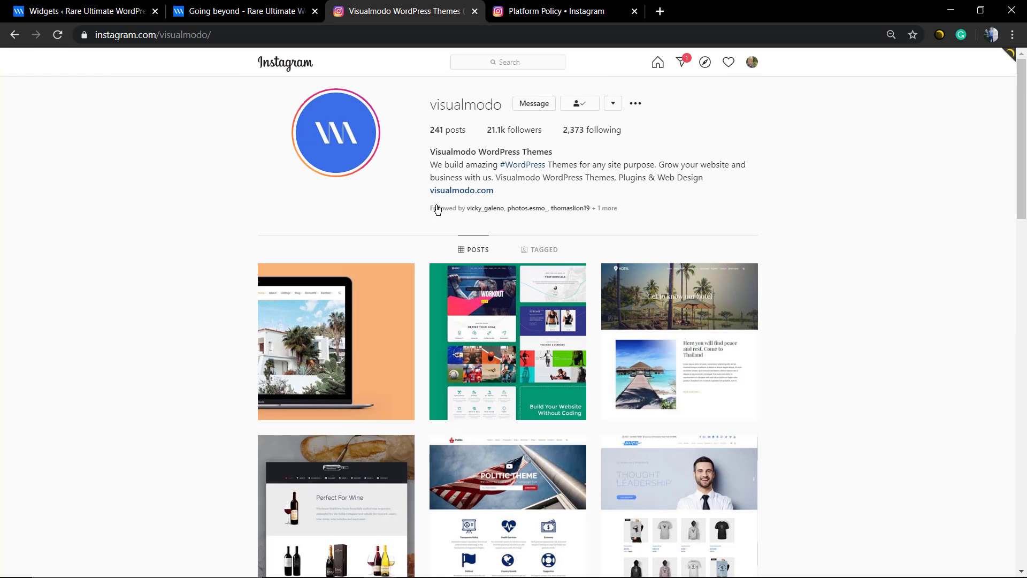
Scroll down through the visualmodo profile's grid of theme posts
{"action": "scroll", "scroll_direction": "down", "scroll_amount": 3}
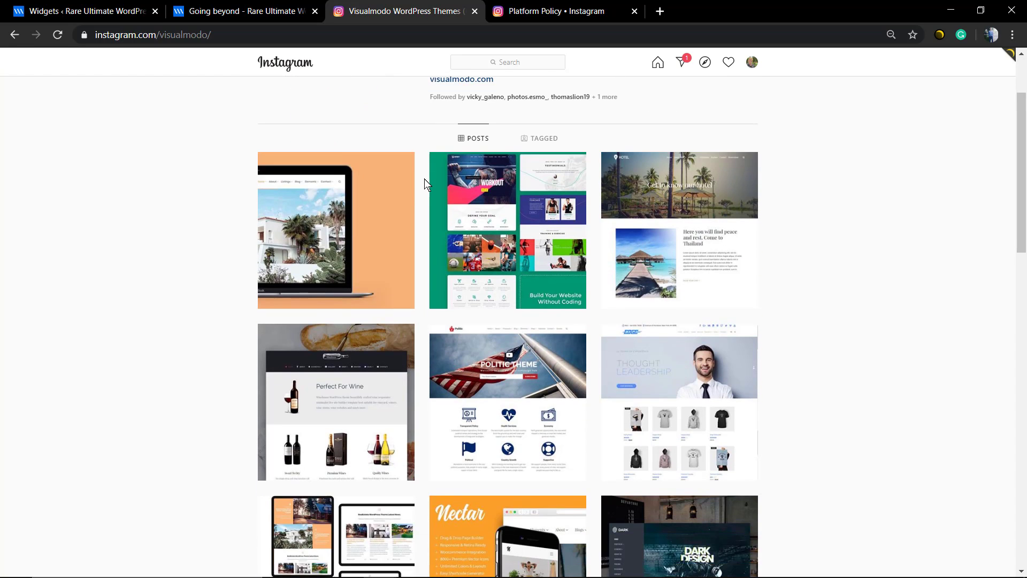
{"action": "scroll", "scroll_direction": "down", "scroll_amount": 3}
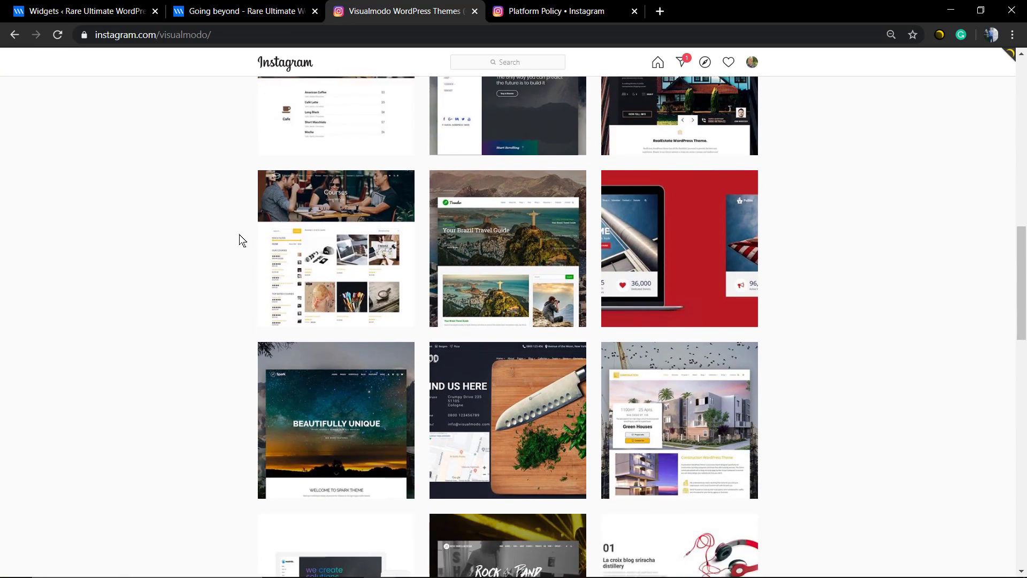
{"action": "scroll", "scroll_direction": "down", "scroll_amount": 3}
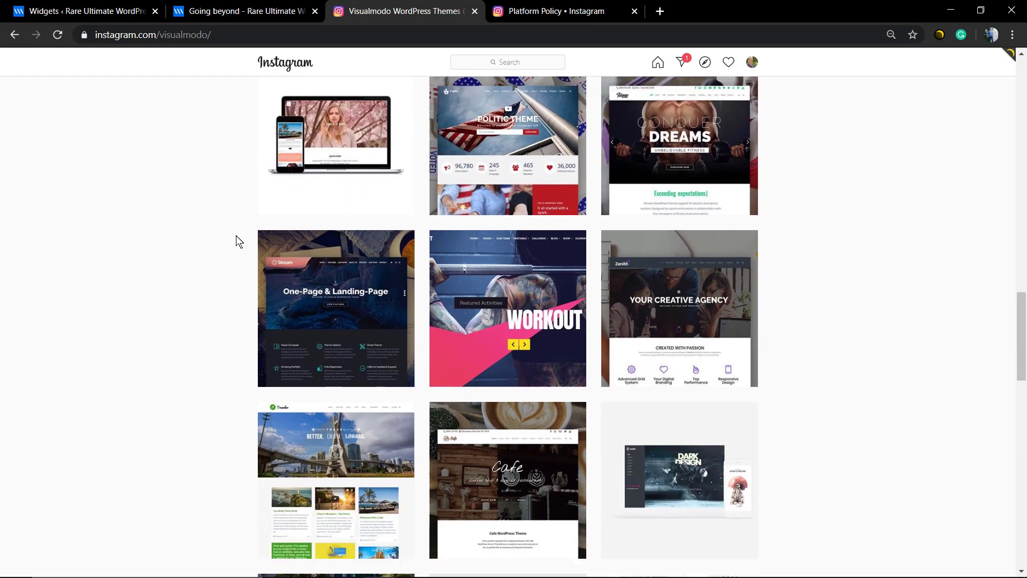
{"action": "scroll", "scroll_direction": "down", "scroll_amount": 3}
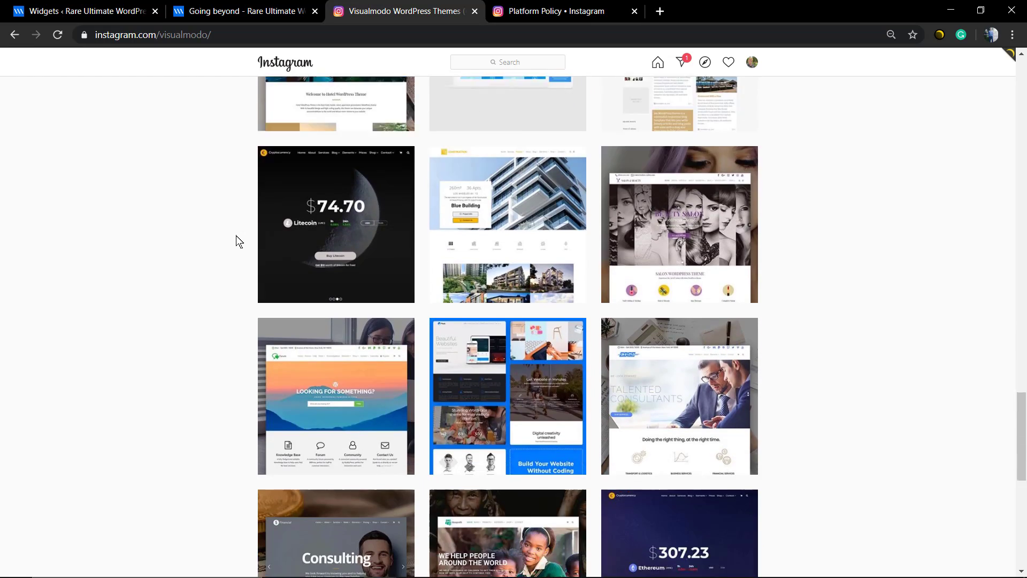
{"action": "scroll", "scroll_direction": "down", "scroll_amount": 3}
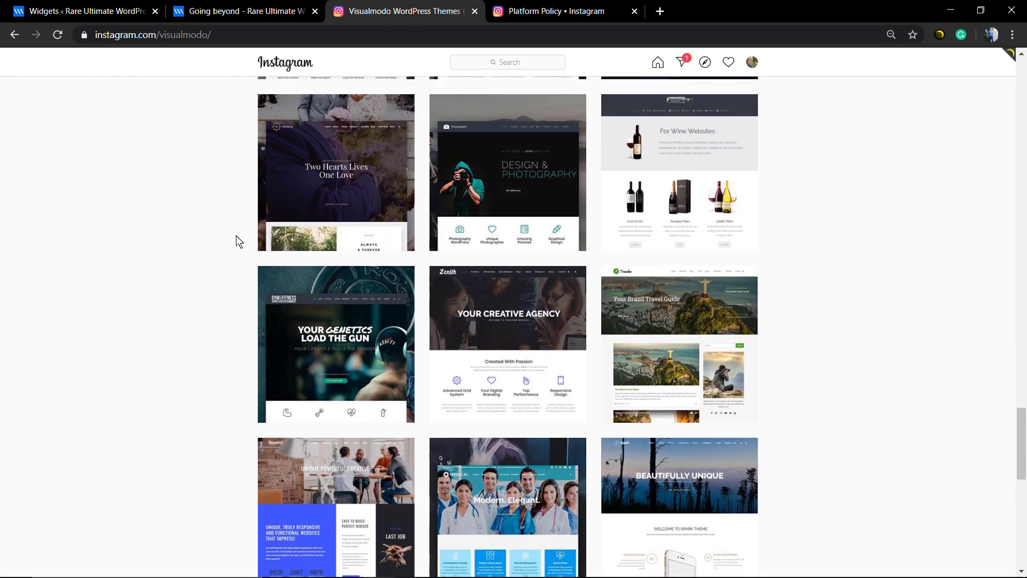
{"action": "scroll", "scroll_direction": "down", "scroll_amount": 3}
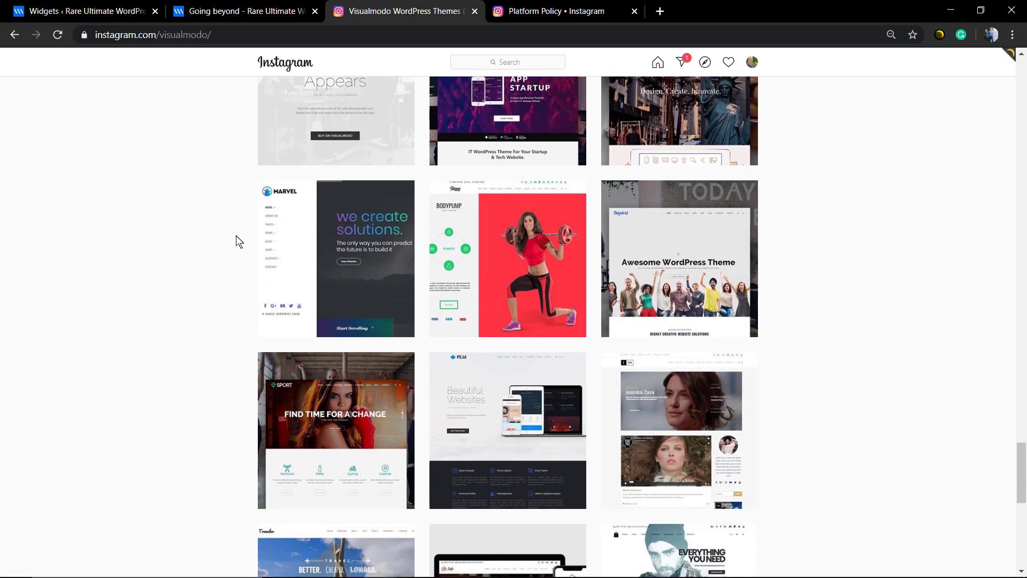
{"action": "scroll", "scroll_direction": "down", "scroll_amount": 3}
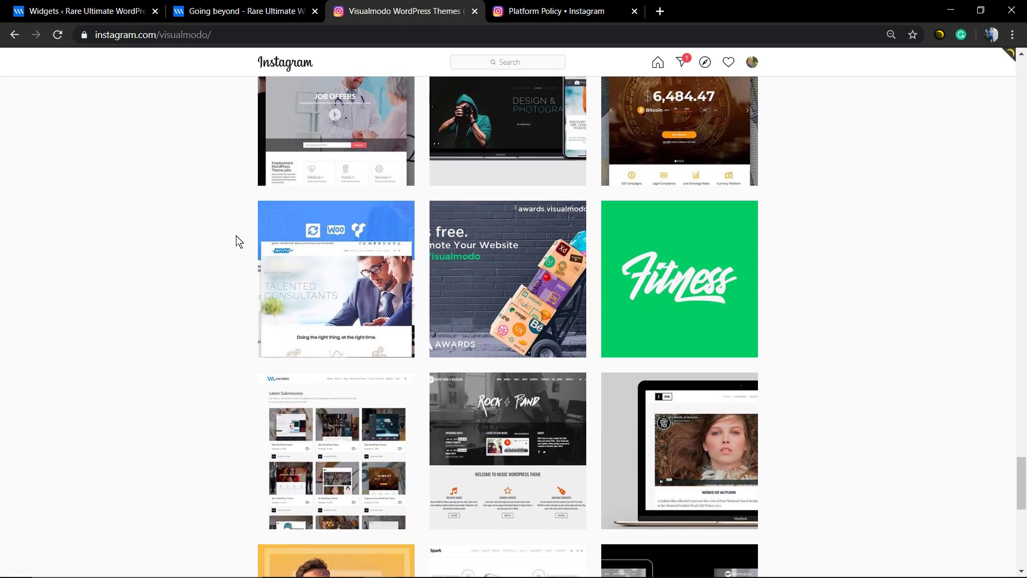
{"action": "scroll", "scroll_direction": "down", "scroll_amount": 3}
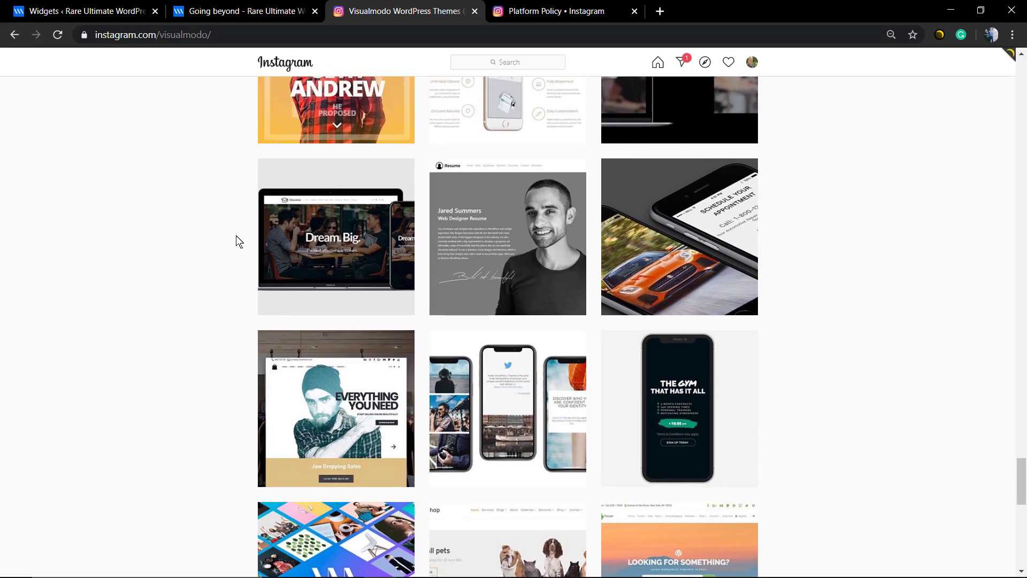